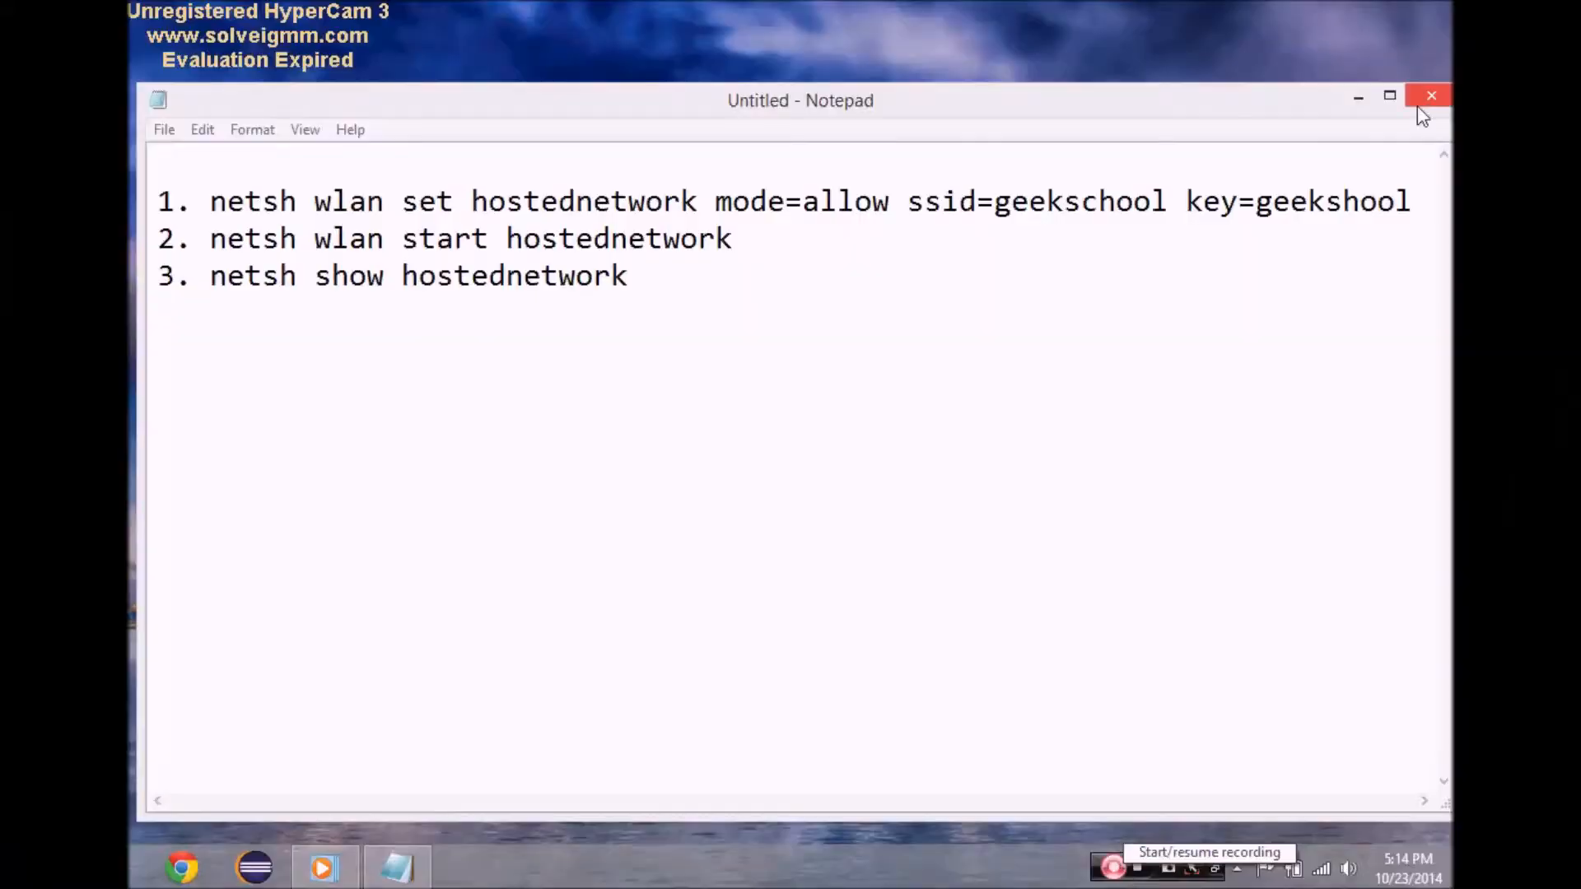
Search the Start screen for cmd and bring up Command Prompt's Run as administrator option.
left_click(1429, 95)
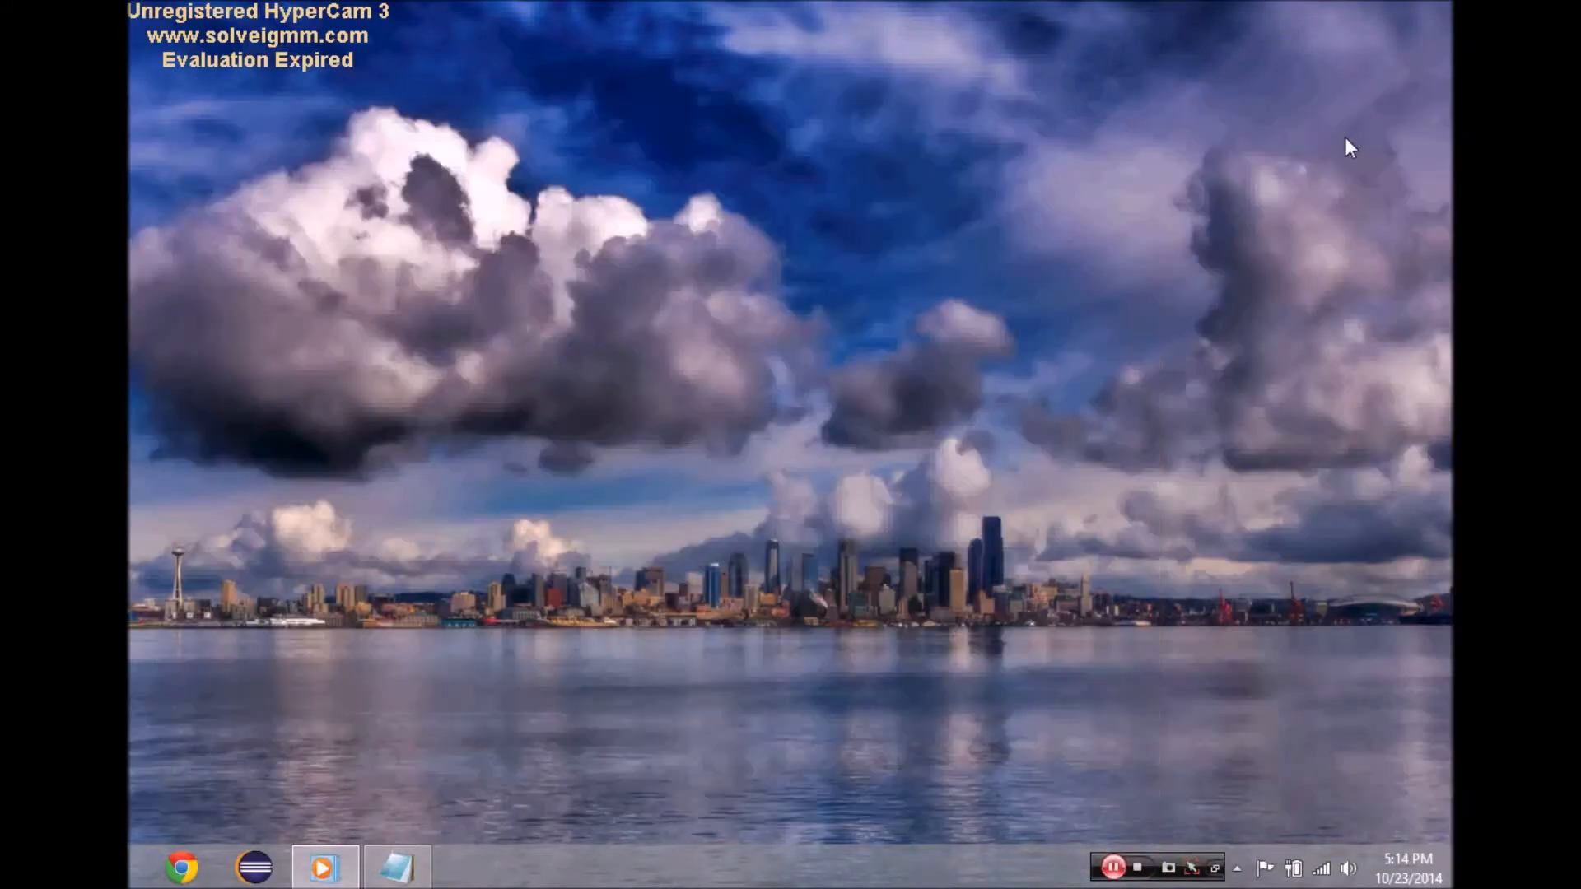
mouse_move(1115, 245)
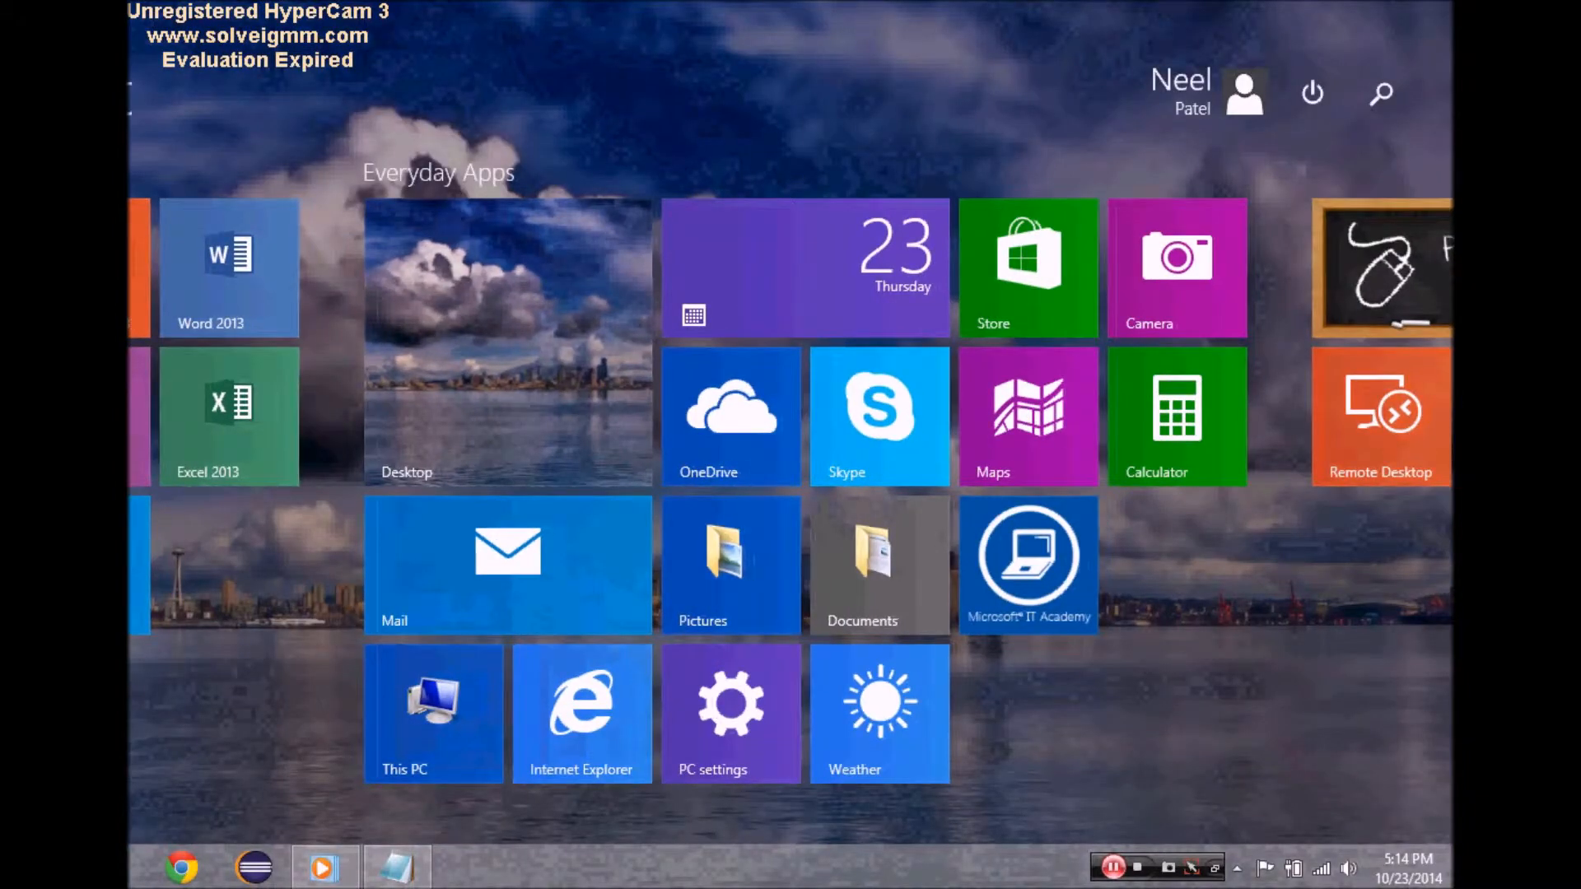
type("cmd")
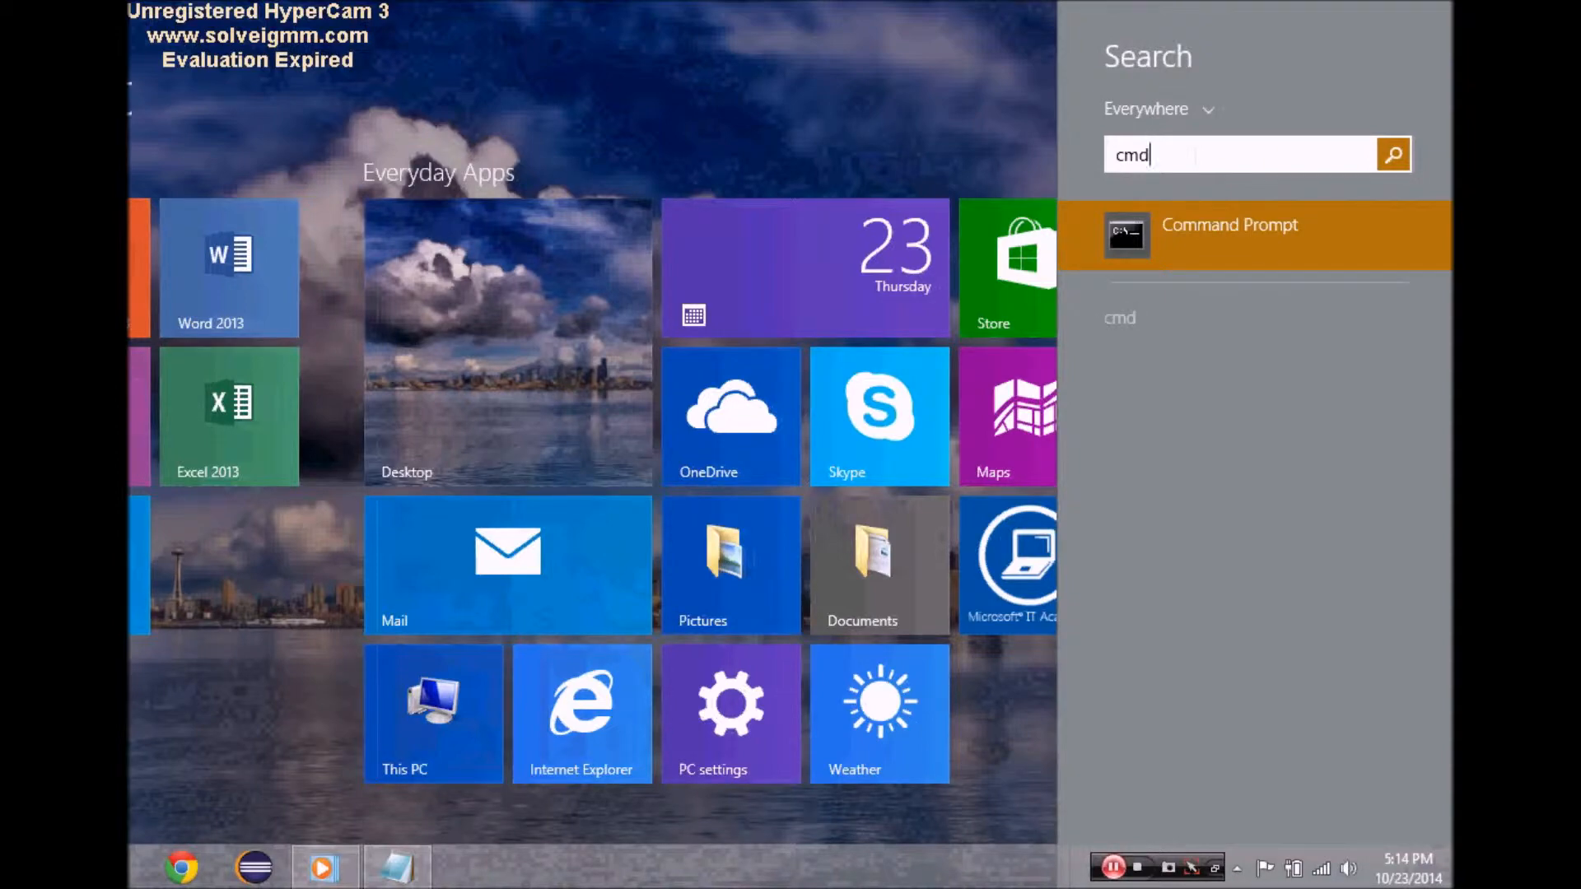
right_click(1229, 225)
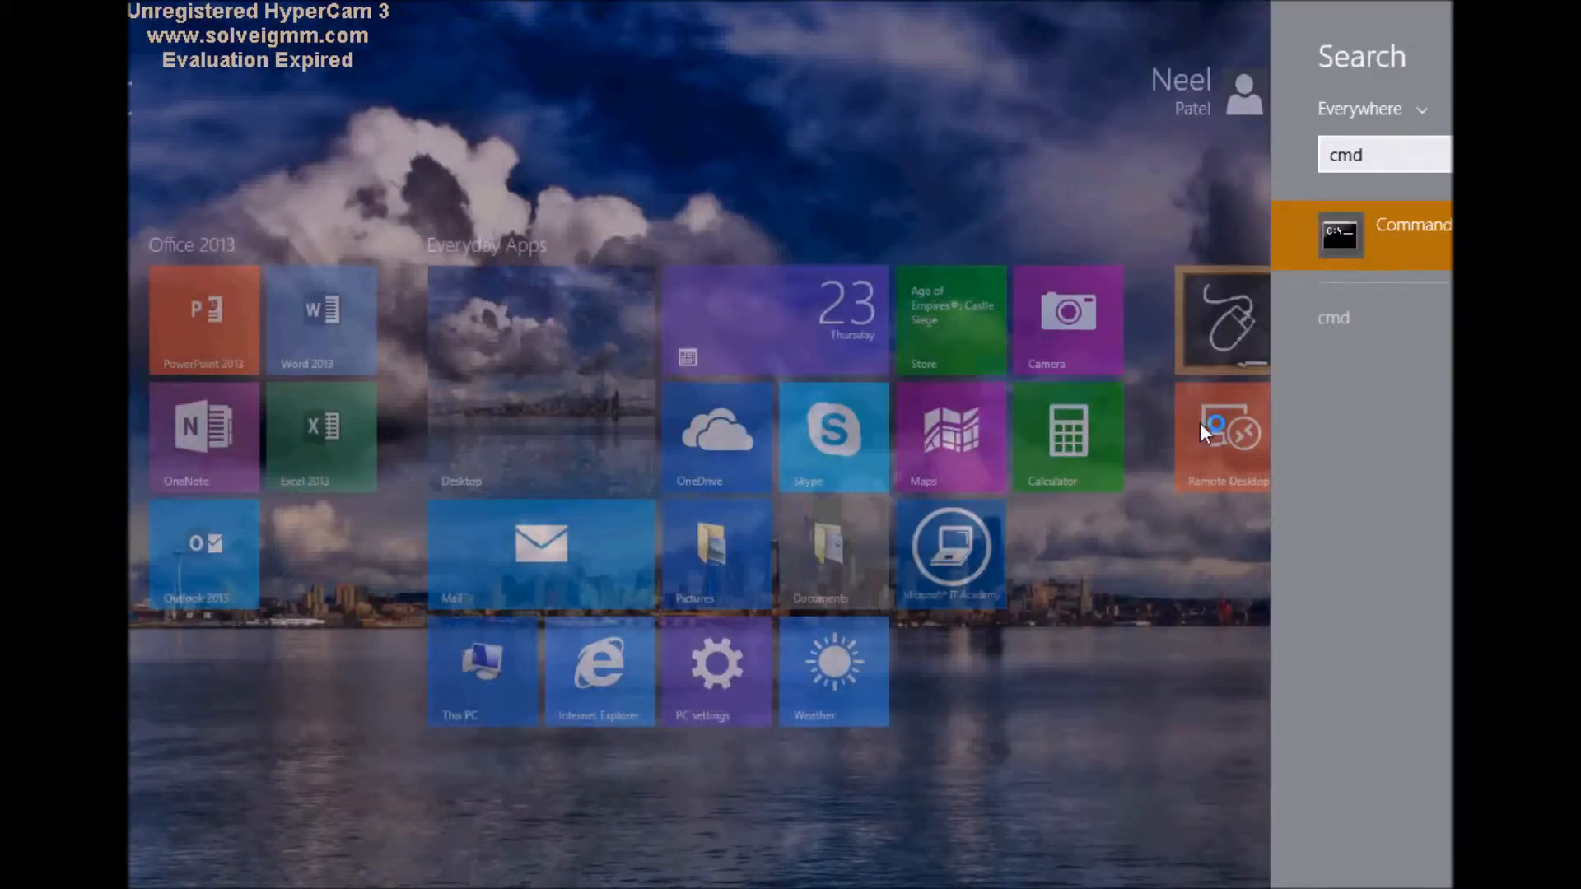
Launch the elevated Command Prompt, enlarge its window and keep the command notes visible.
left_click(1411, 235)
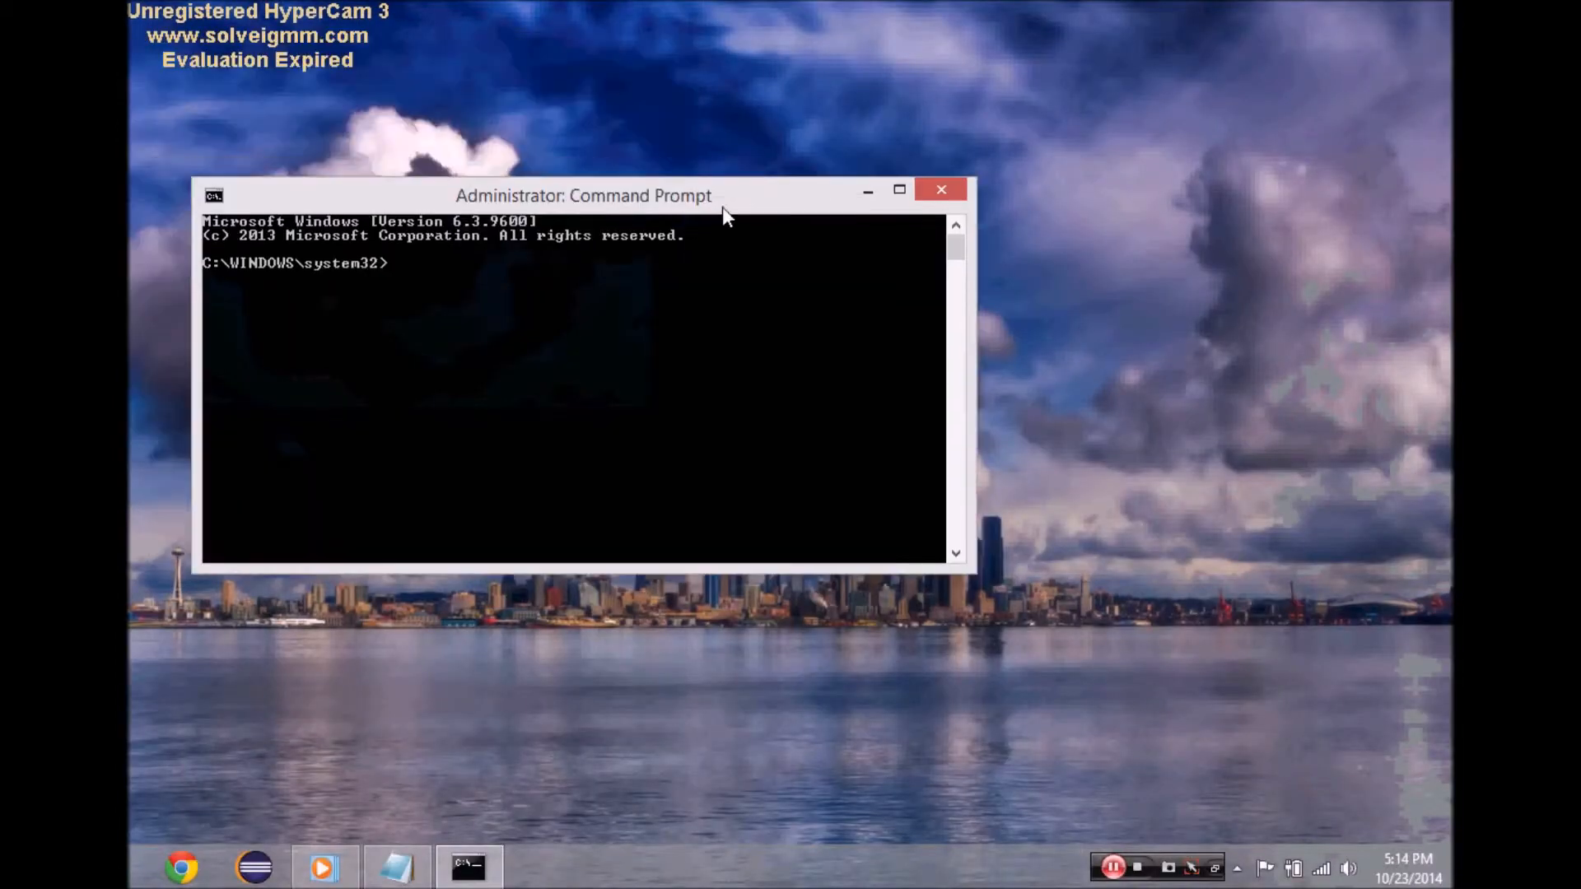
left_click_drag(583, 196, 536, 24)
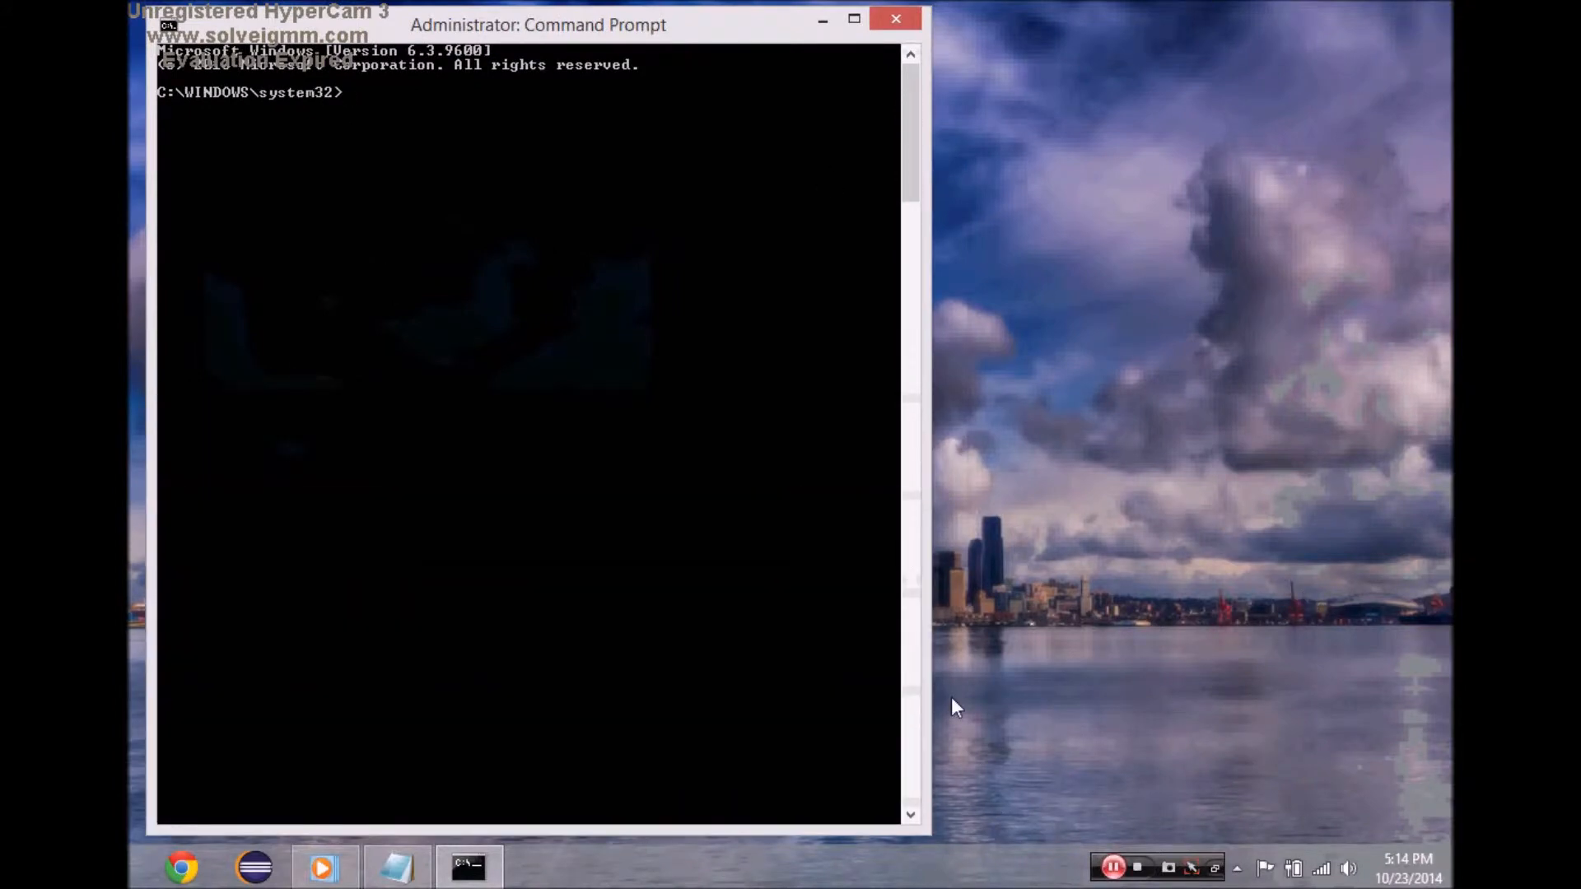
left_click(395, 868)
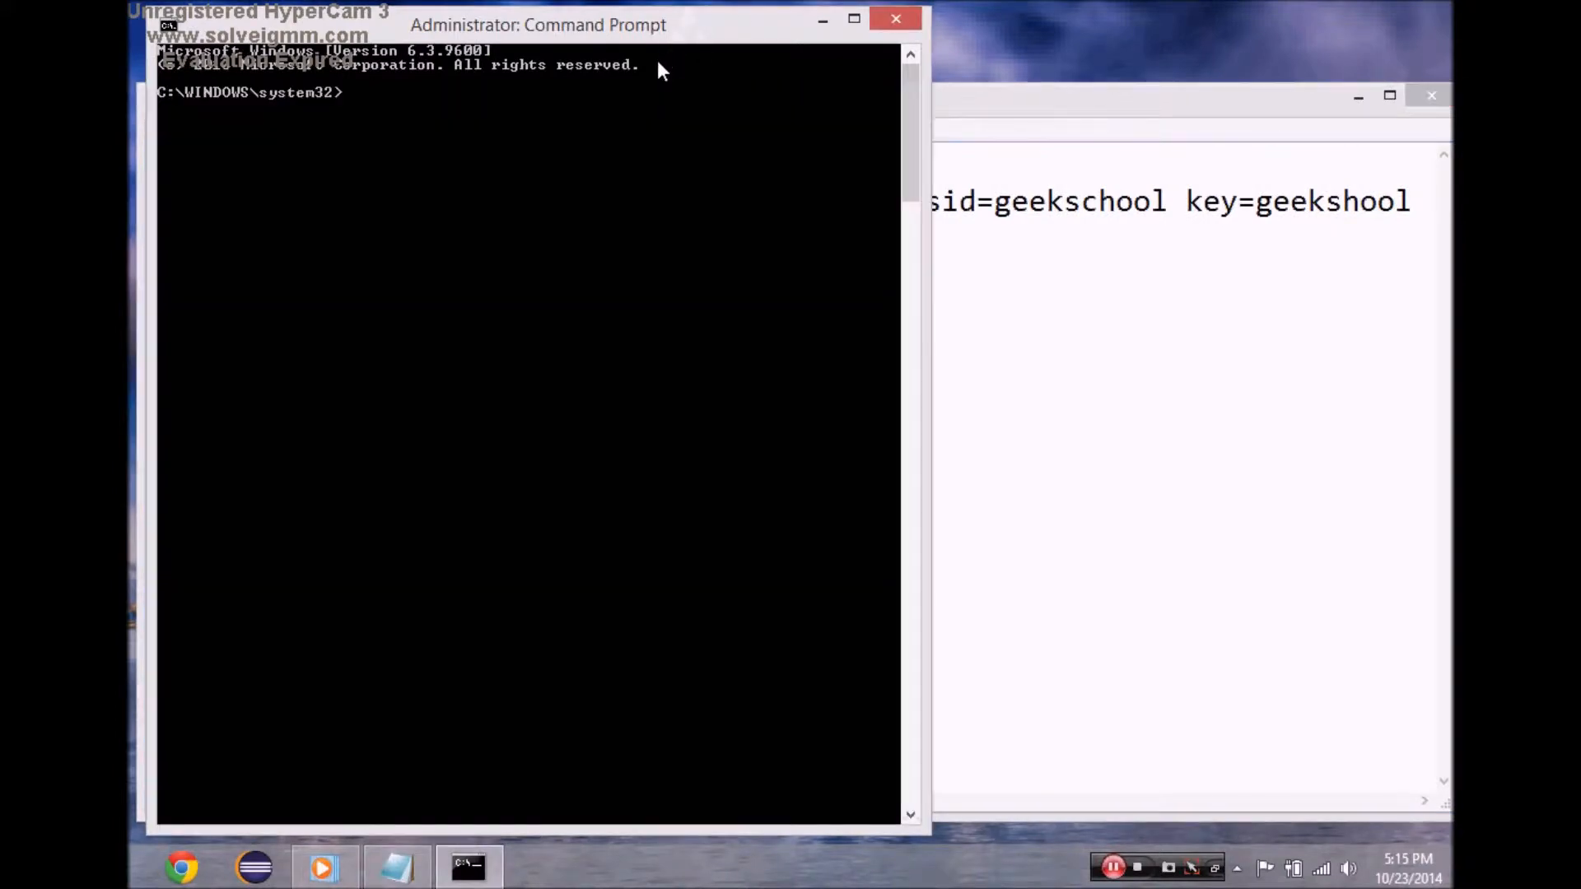
Run netsh wlan set hostednetwork mode=allow ssid=geekschool key=geekschool.
type("netsh wlan set ho")
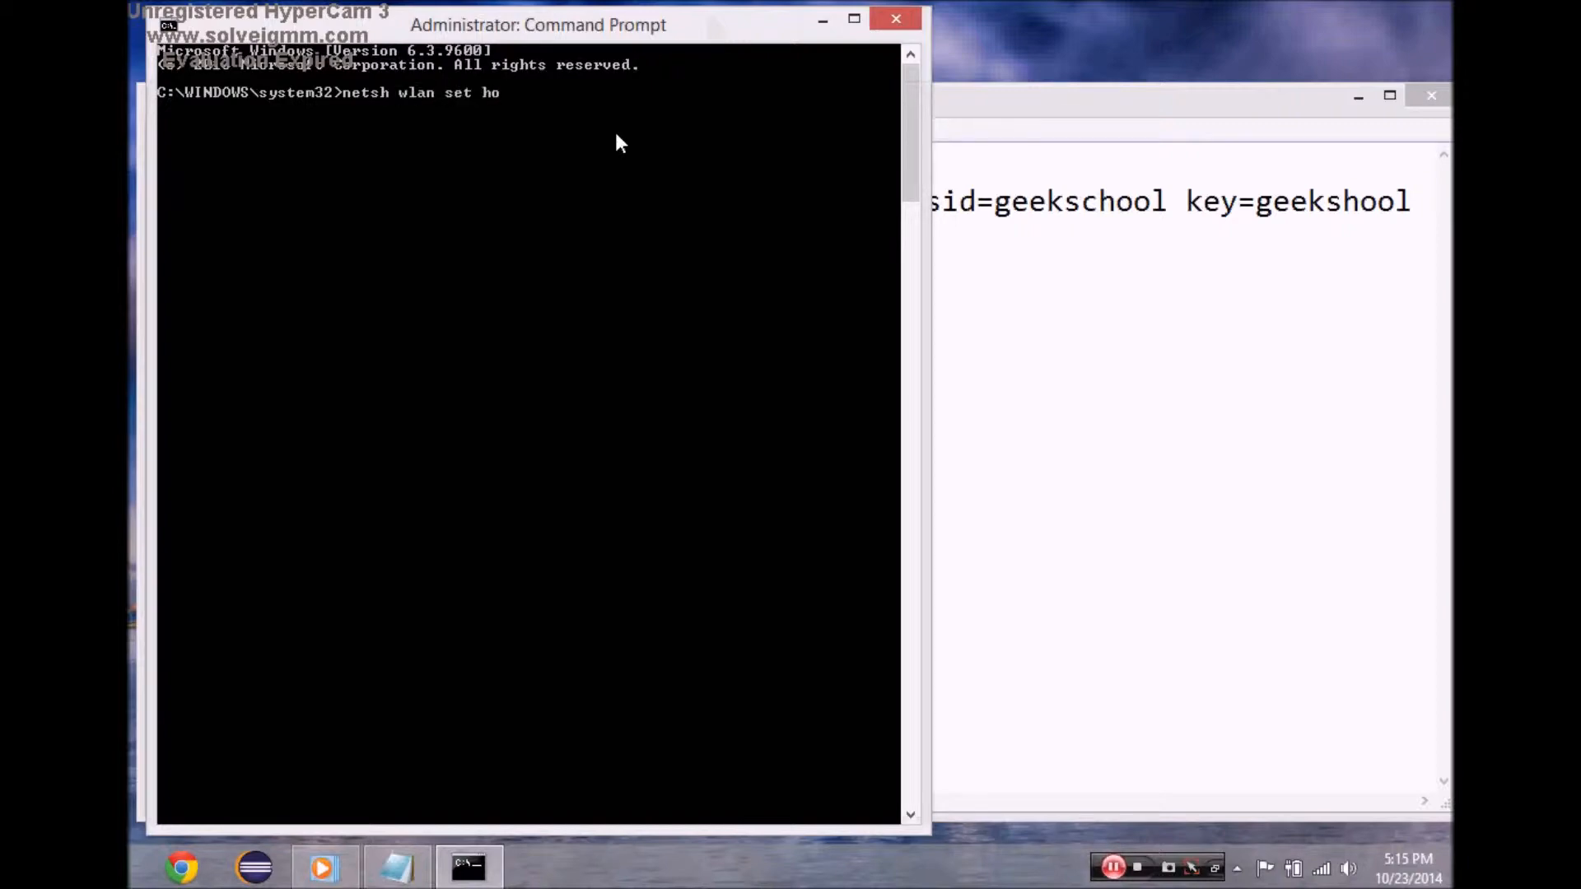
type("stednet")
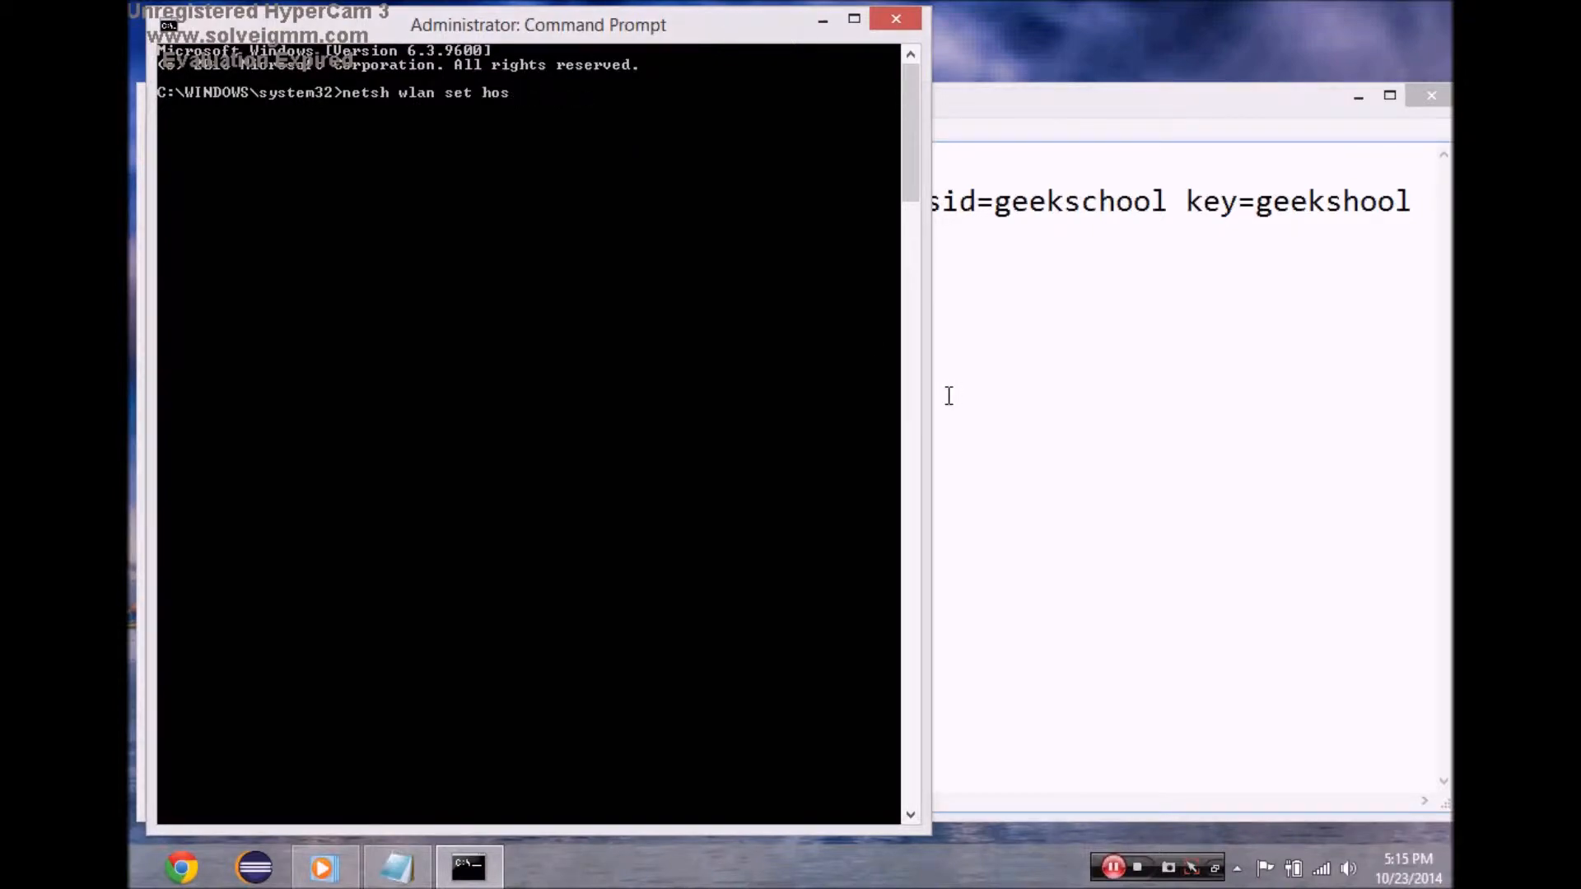
type("tednetwork")
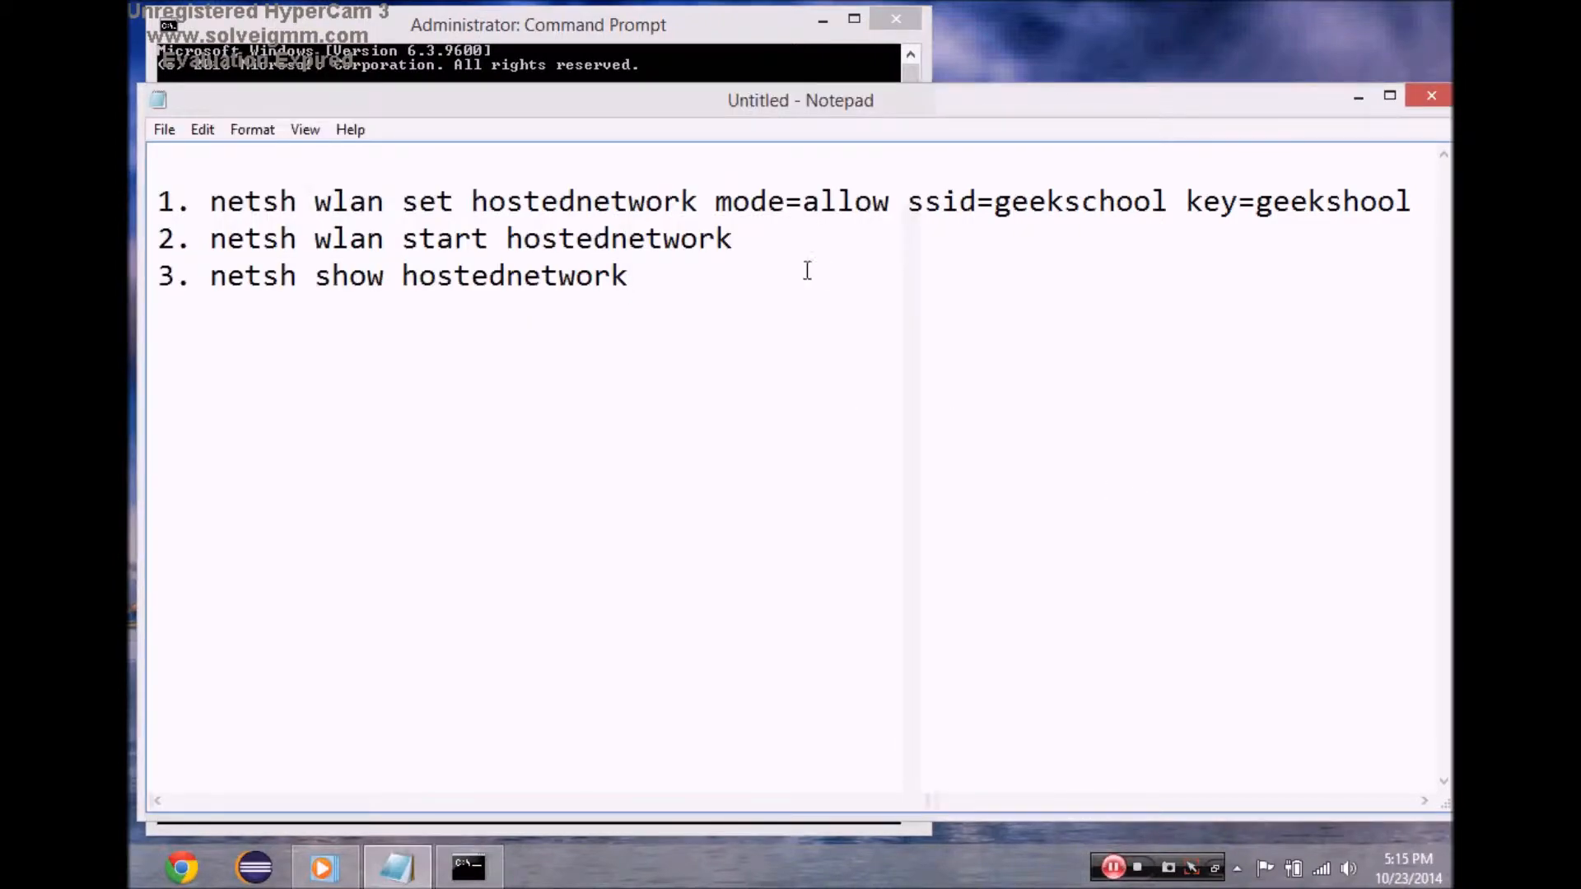
left_click(537, 24)
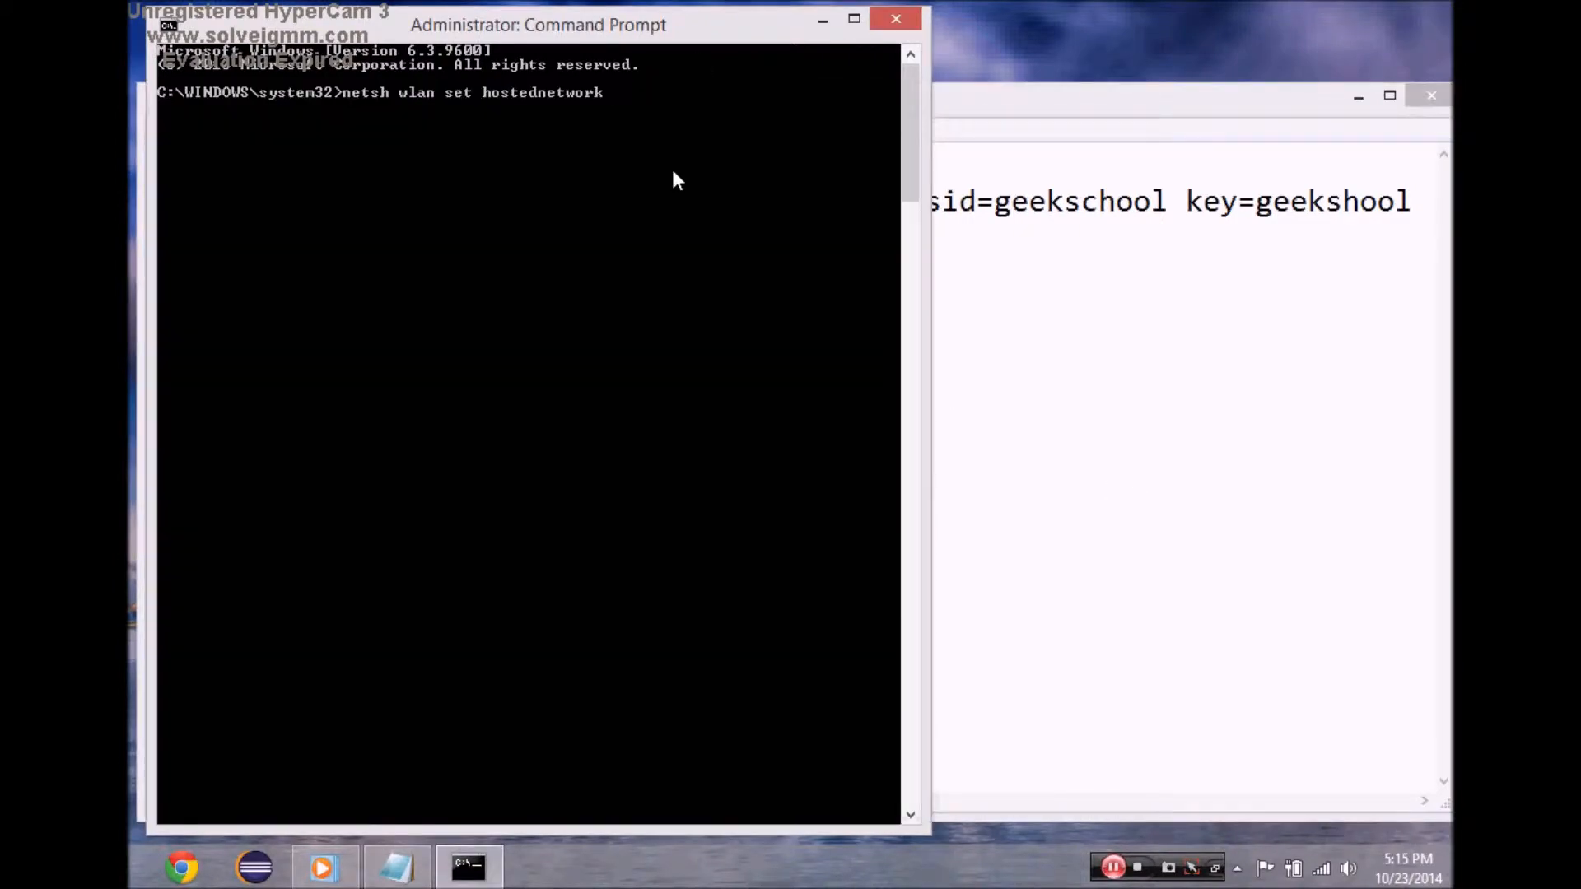
type("mode=")
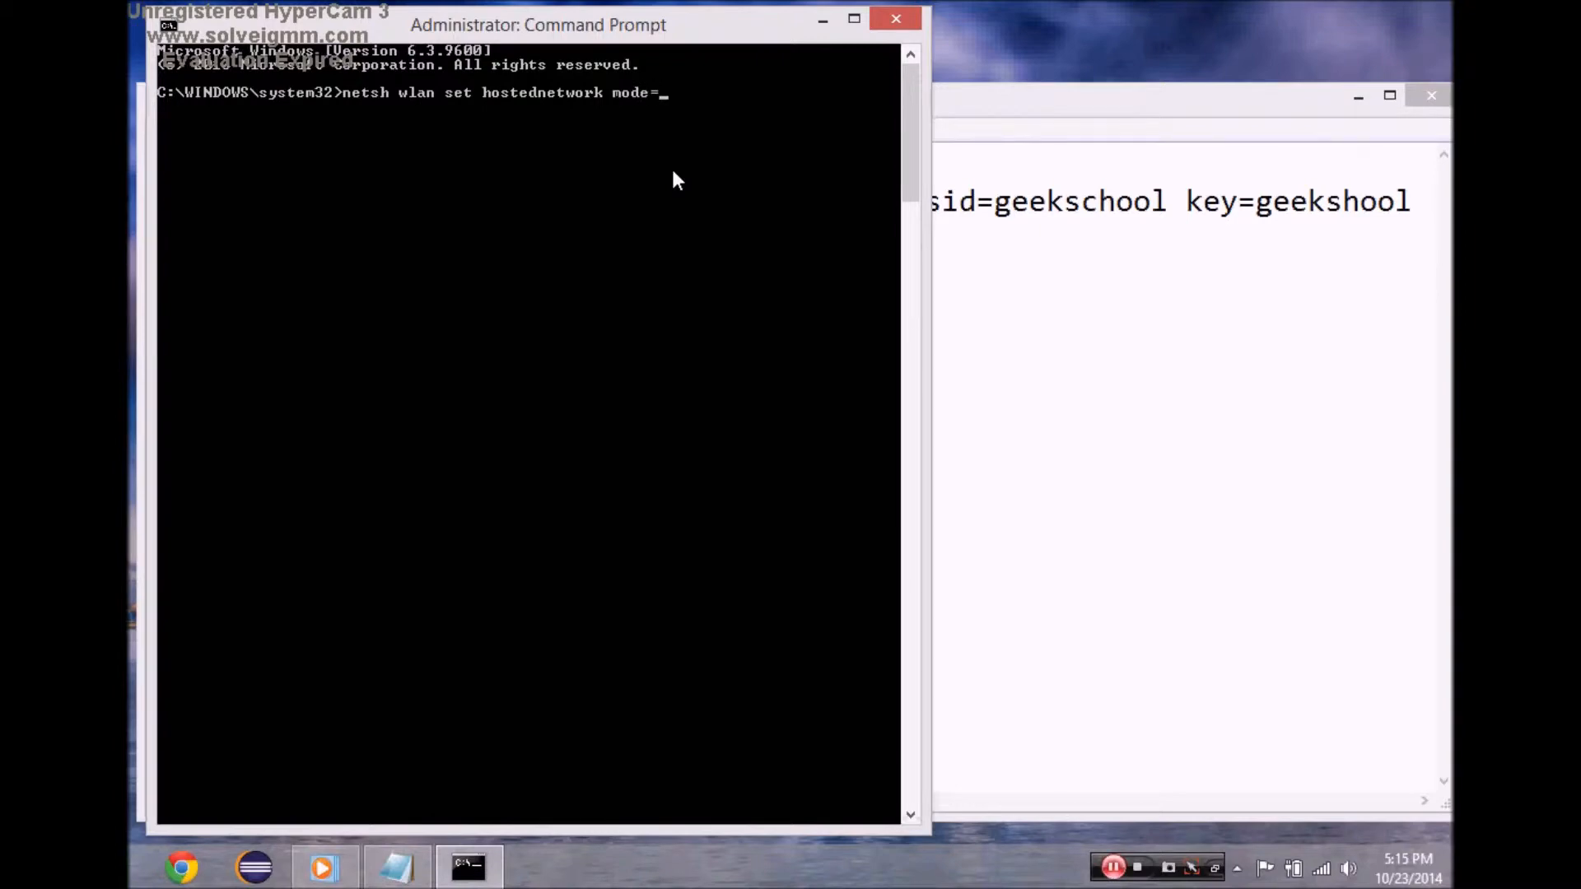
type("allow")
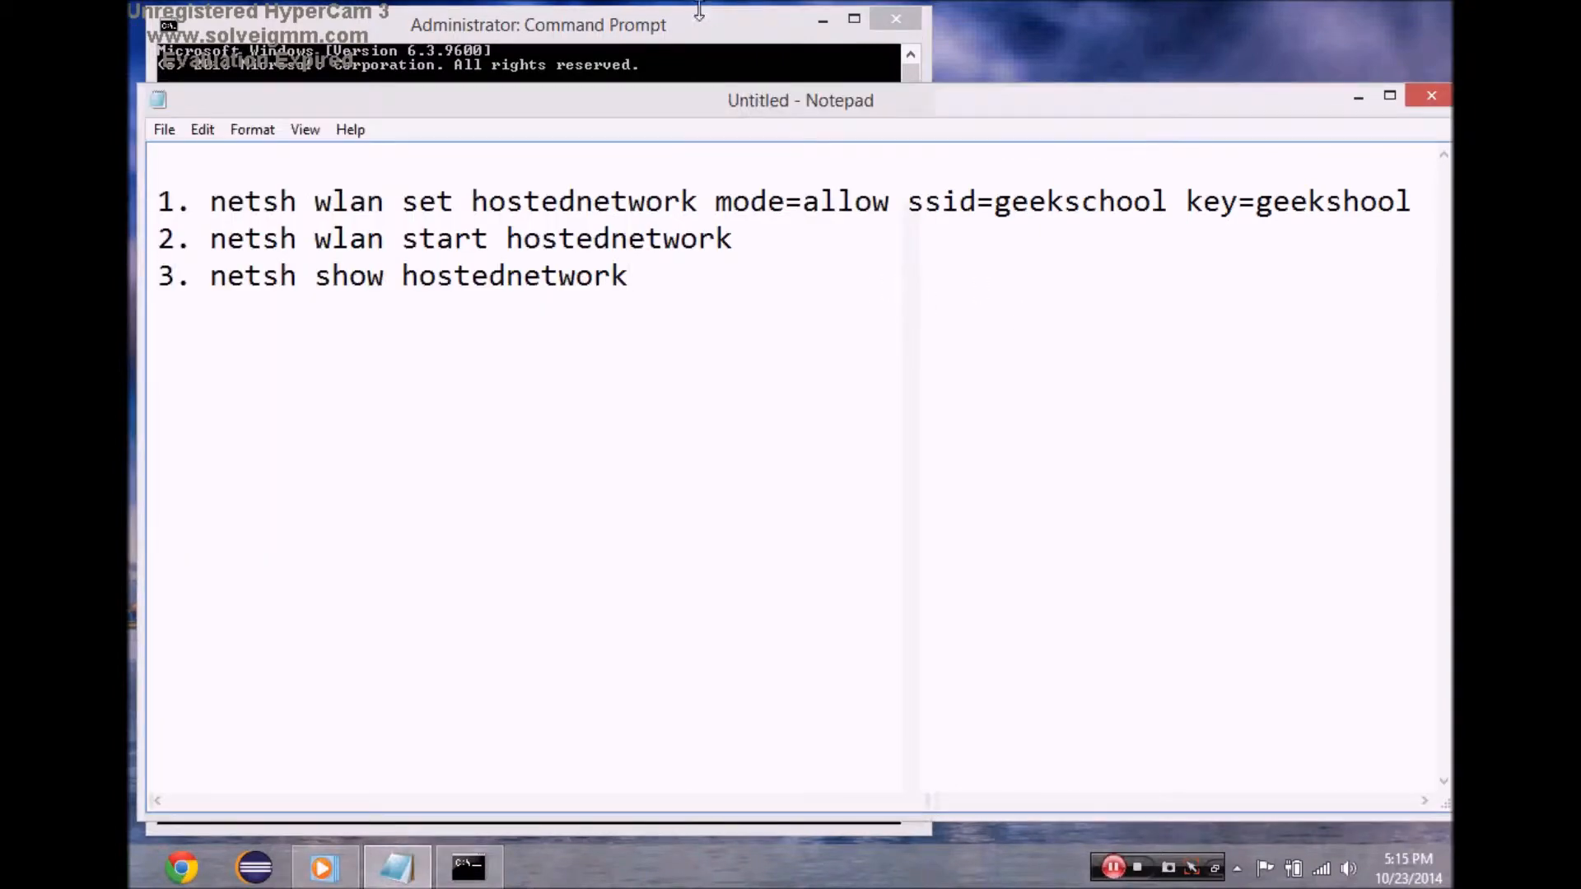
left_click(537, 25)
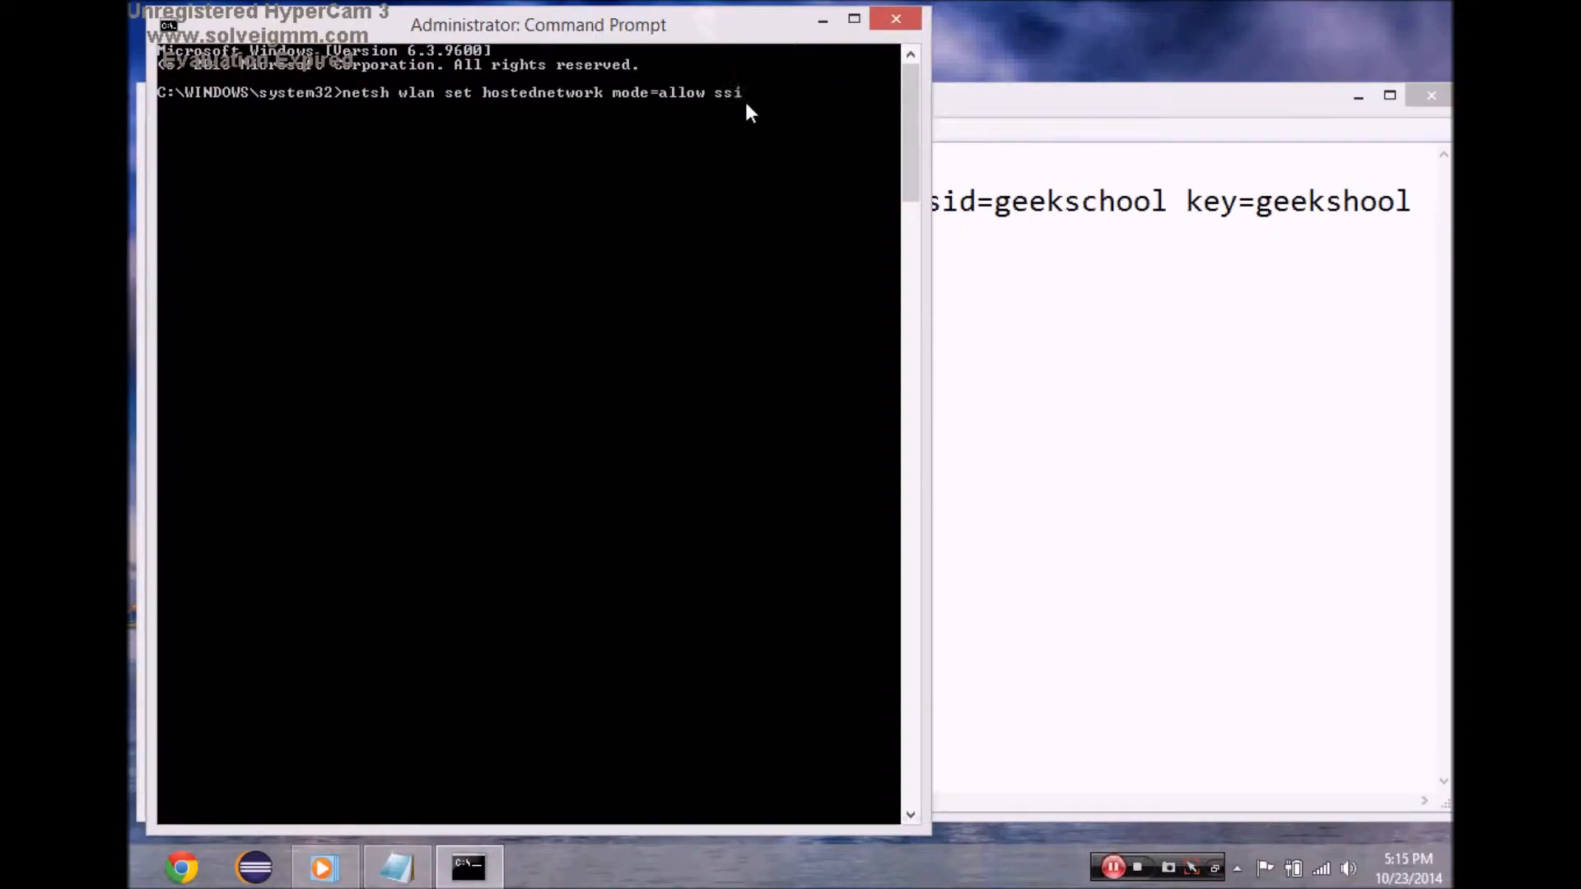
type("d=")
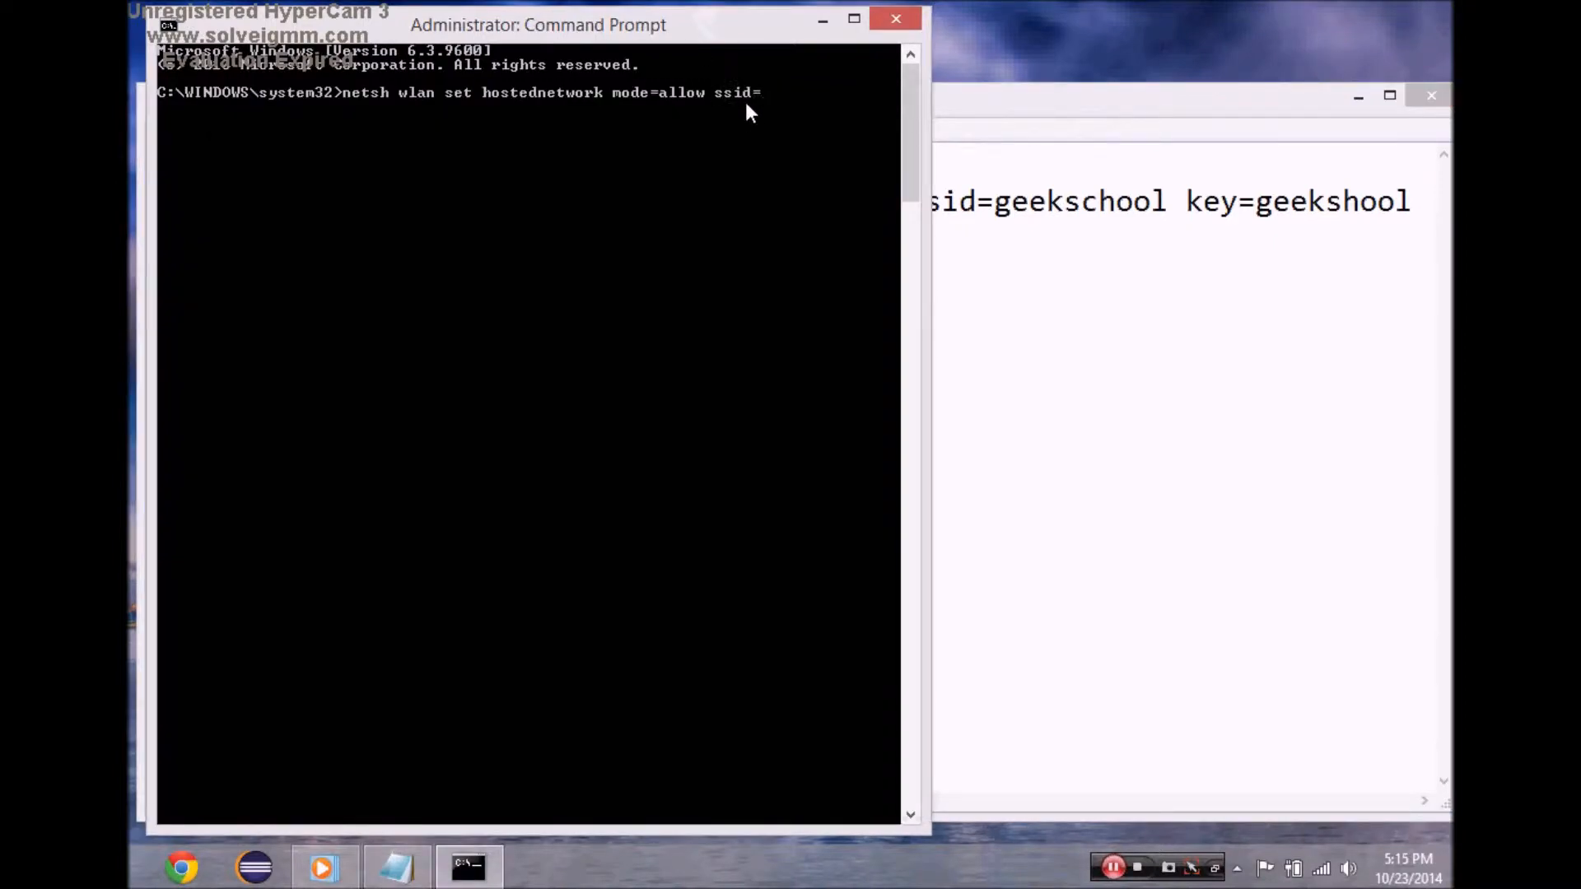
type("geek")
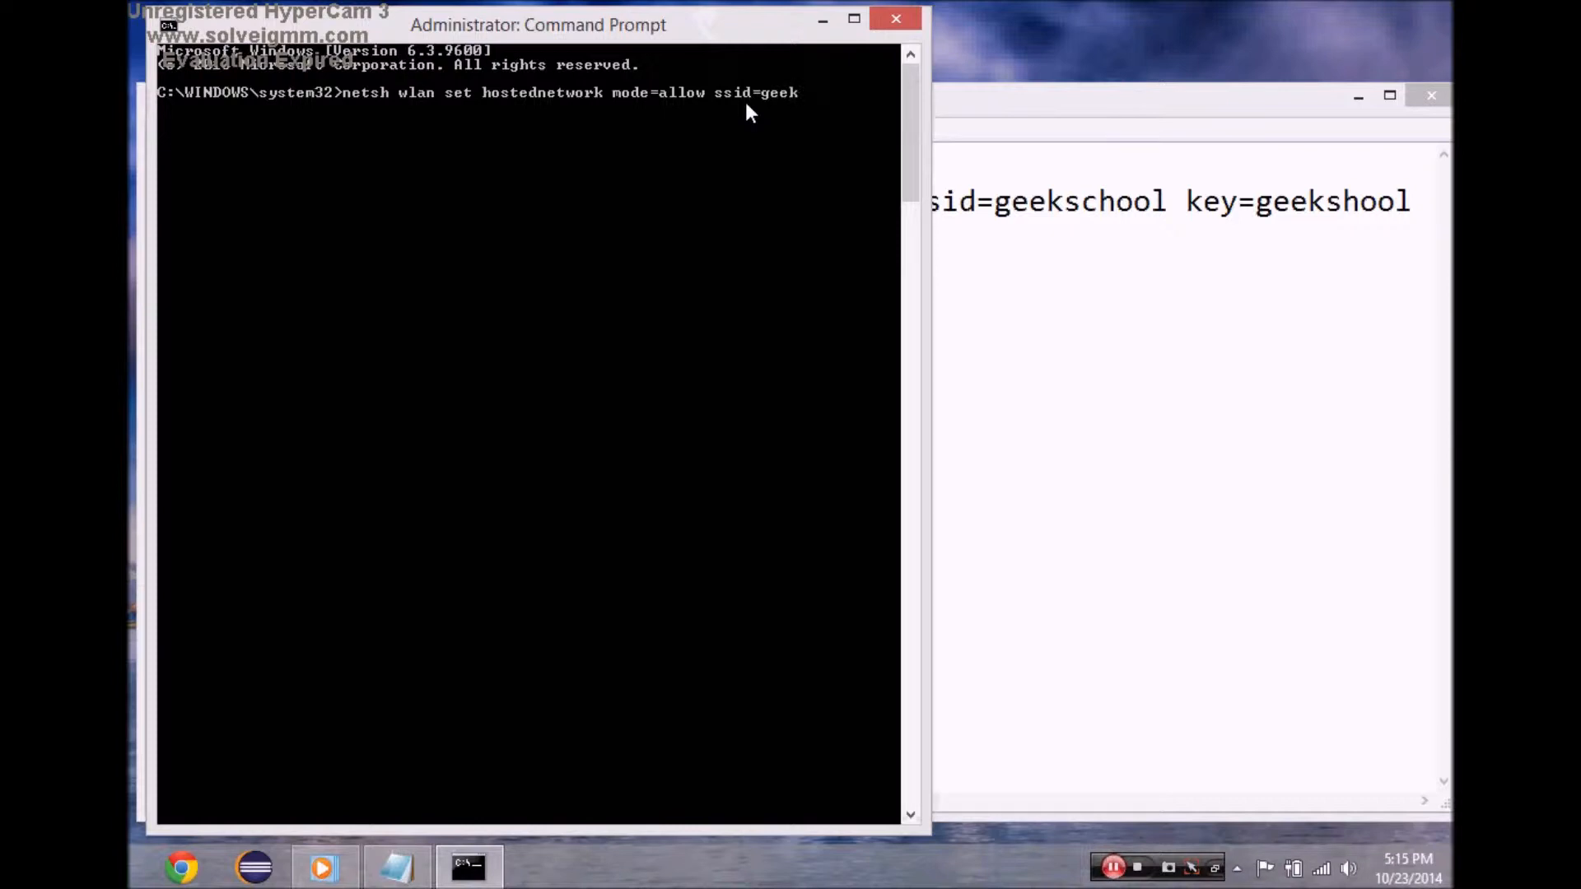
type("schoo")
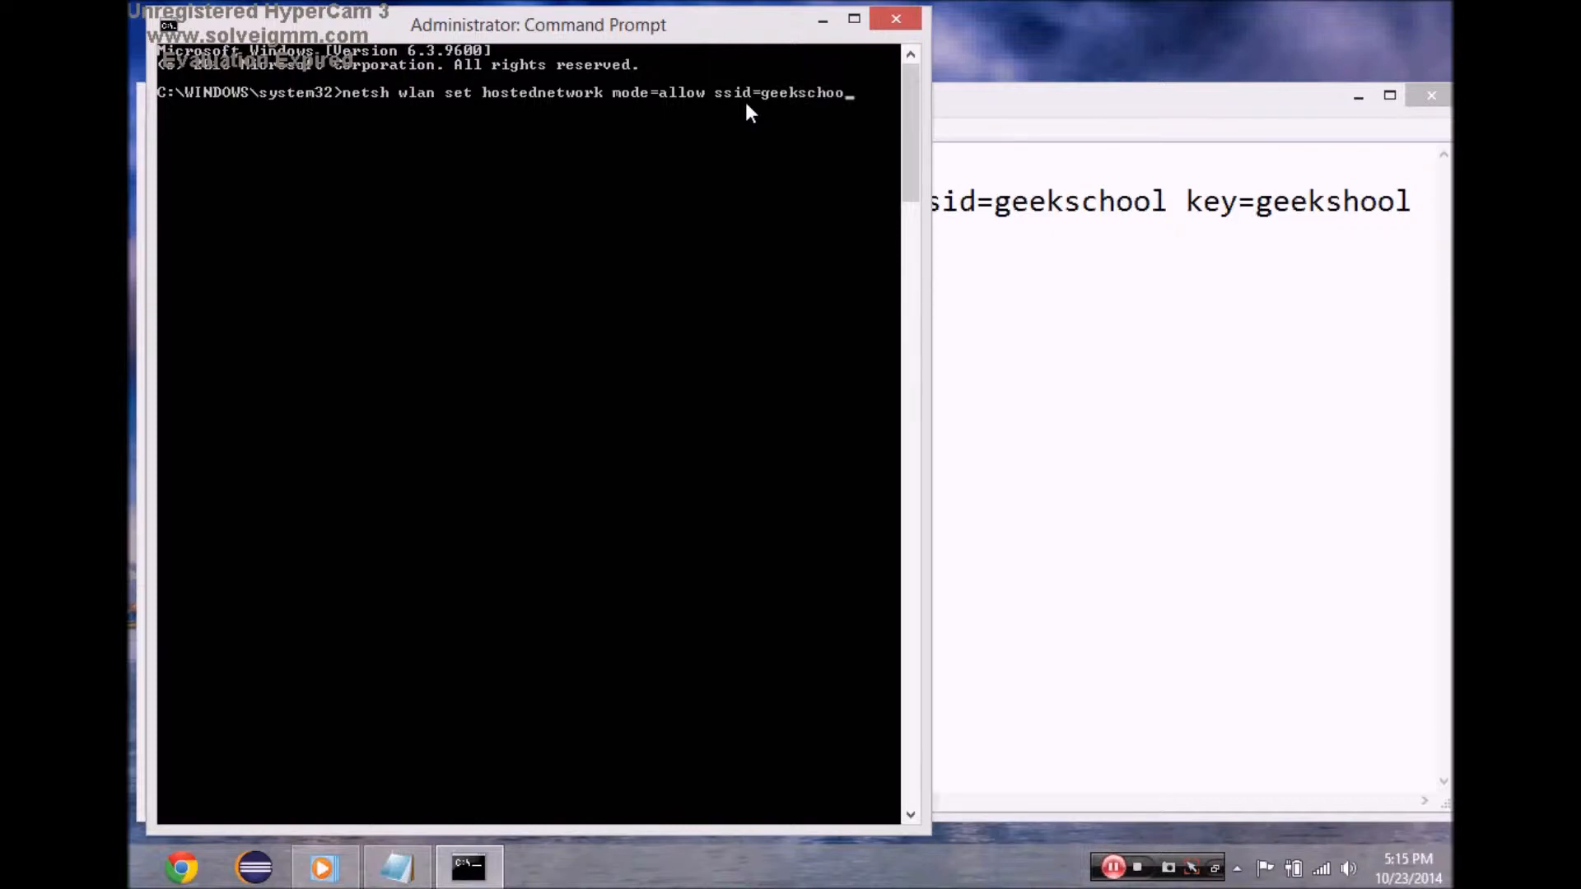
type("l")
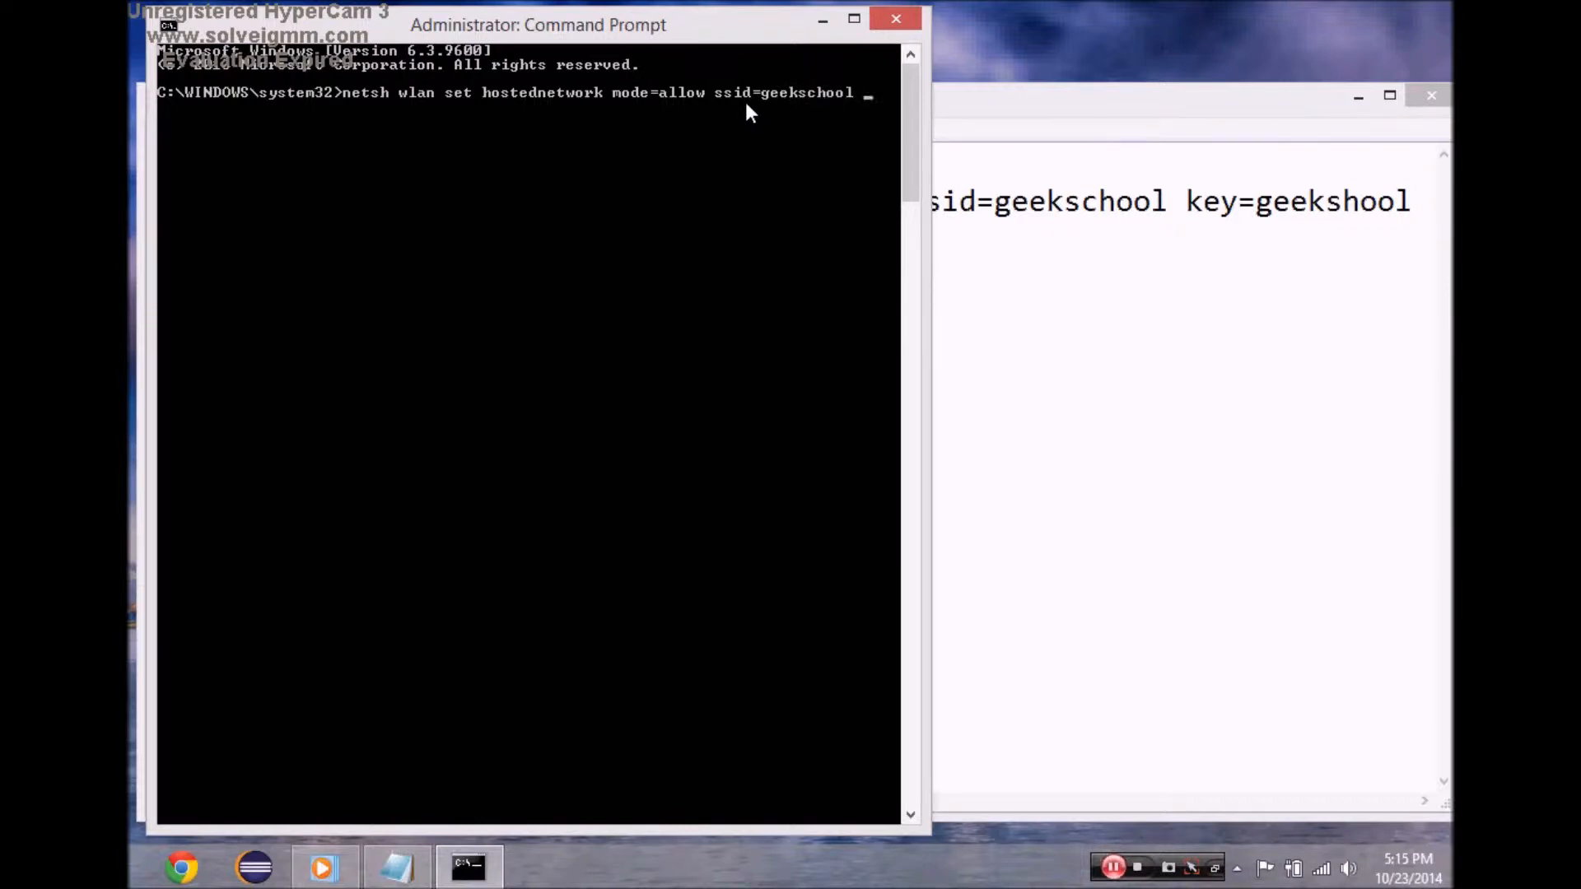
type("key=")
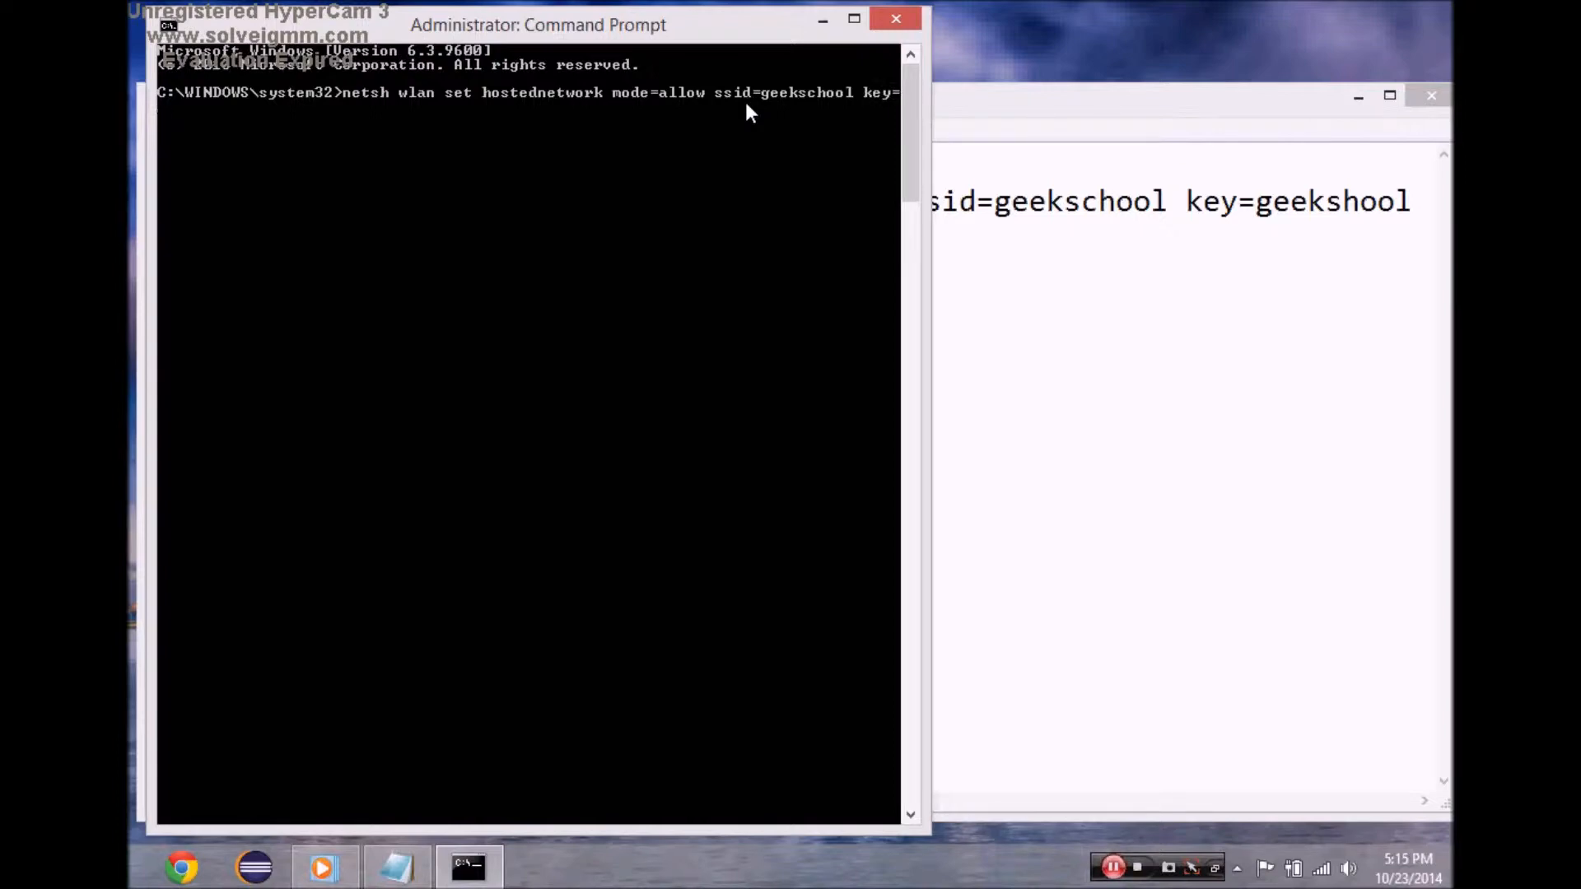
type("geeksch")
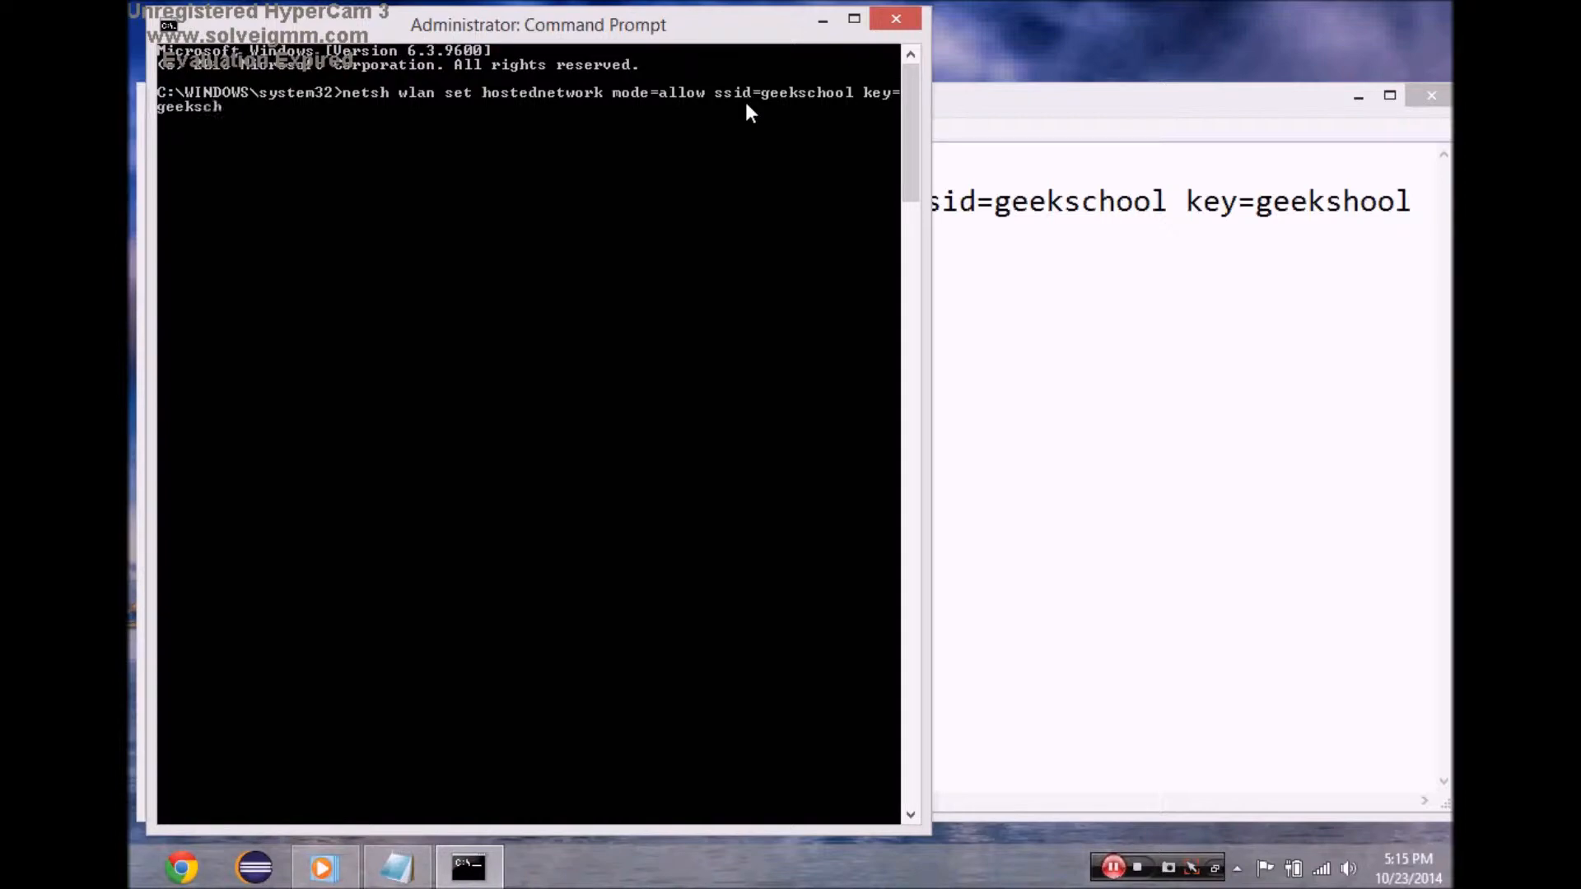
key("enter")
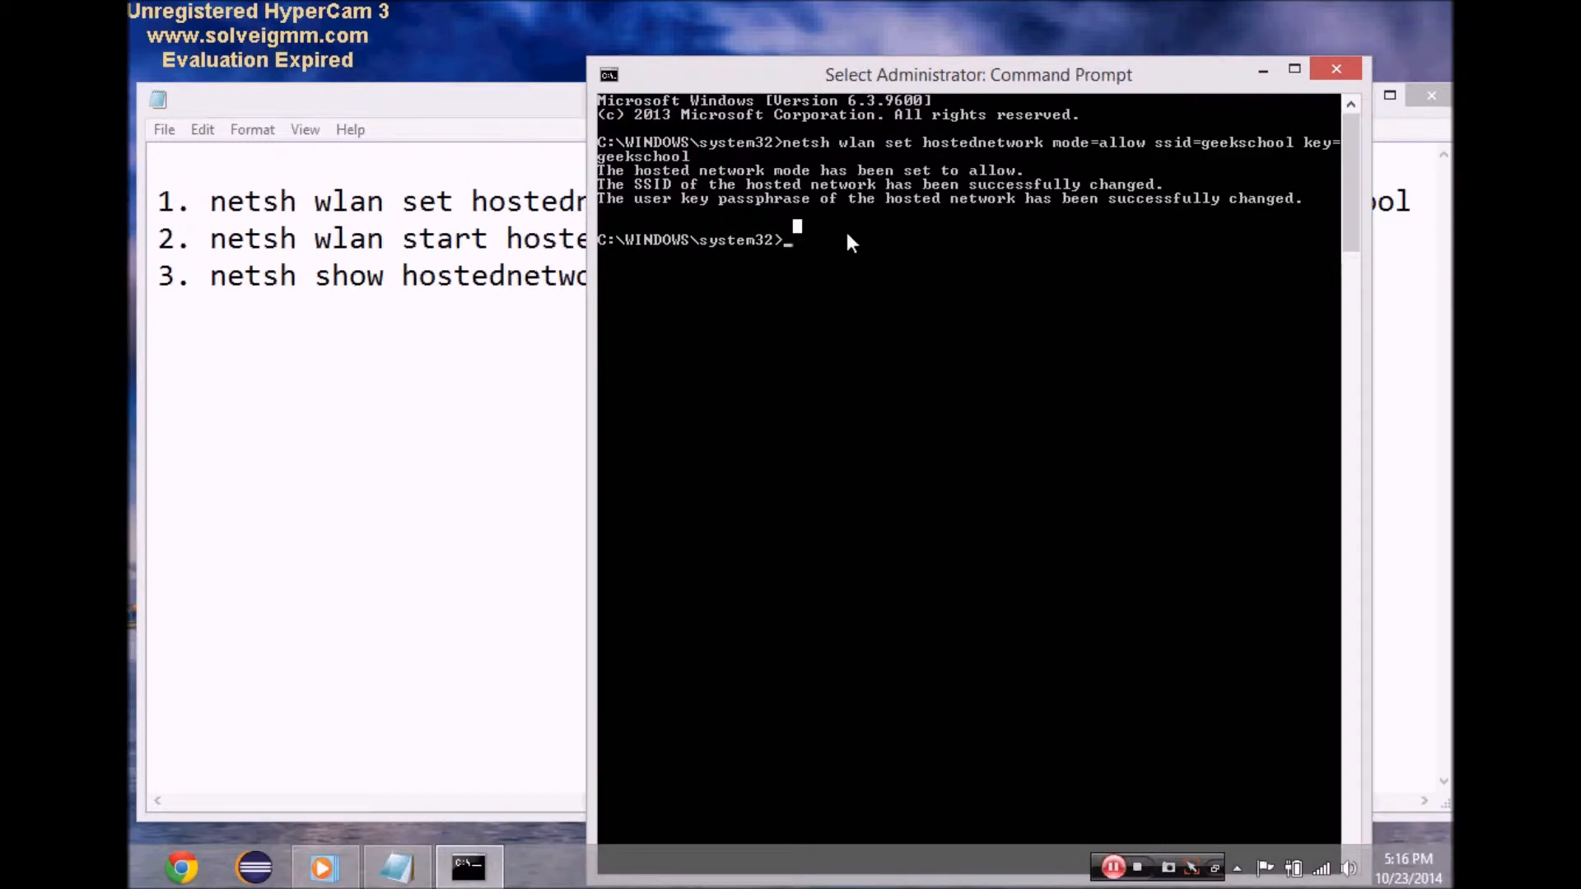
Run netsh wlan start hostednetwork so the hosted network reports started.
type("netsh wlan start ho")
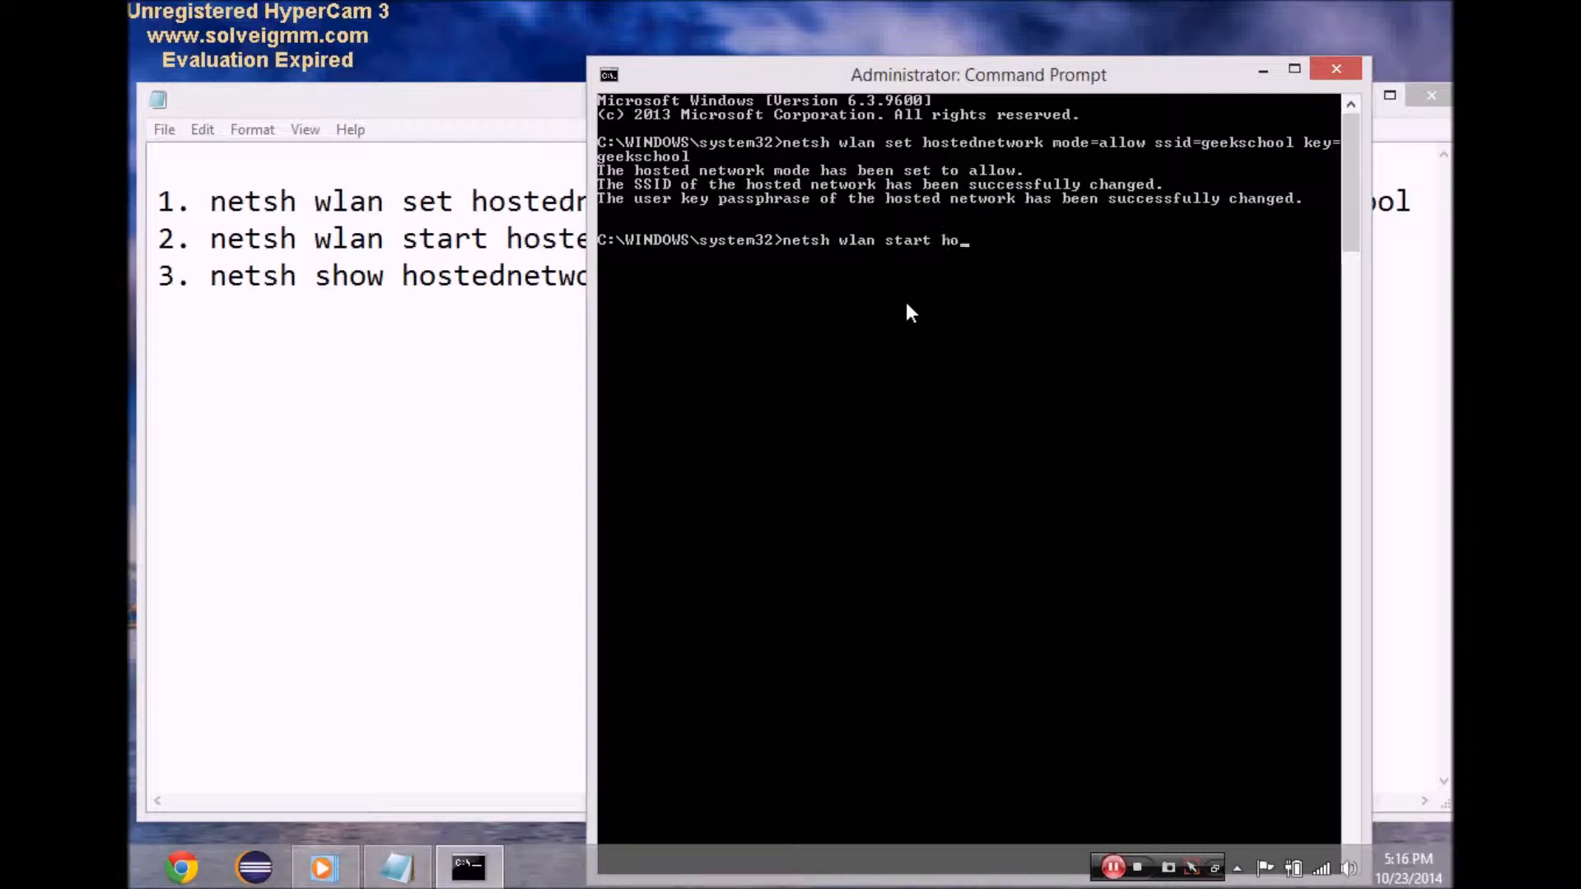
type("stednet")
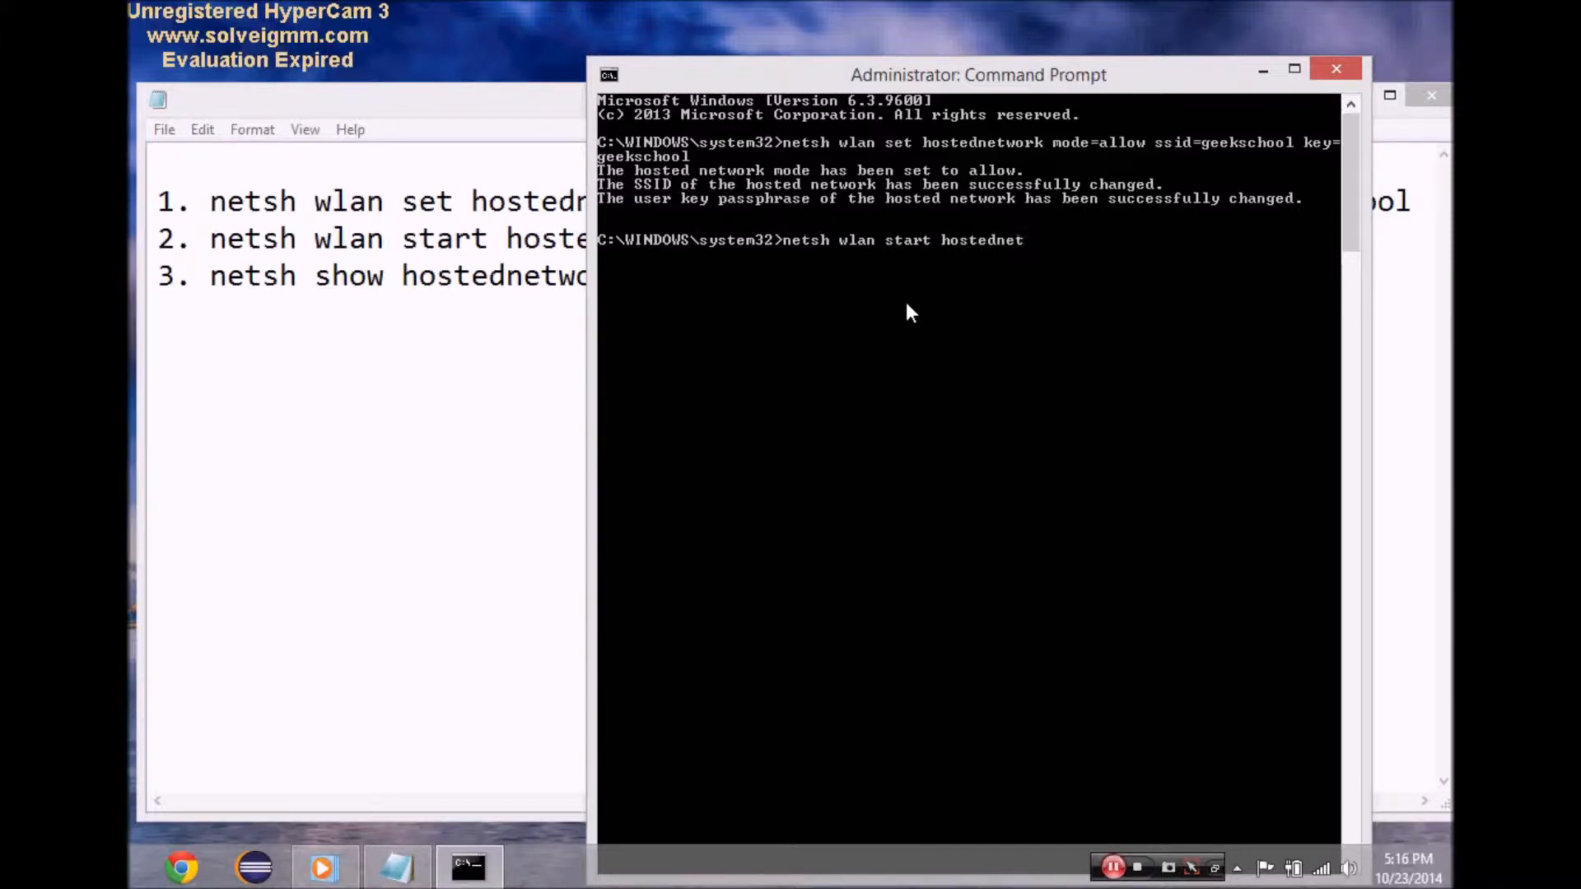
type("work")
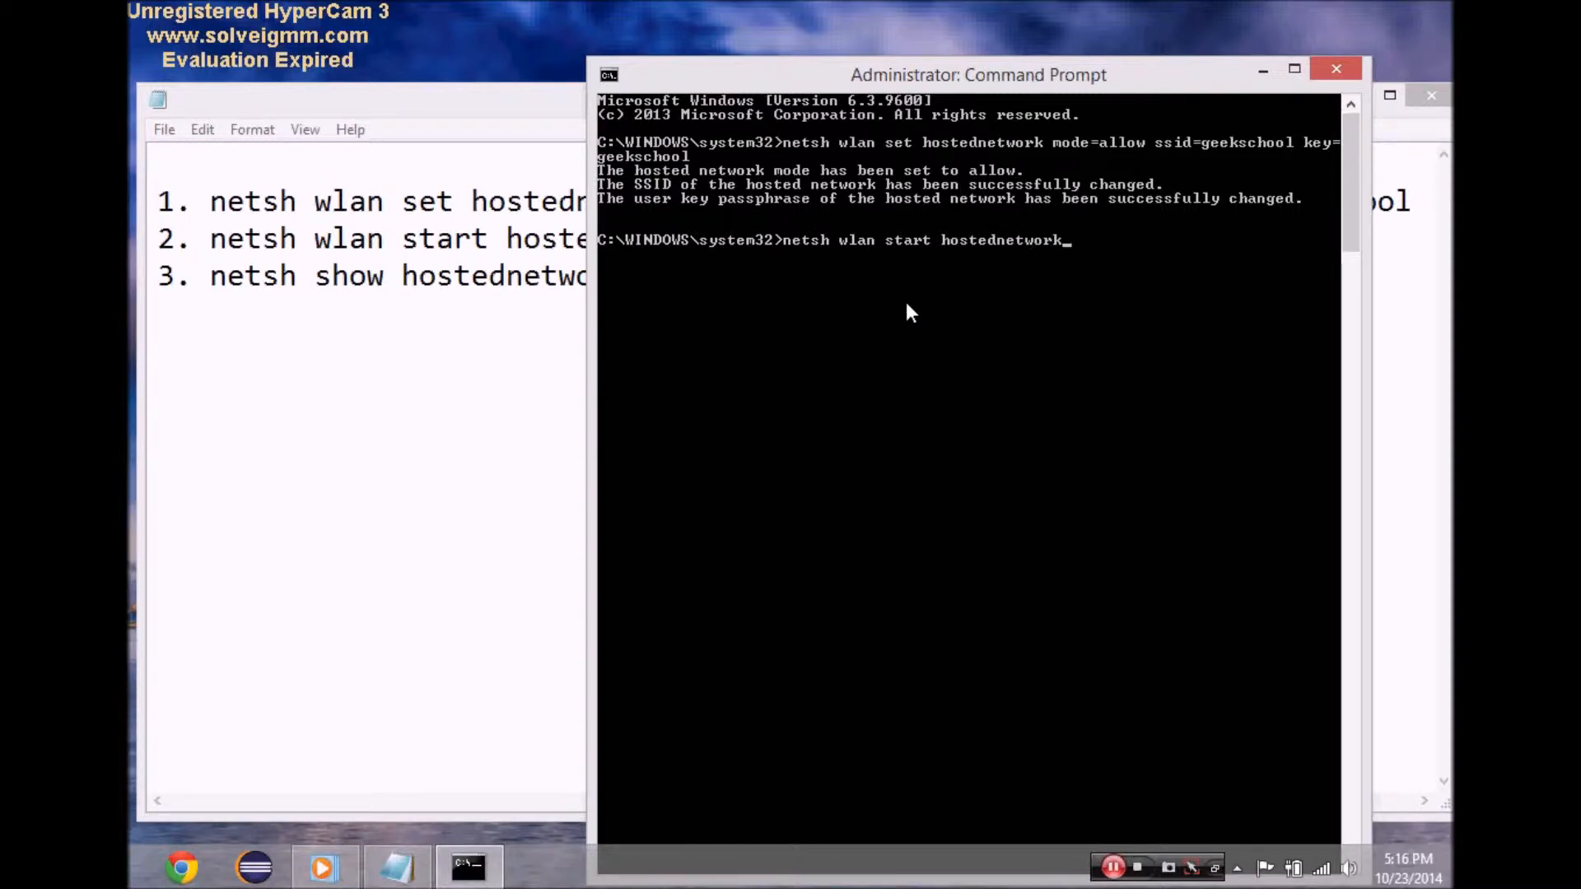
key("enter")
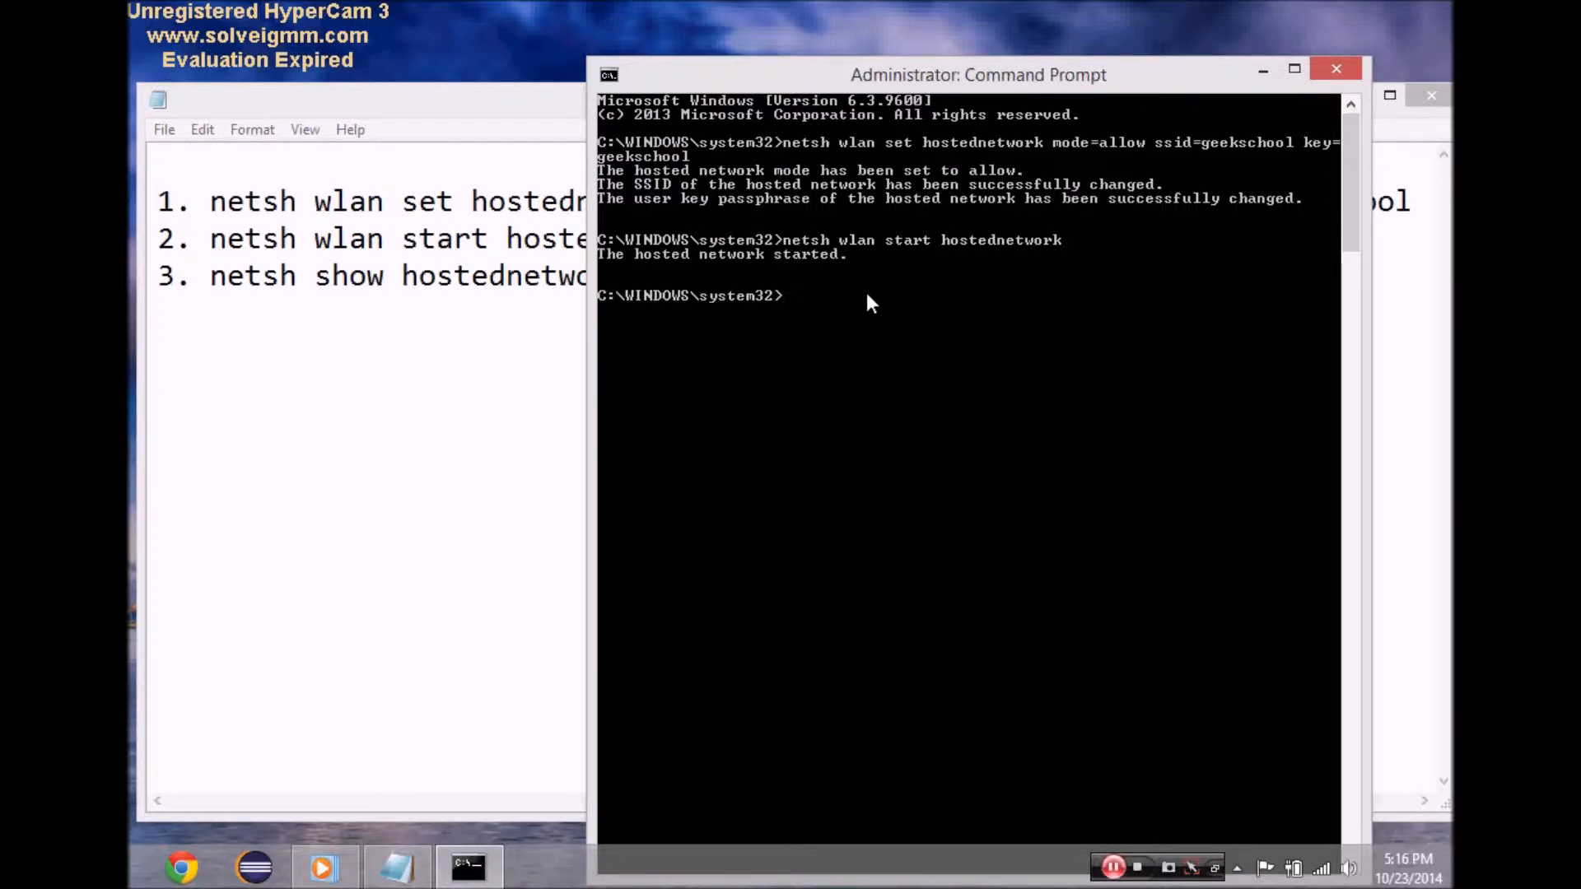
mouse_move(604, 270)
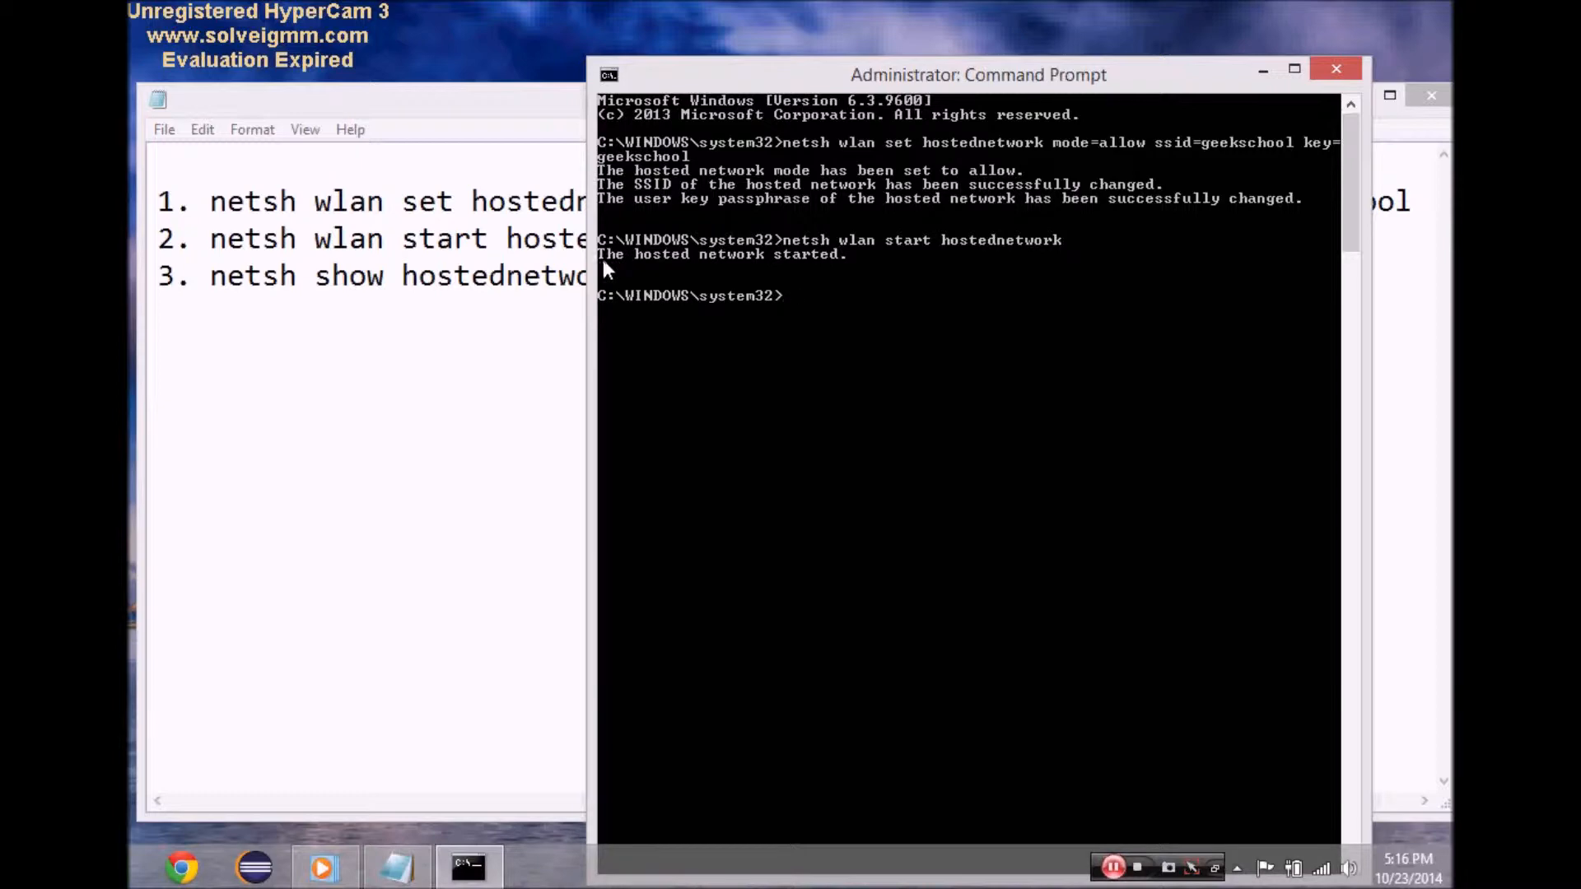
mouse_move(868, 310)
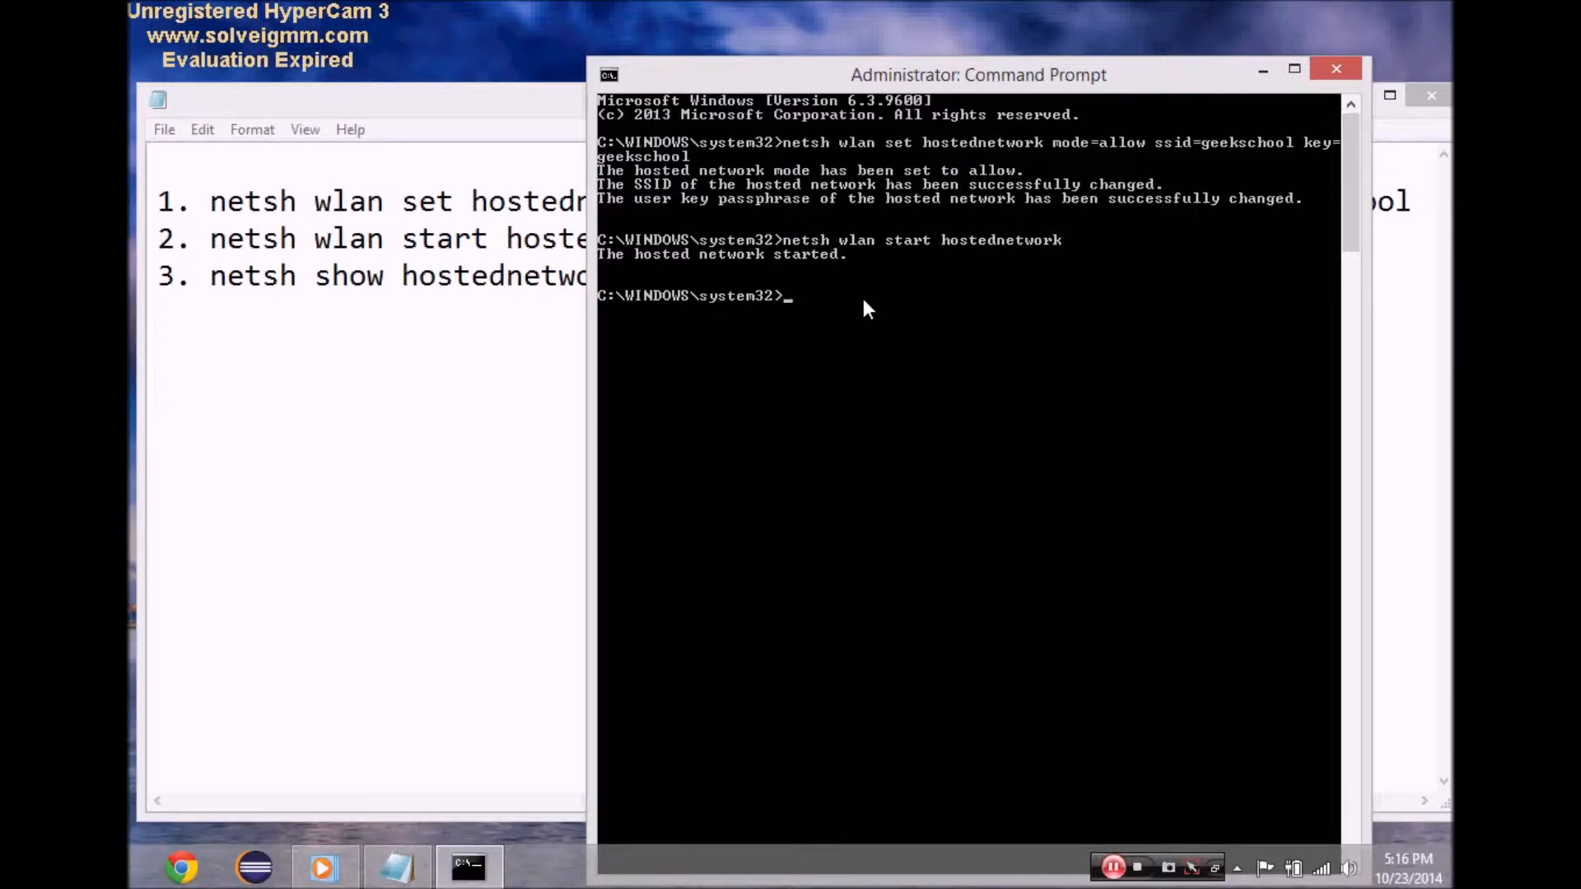
mouse_move(1323, 870)
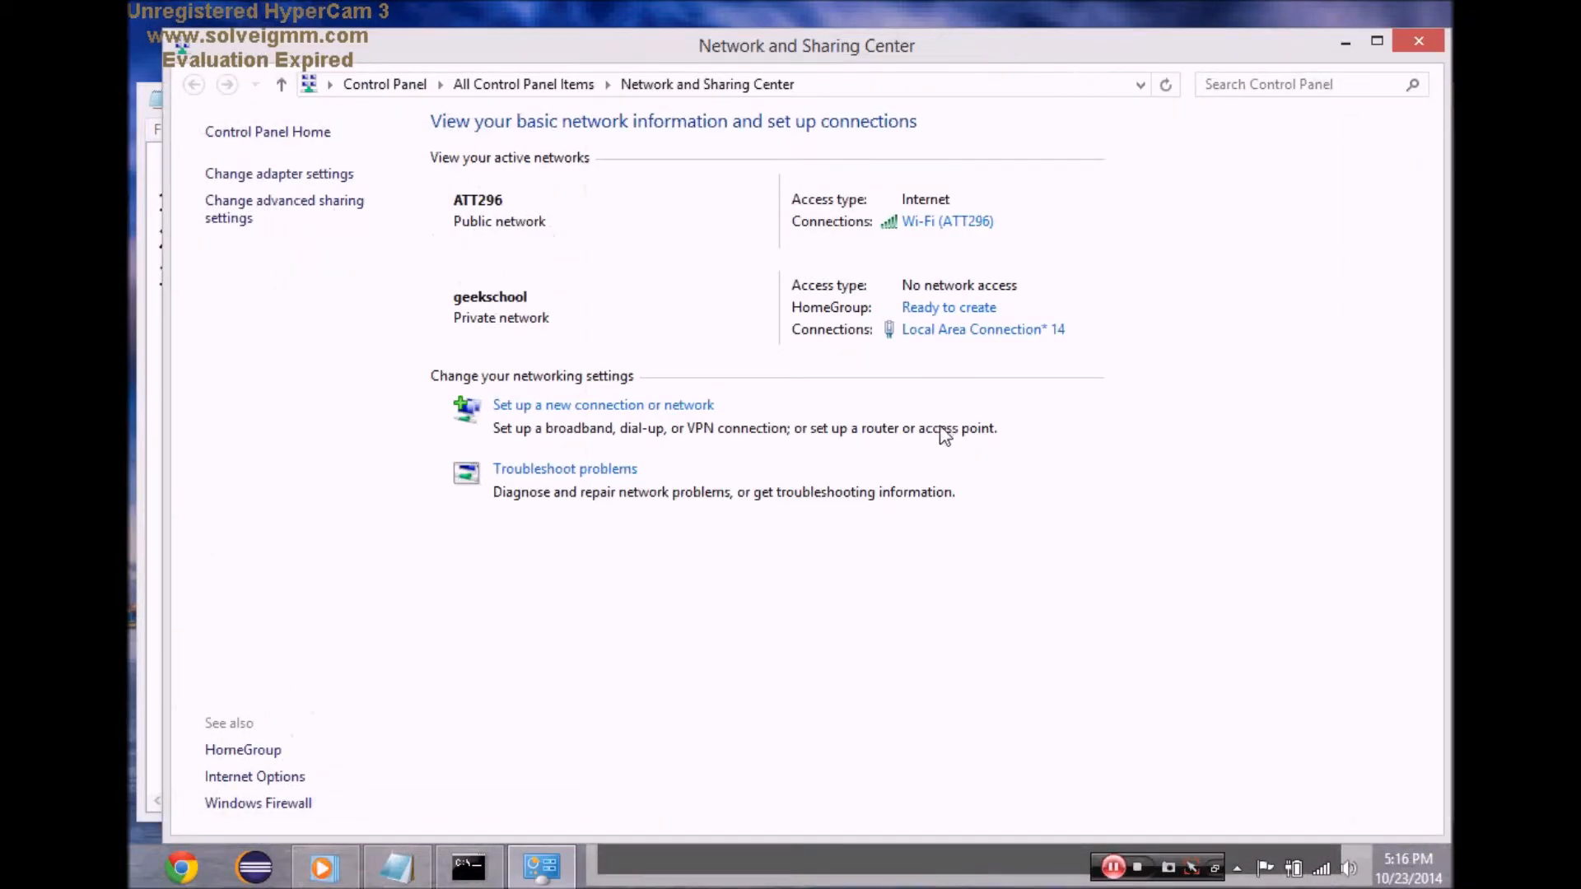
mouse_move(504, 290)
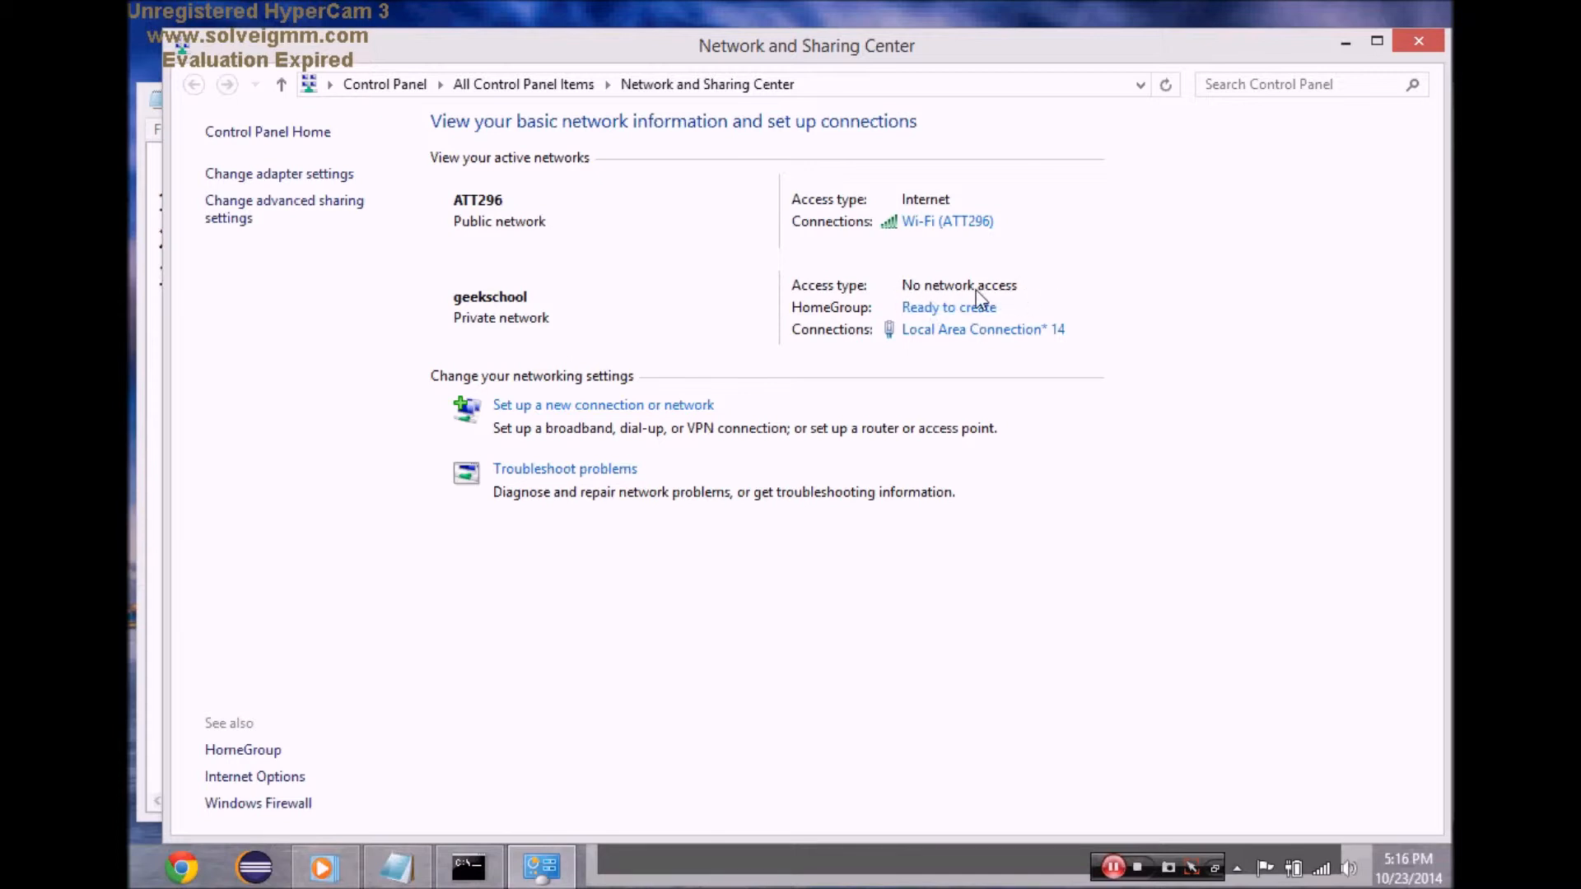
mouse_move(887, 263)
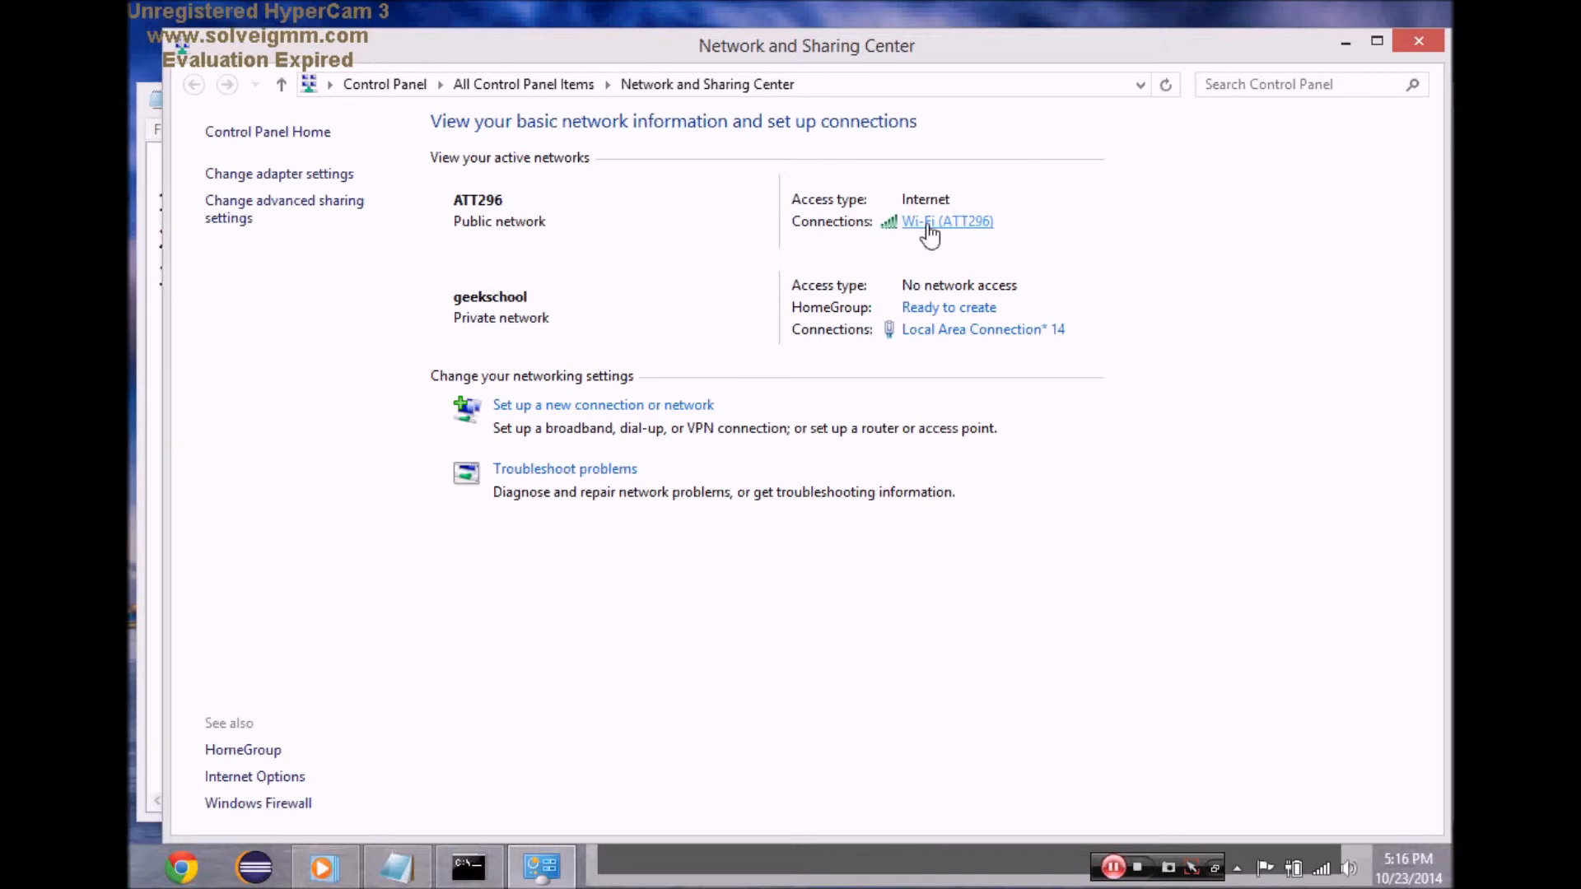
In the ATT296 Wi-Fi properties, allow other network users to share its internet connection.
left_click(946, 221)
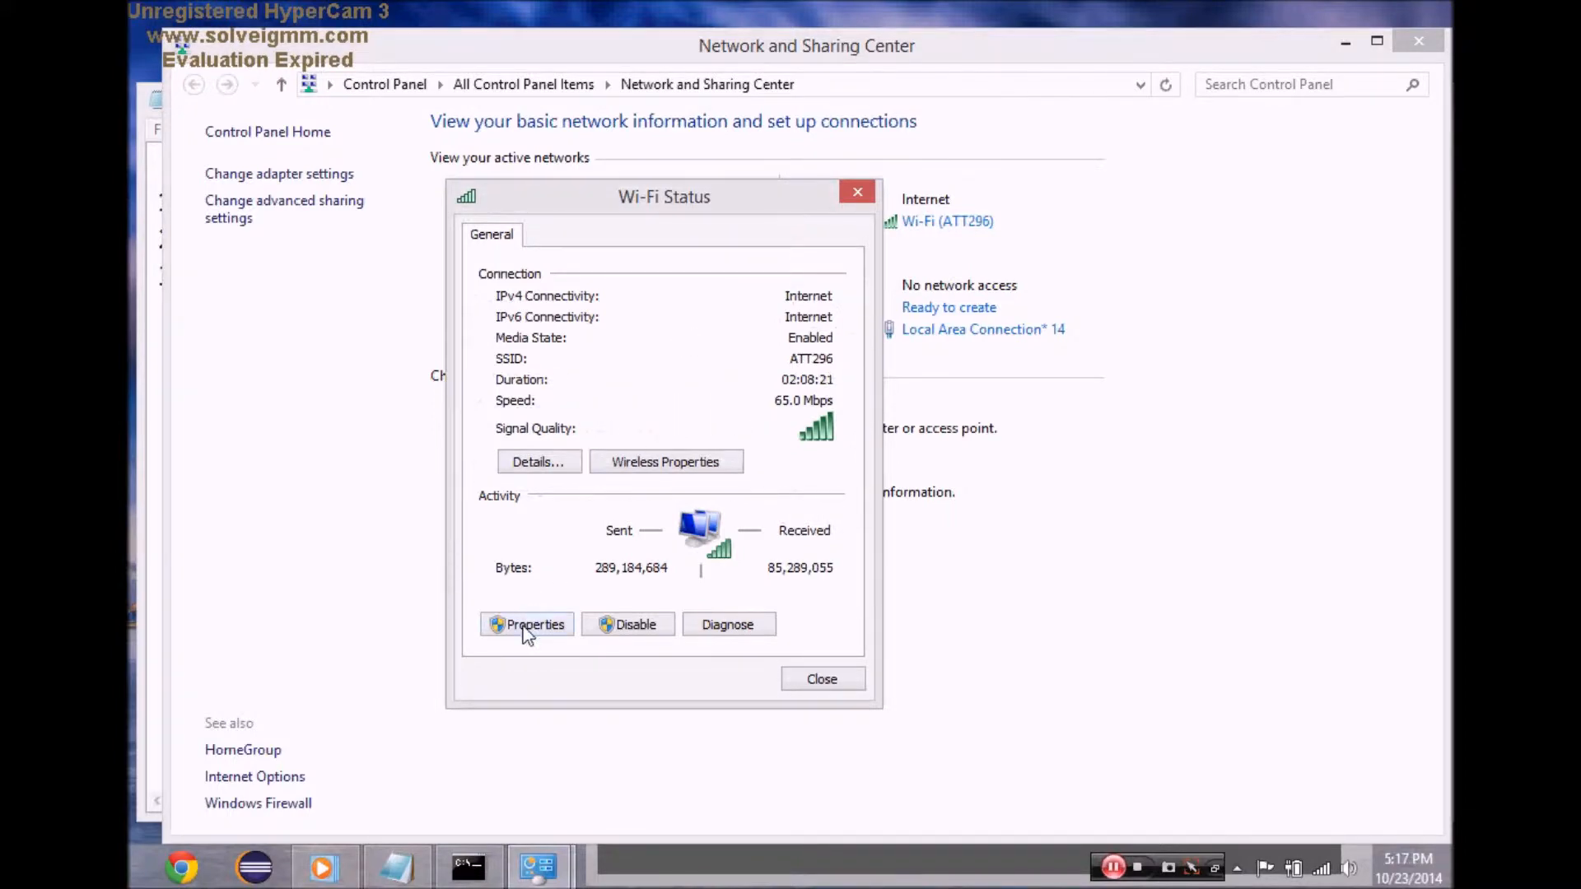
left_click(525, 624)
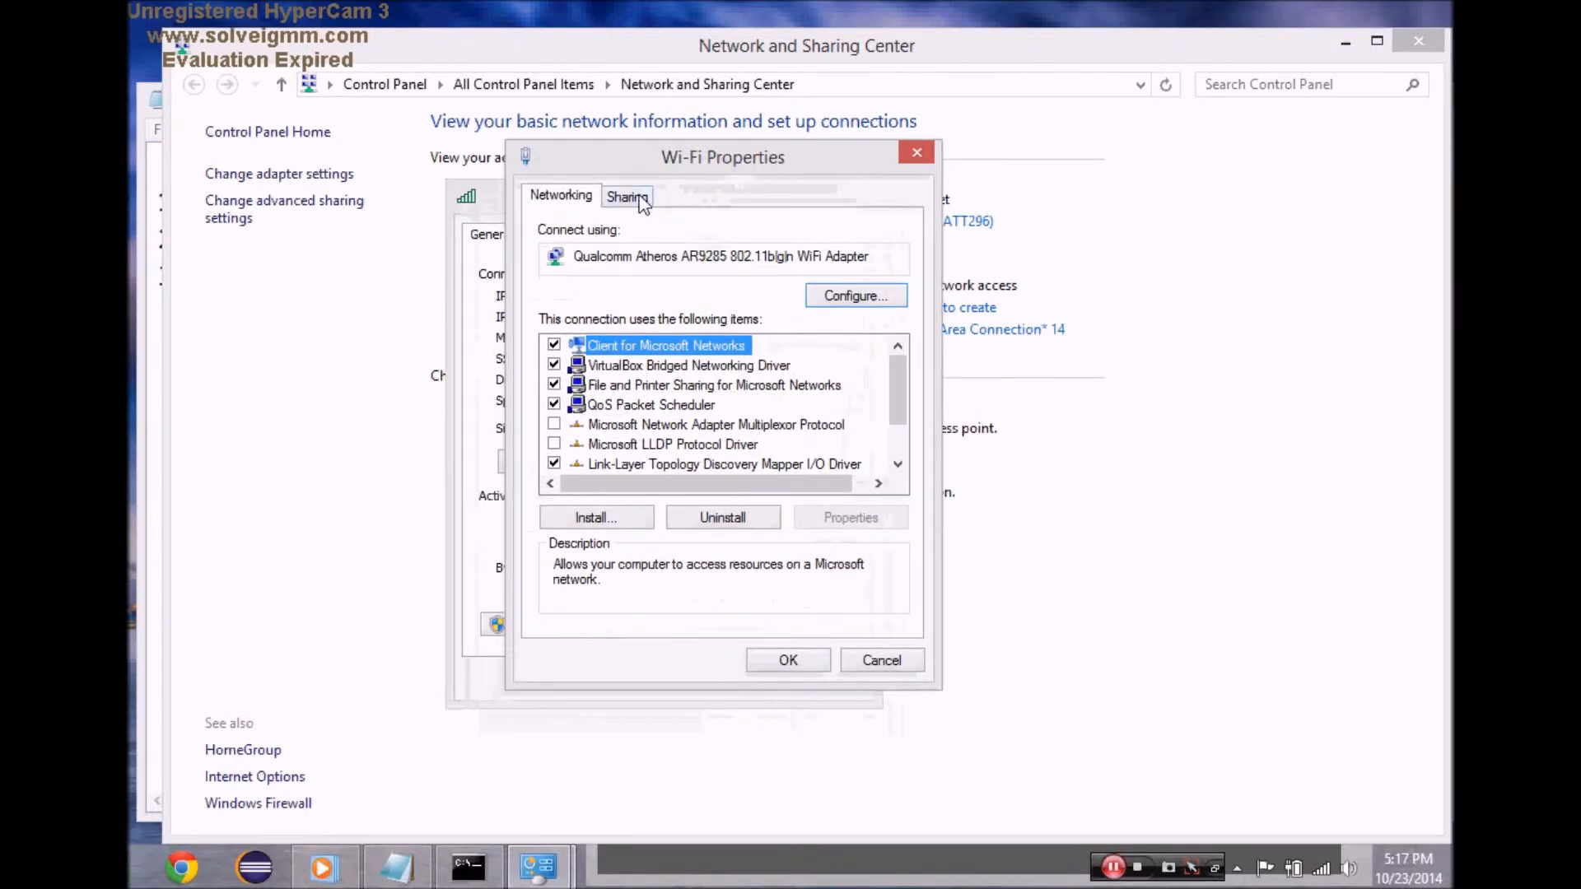
left_click(628, 196)
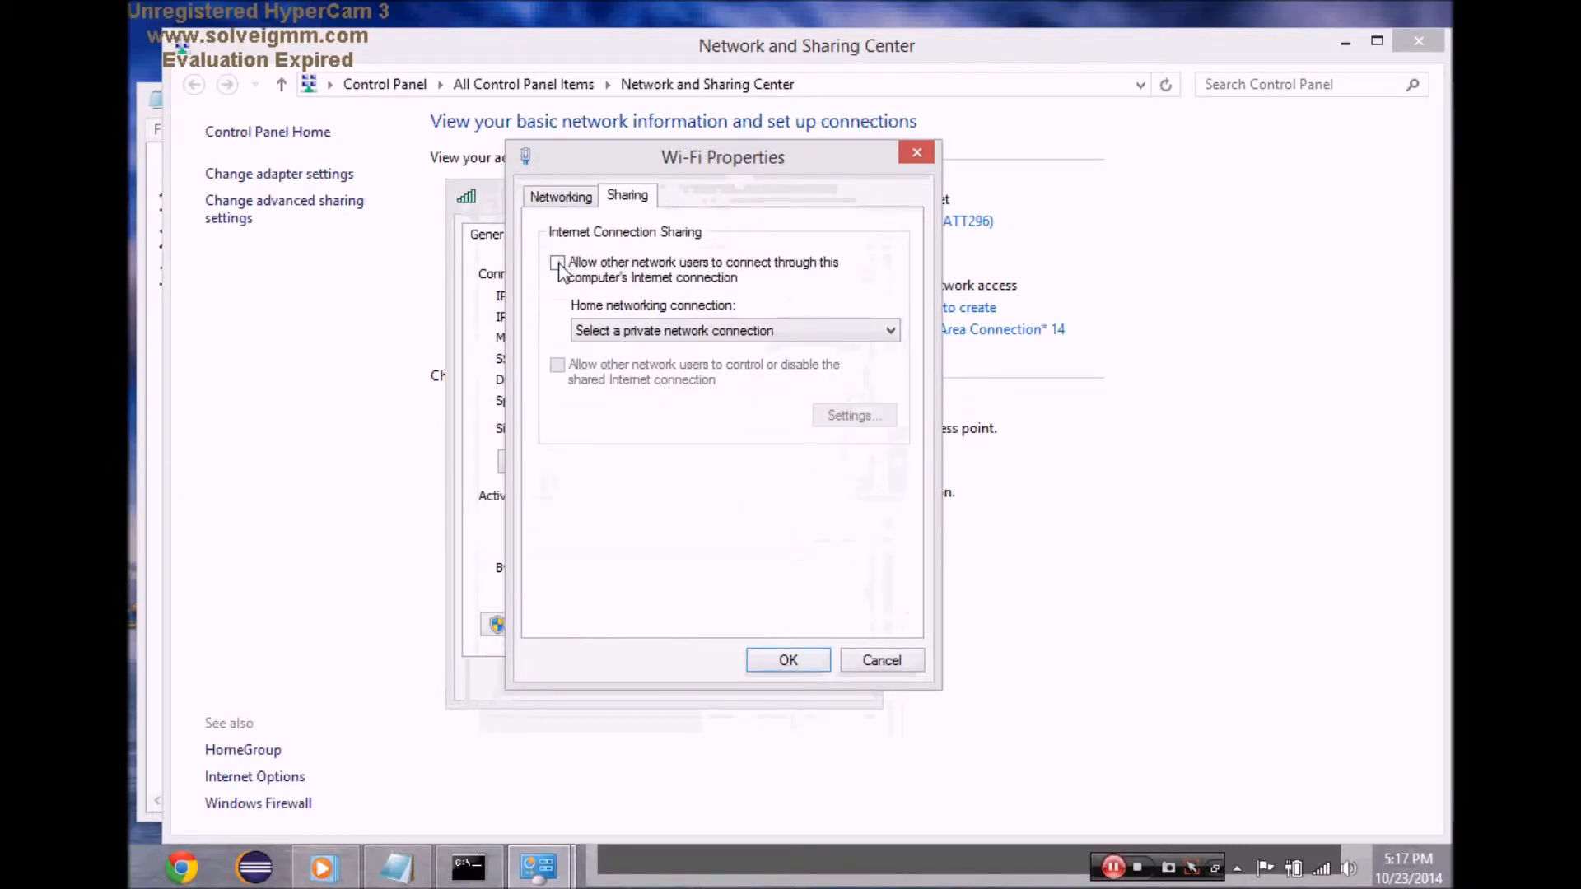
left_click(556, 262)
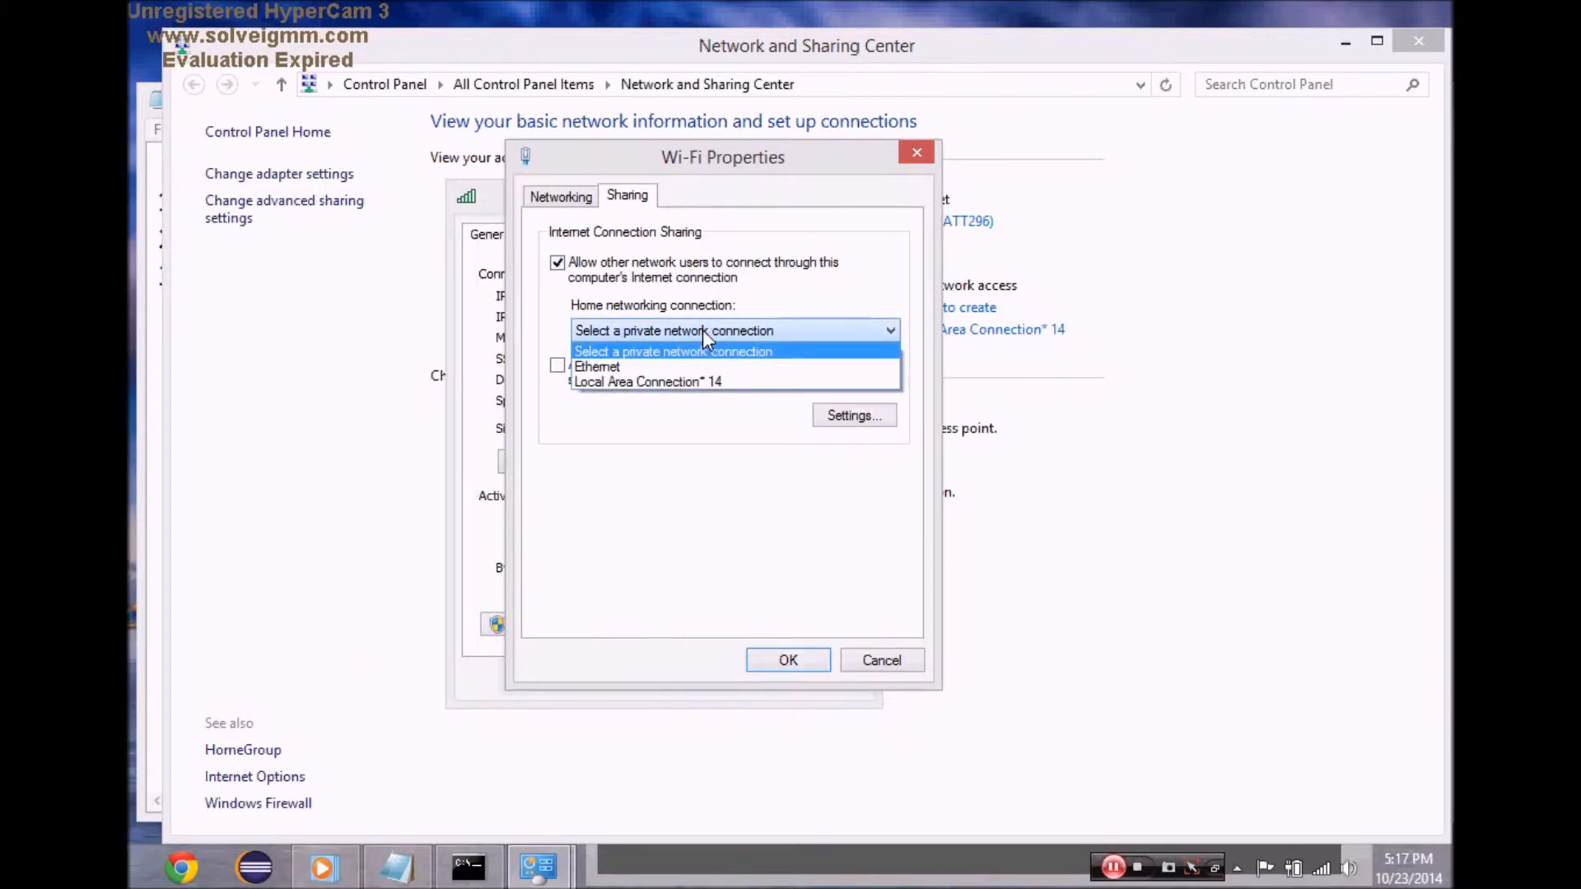
mouse_move(685, 380)
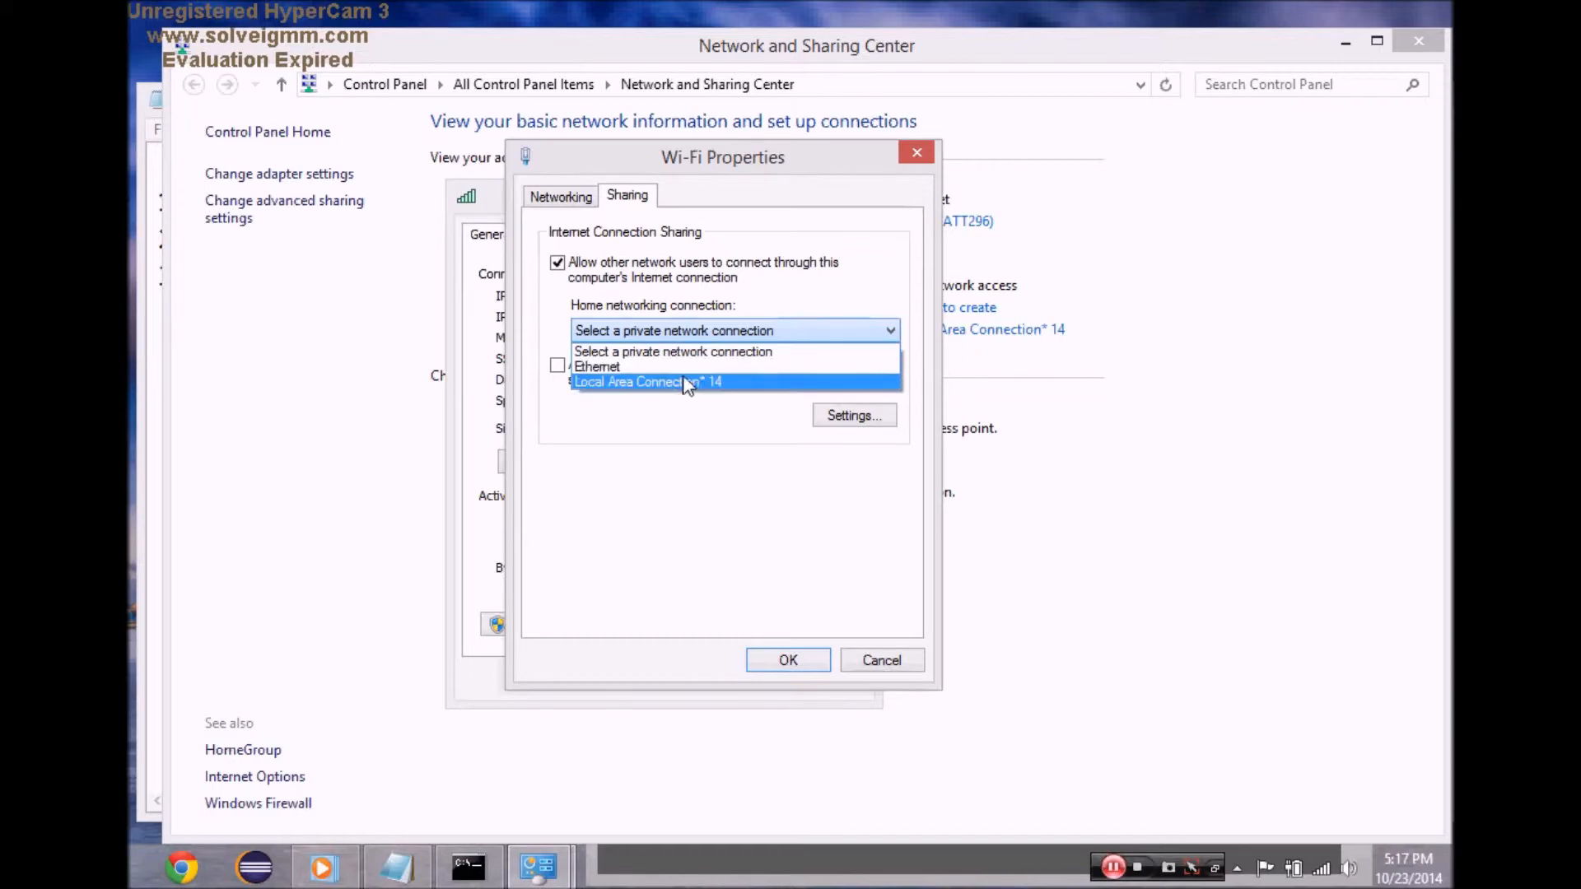
Choose Local Area Connection* 14 as the home network and confirm the sharing settings.
left_click(646, 381)
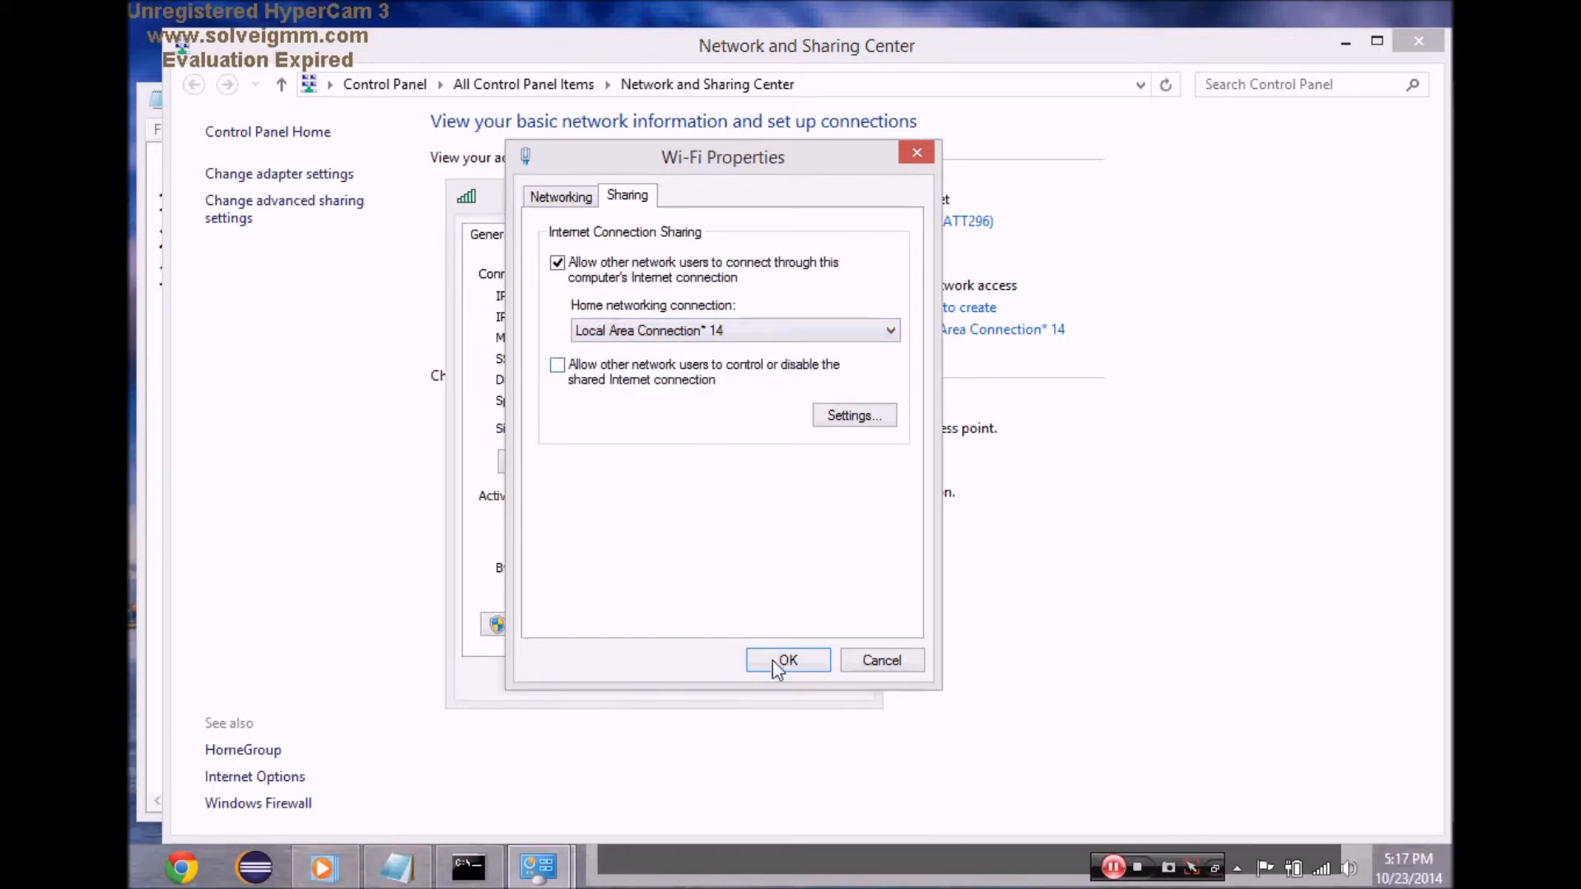
left_click(787, 661)
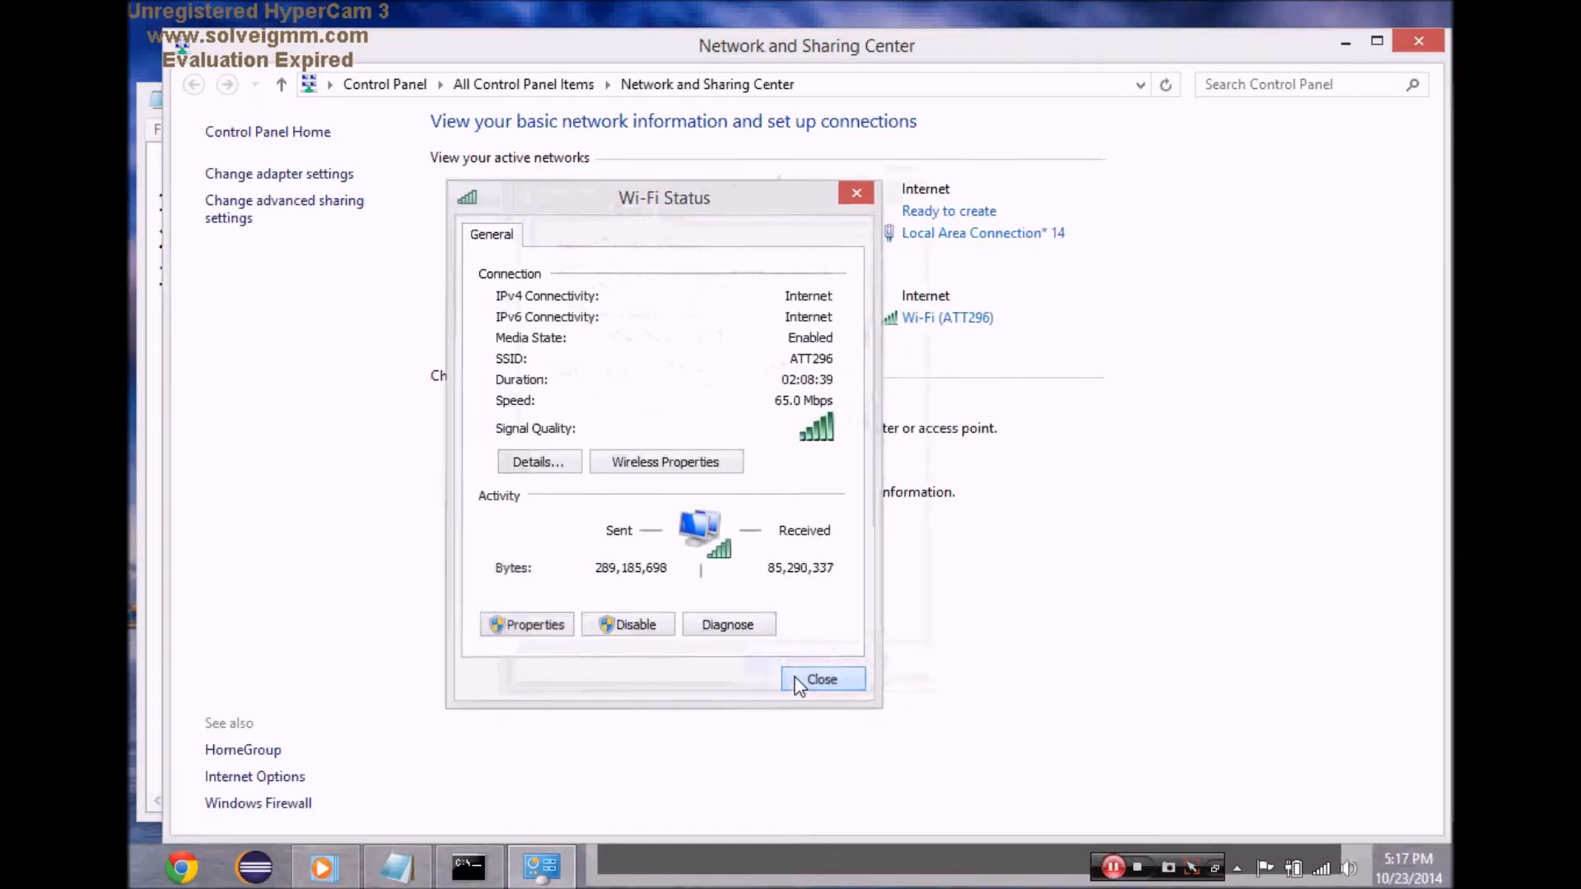
left_click(822, 679)
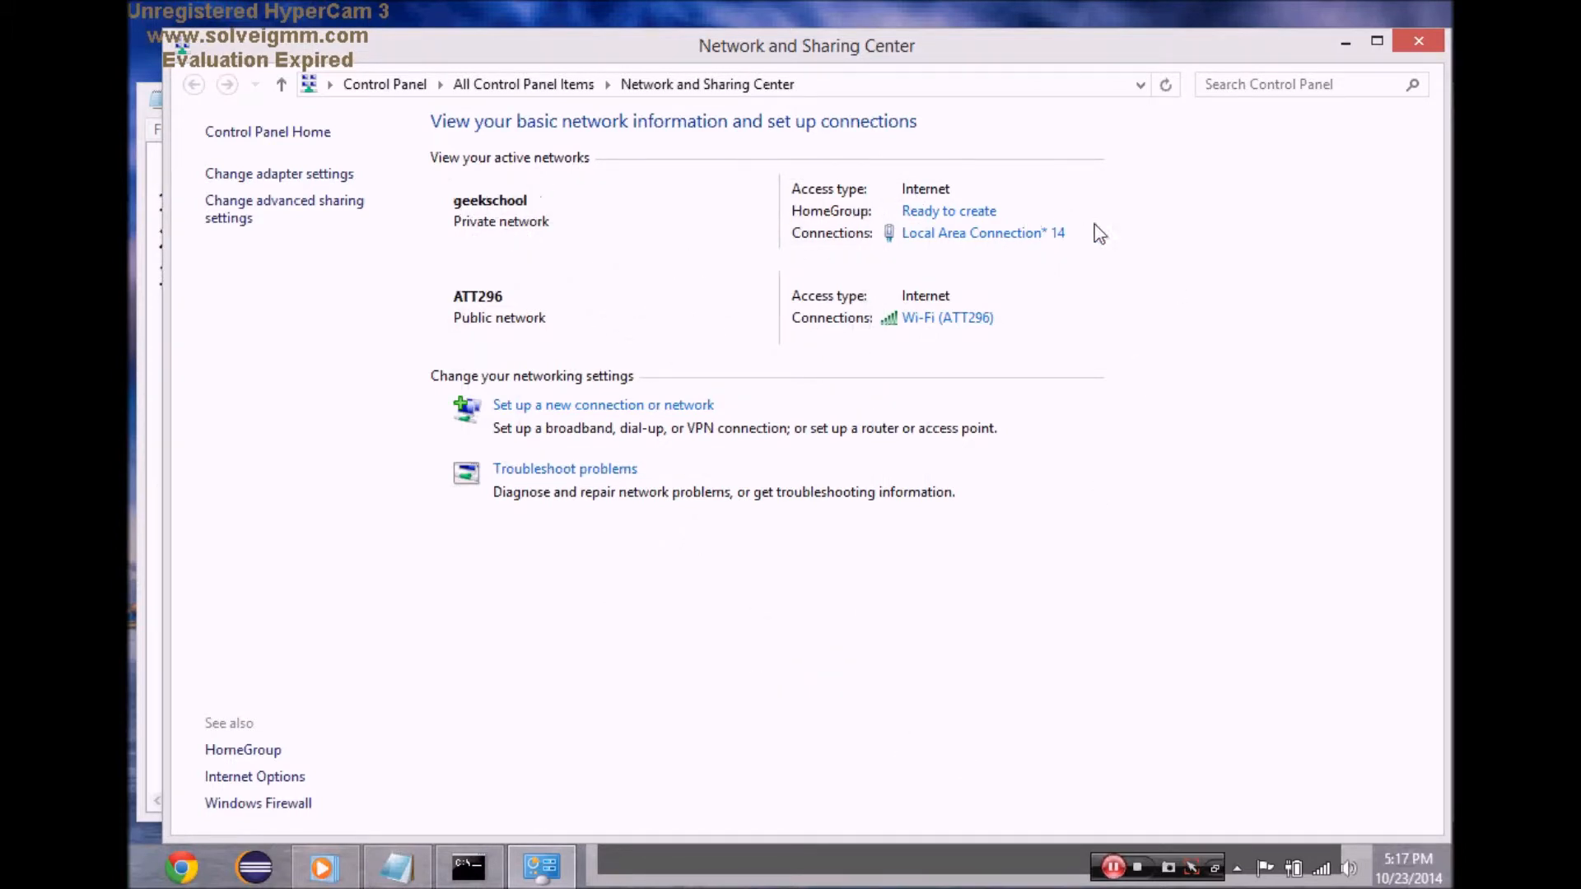
mouse_move(983, 232)
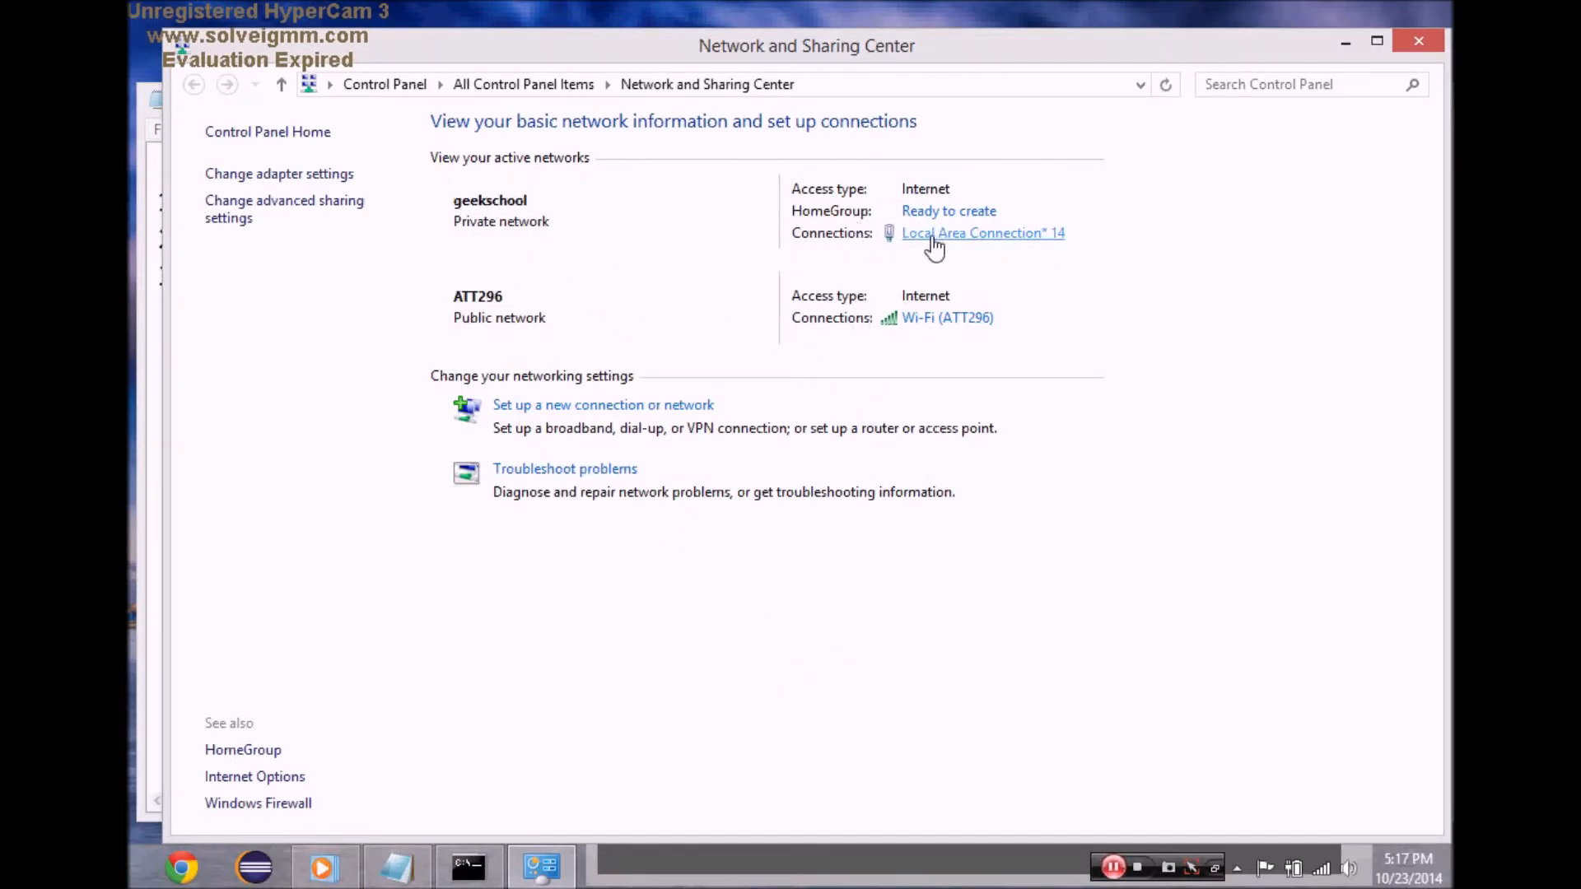
mouse_move(1079, 242)
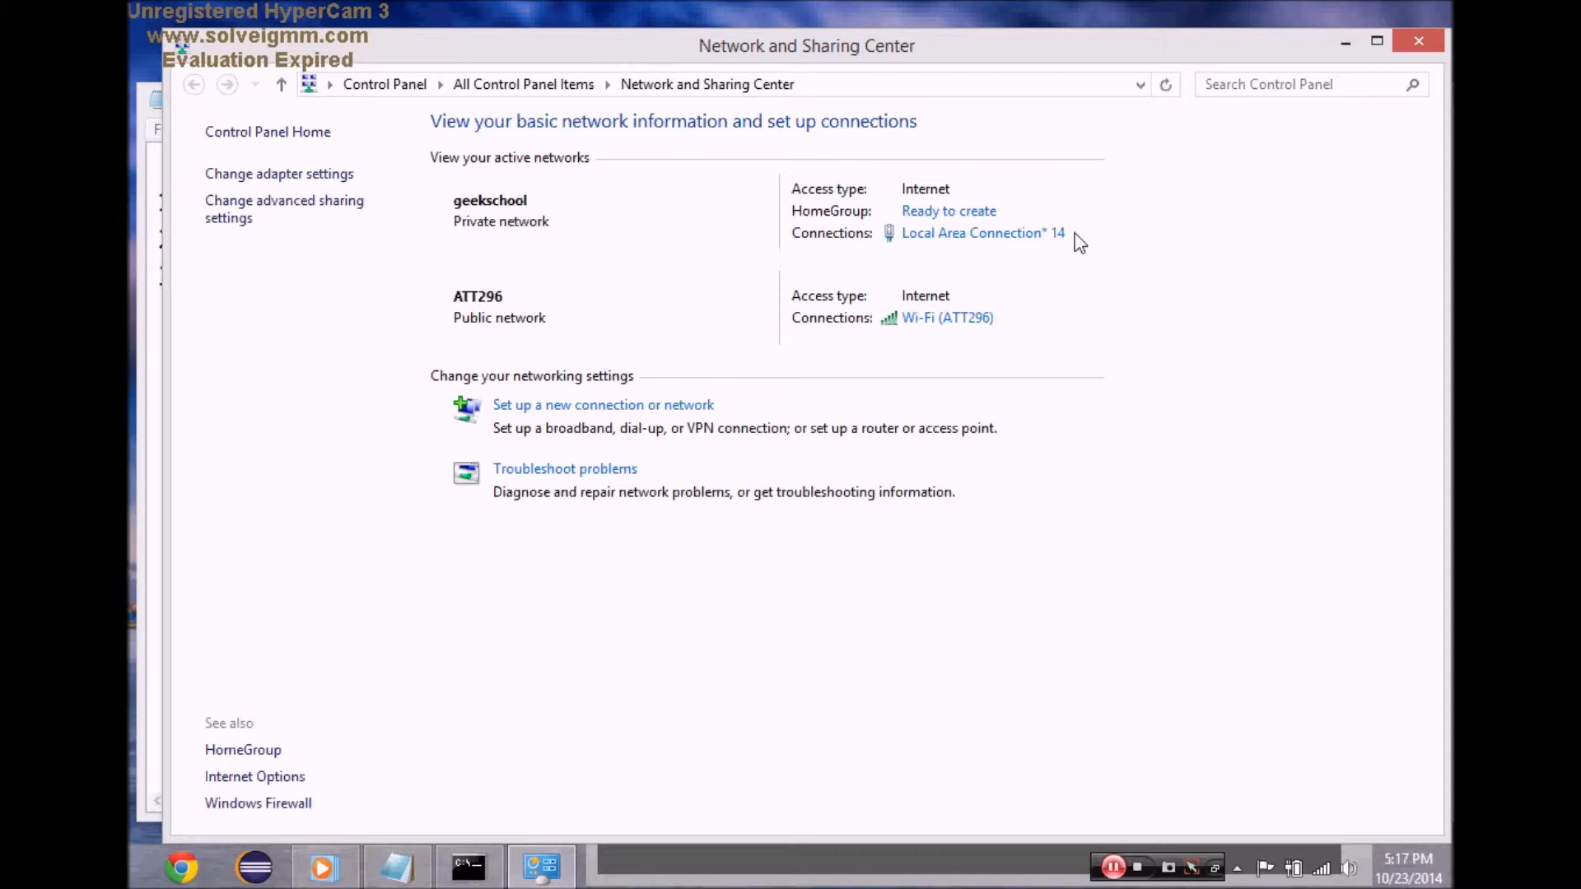
mouse_move(959, 323)
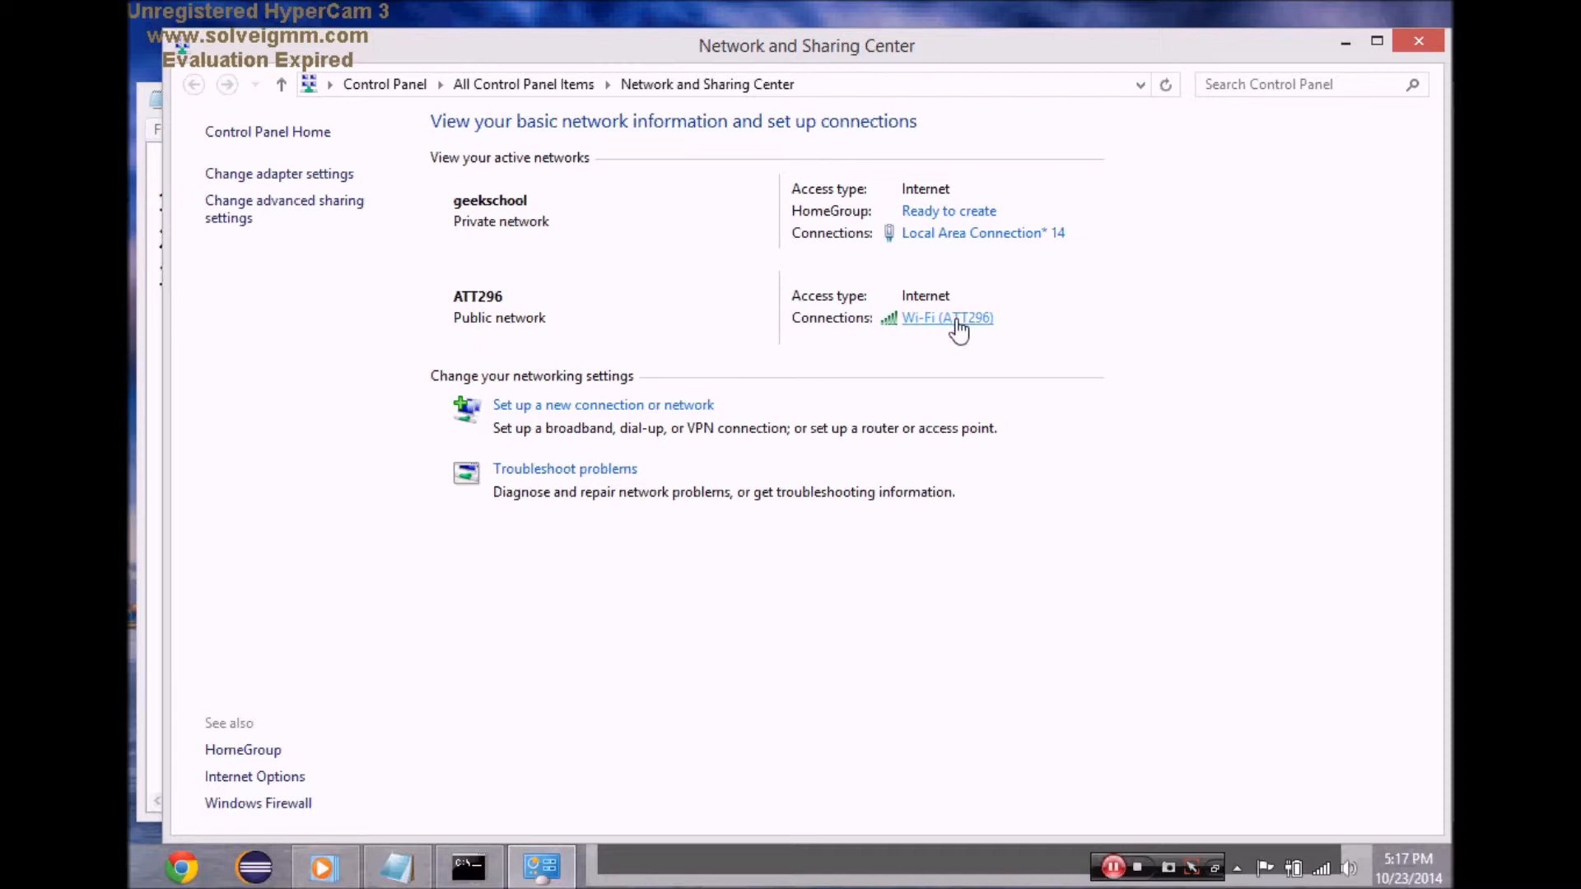
mouse_move(955, 191)
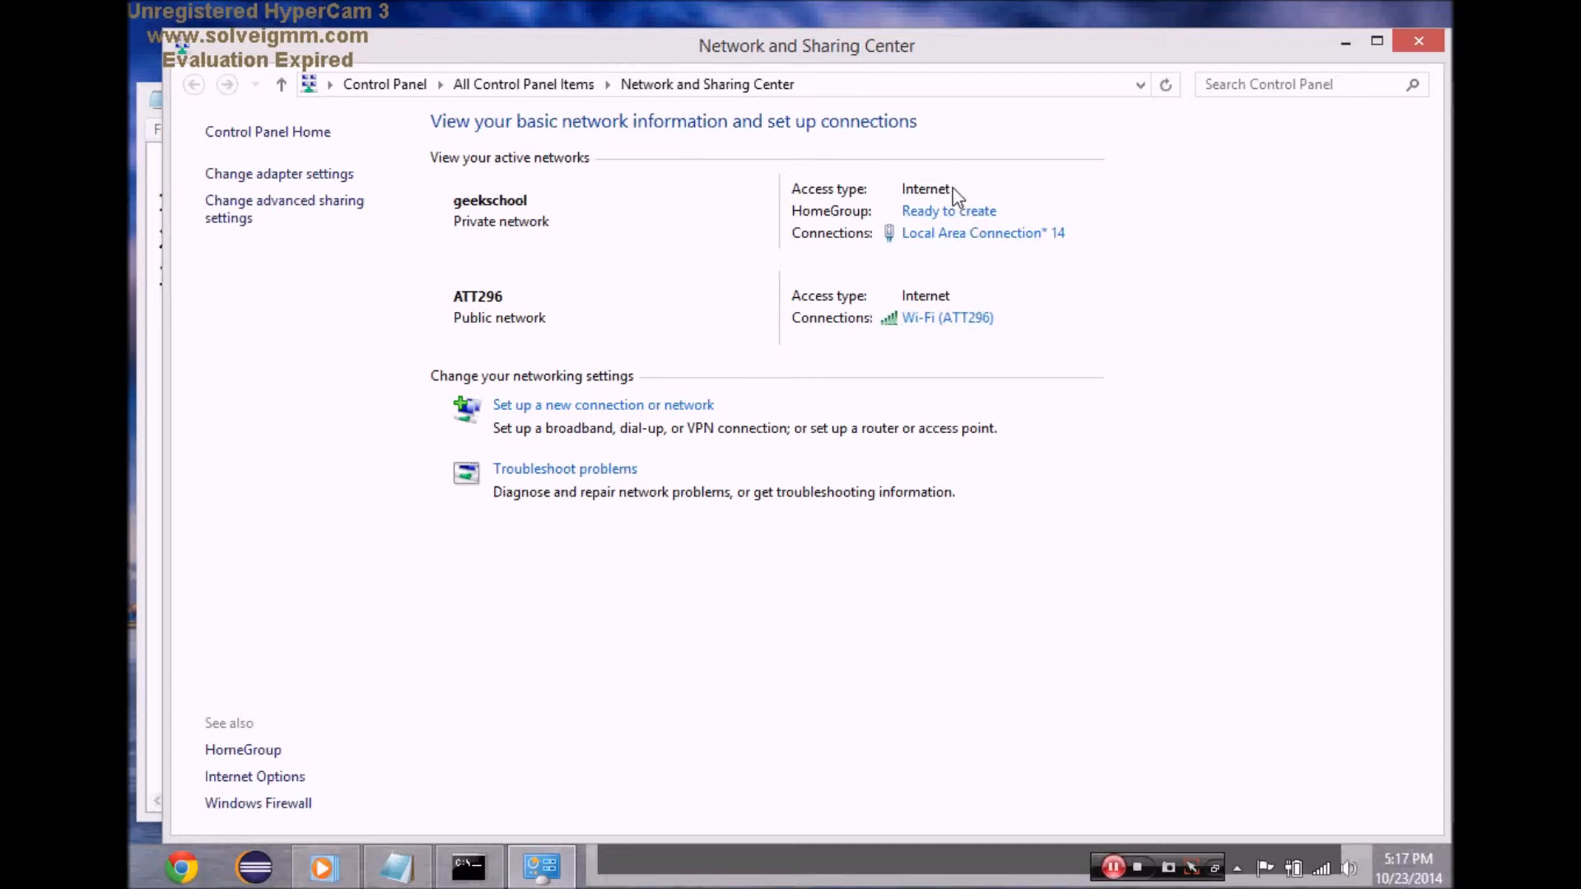
mouse_move(730, 504)
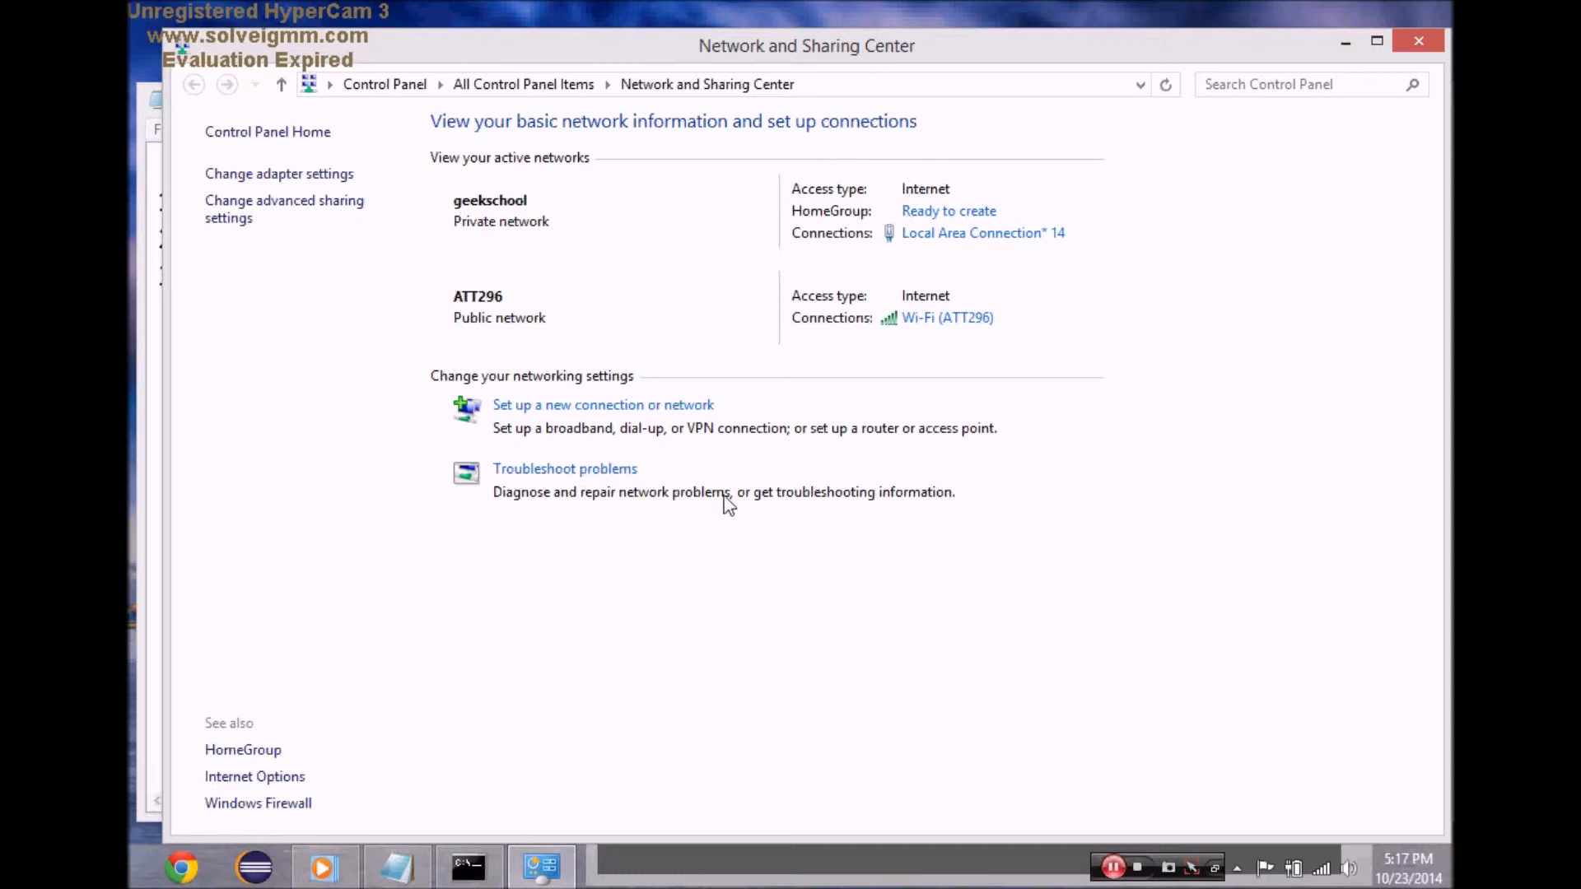
Try netsh show hostednetwork in the console and note that same command in Notepad.
left_click(466, 866)
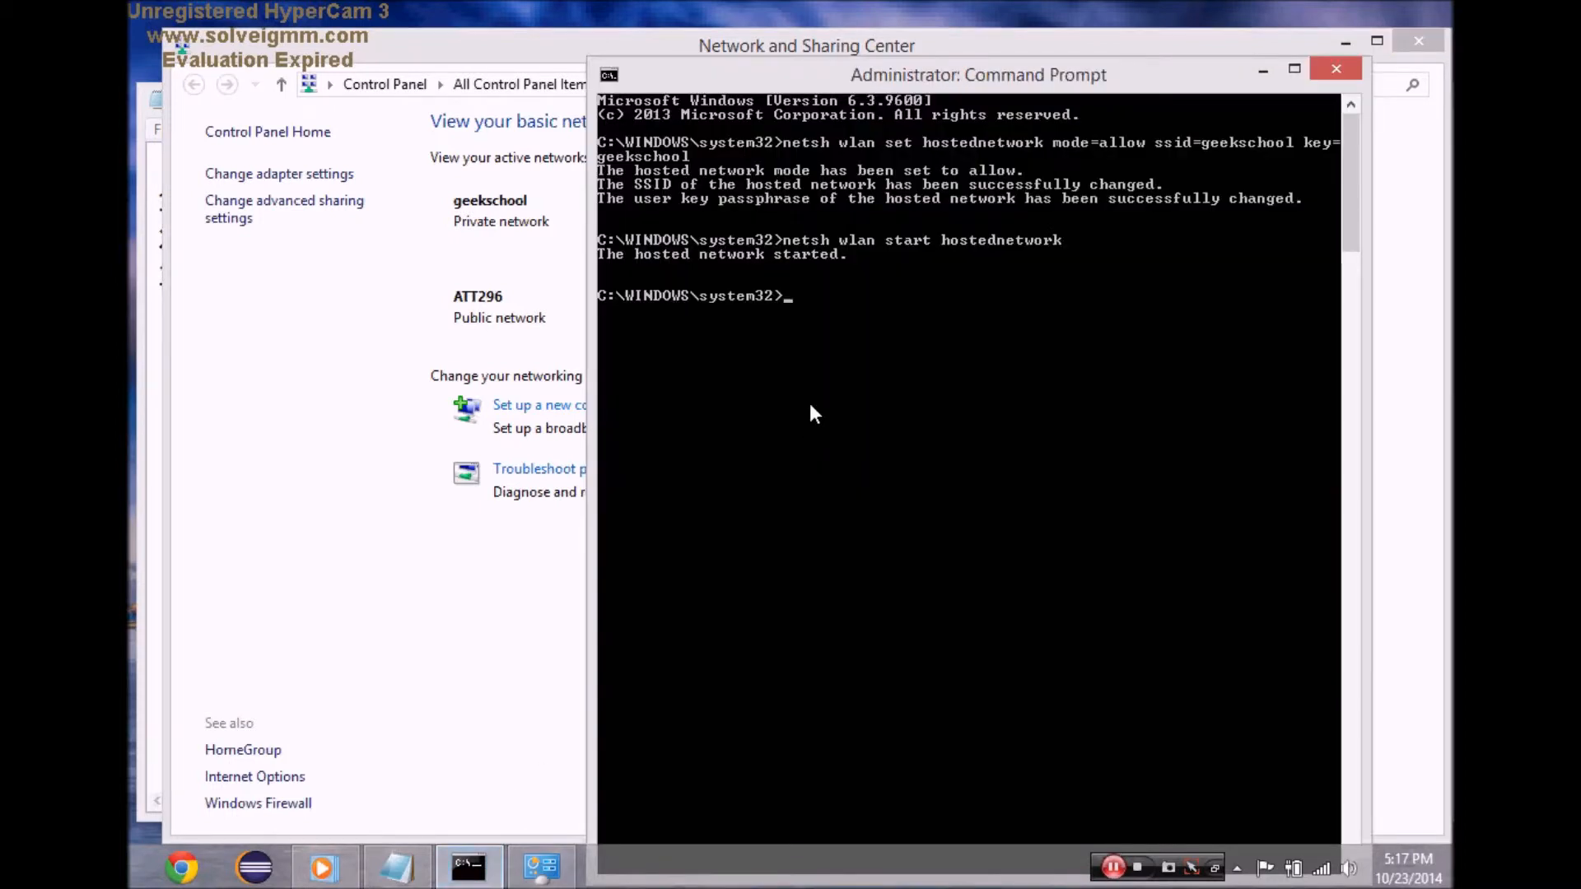
mouse_move(399, 853)
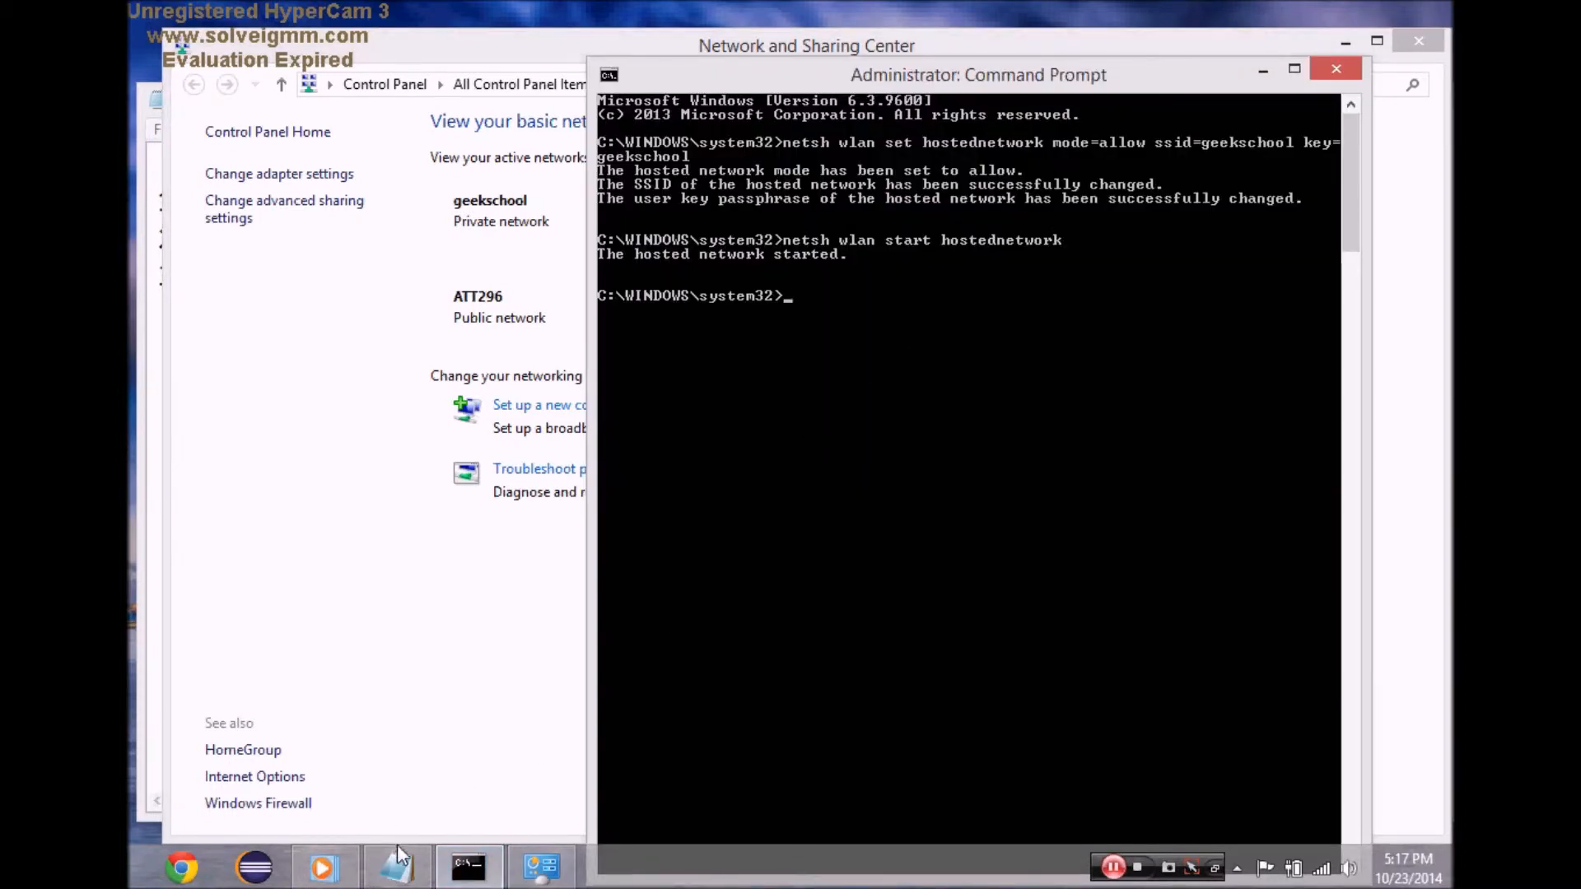
left_click(396, 866)
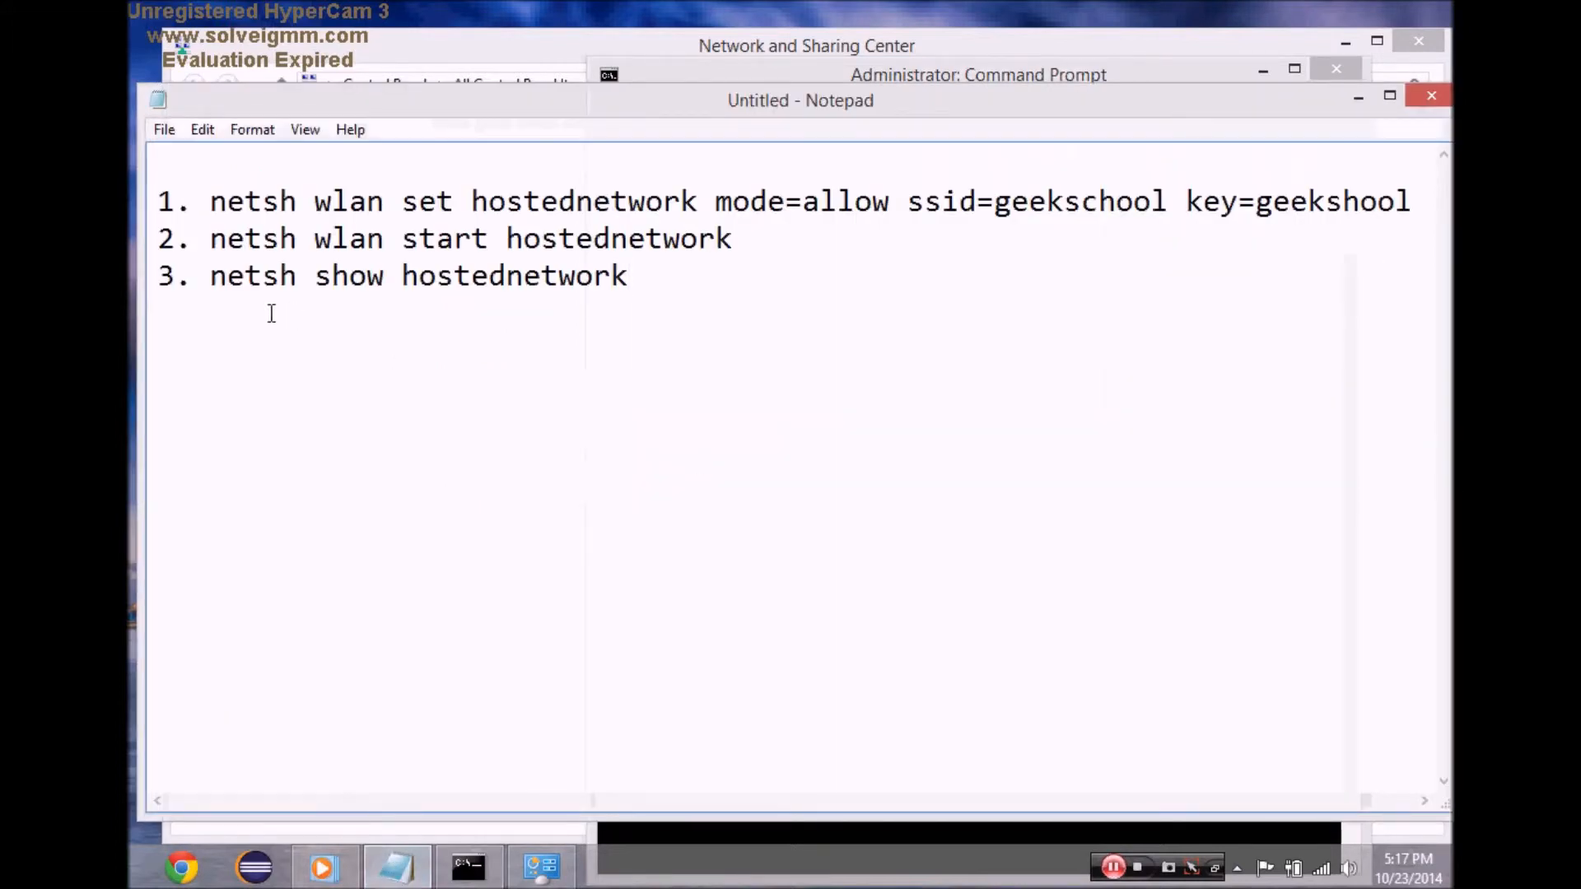
left_click(977, 74)
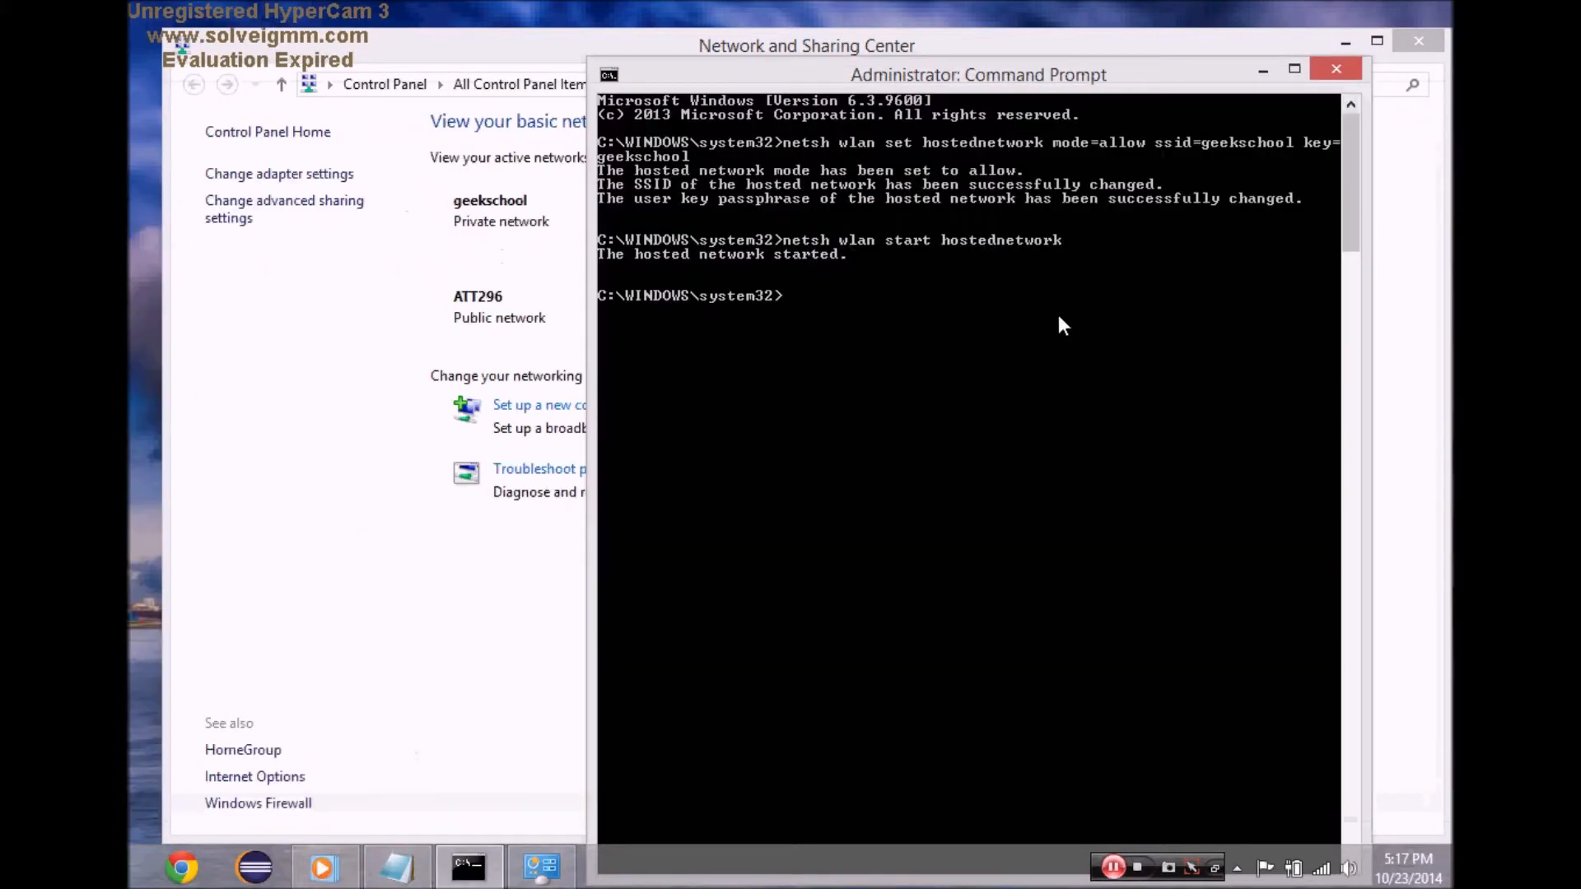
type("net")
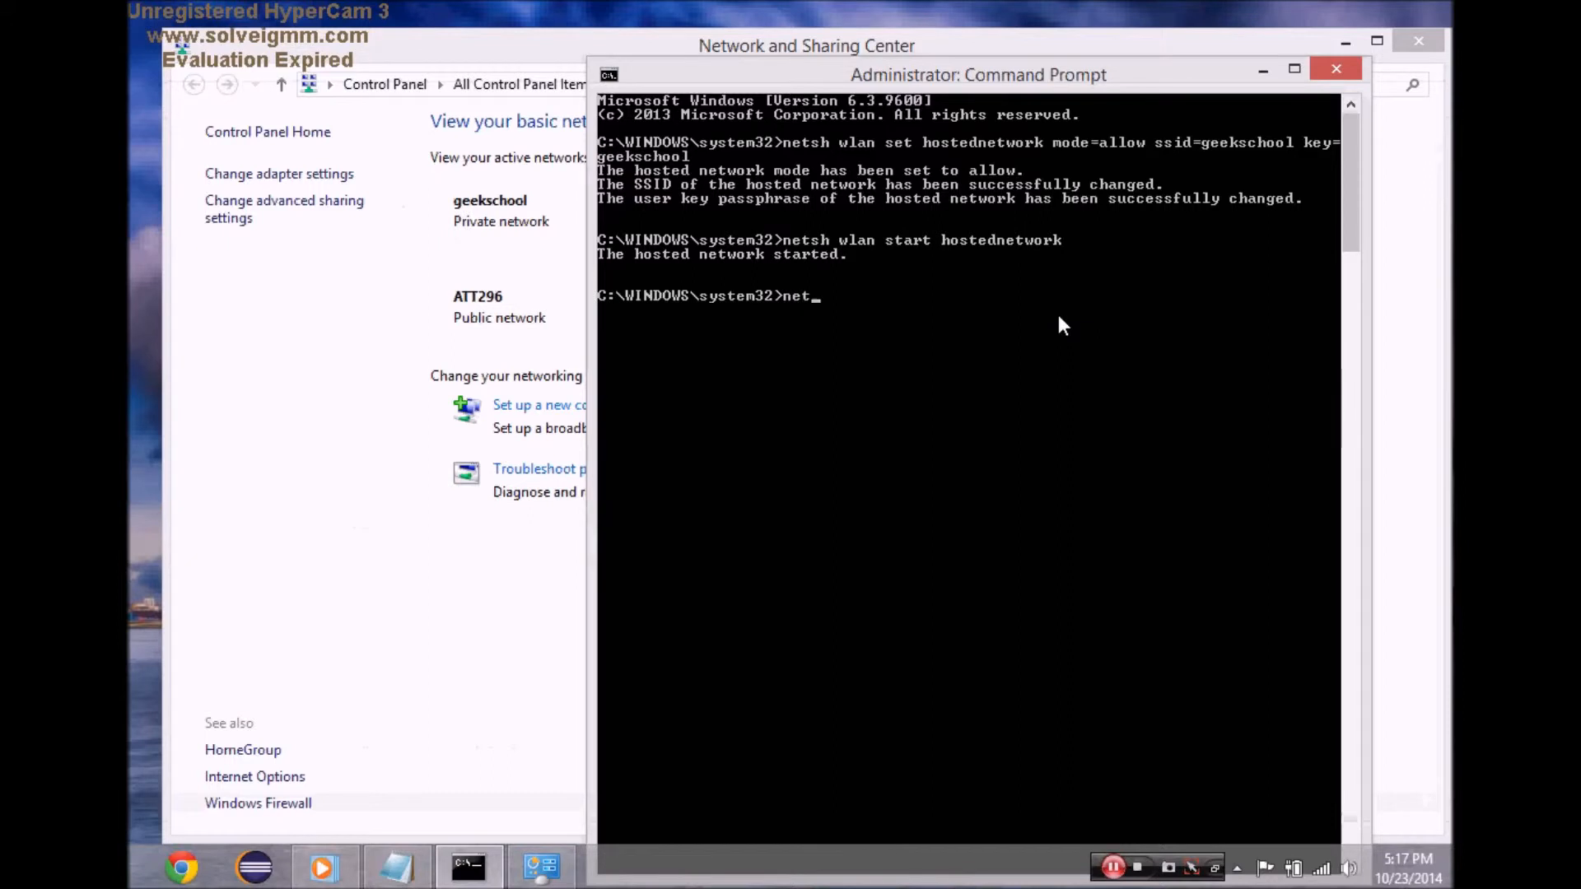
type("show")
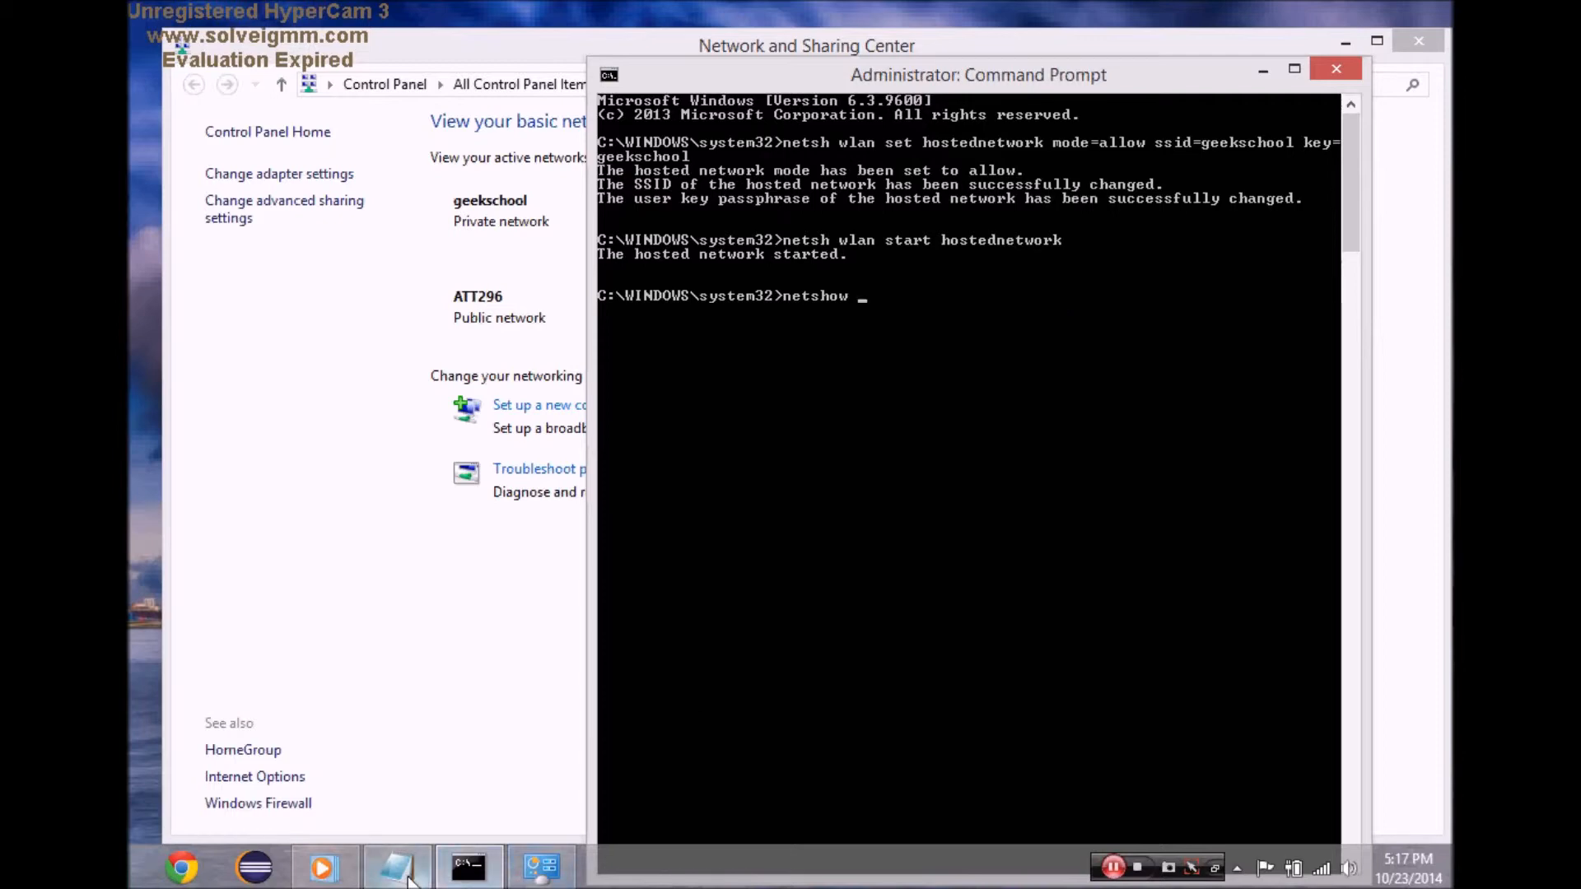
left_click(394, 868)
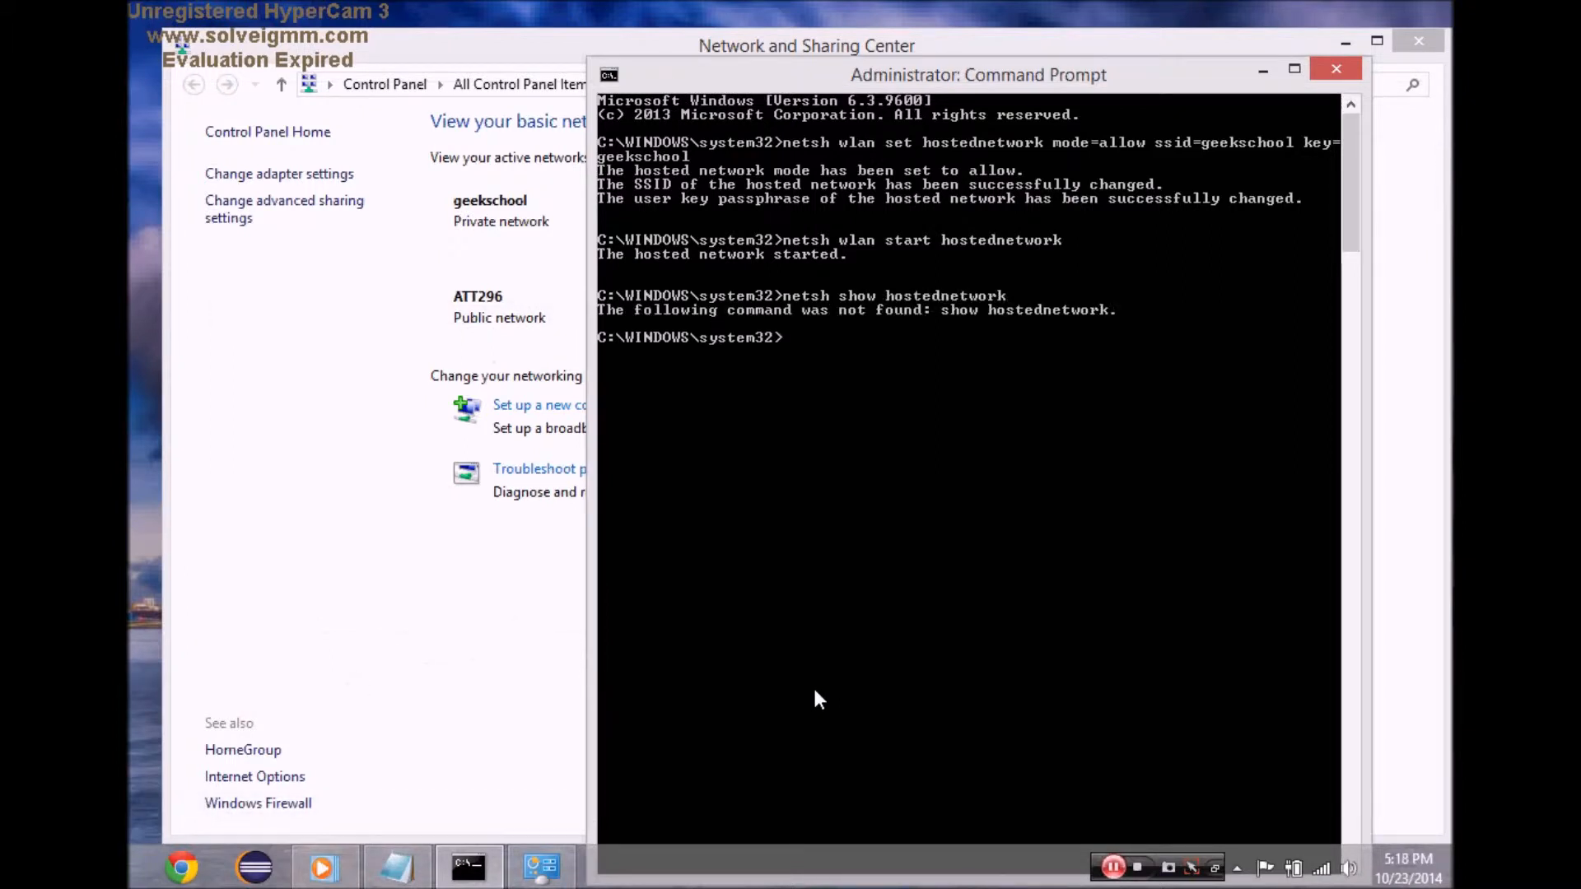
type("netsh show hostednetwork")
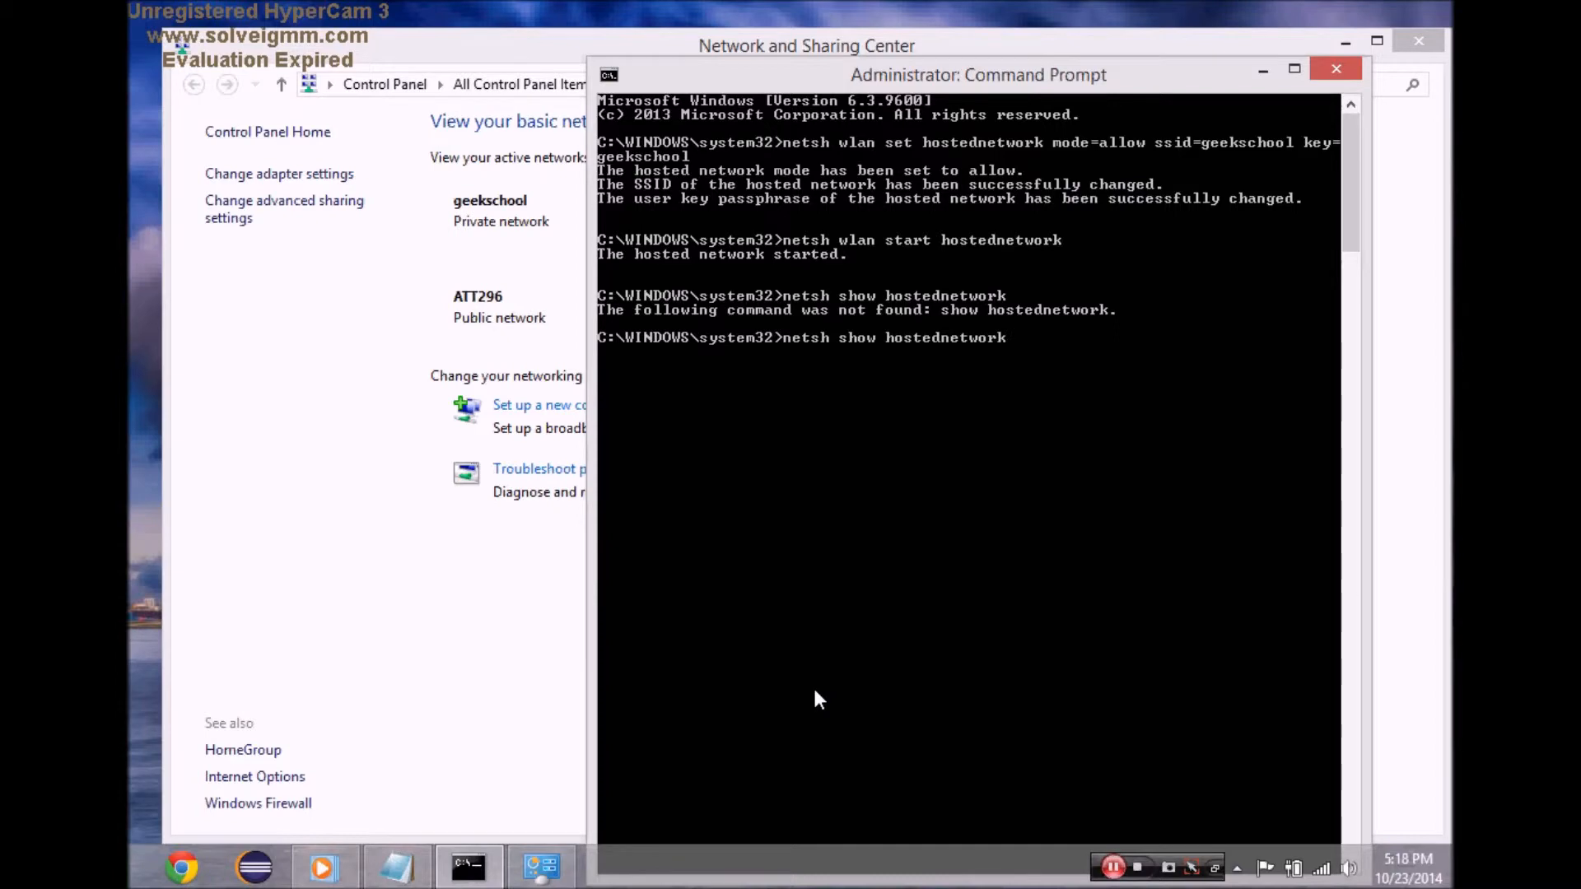
See the command rejected as not found and correct the note to netsh wlan show hostednetwork.
left_click(393, 866)
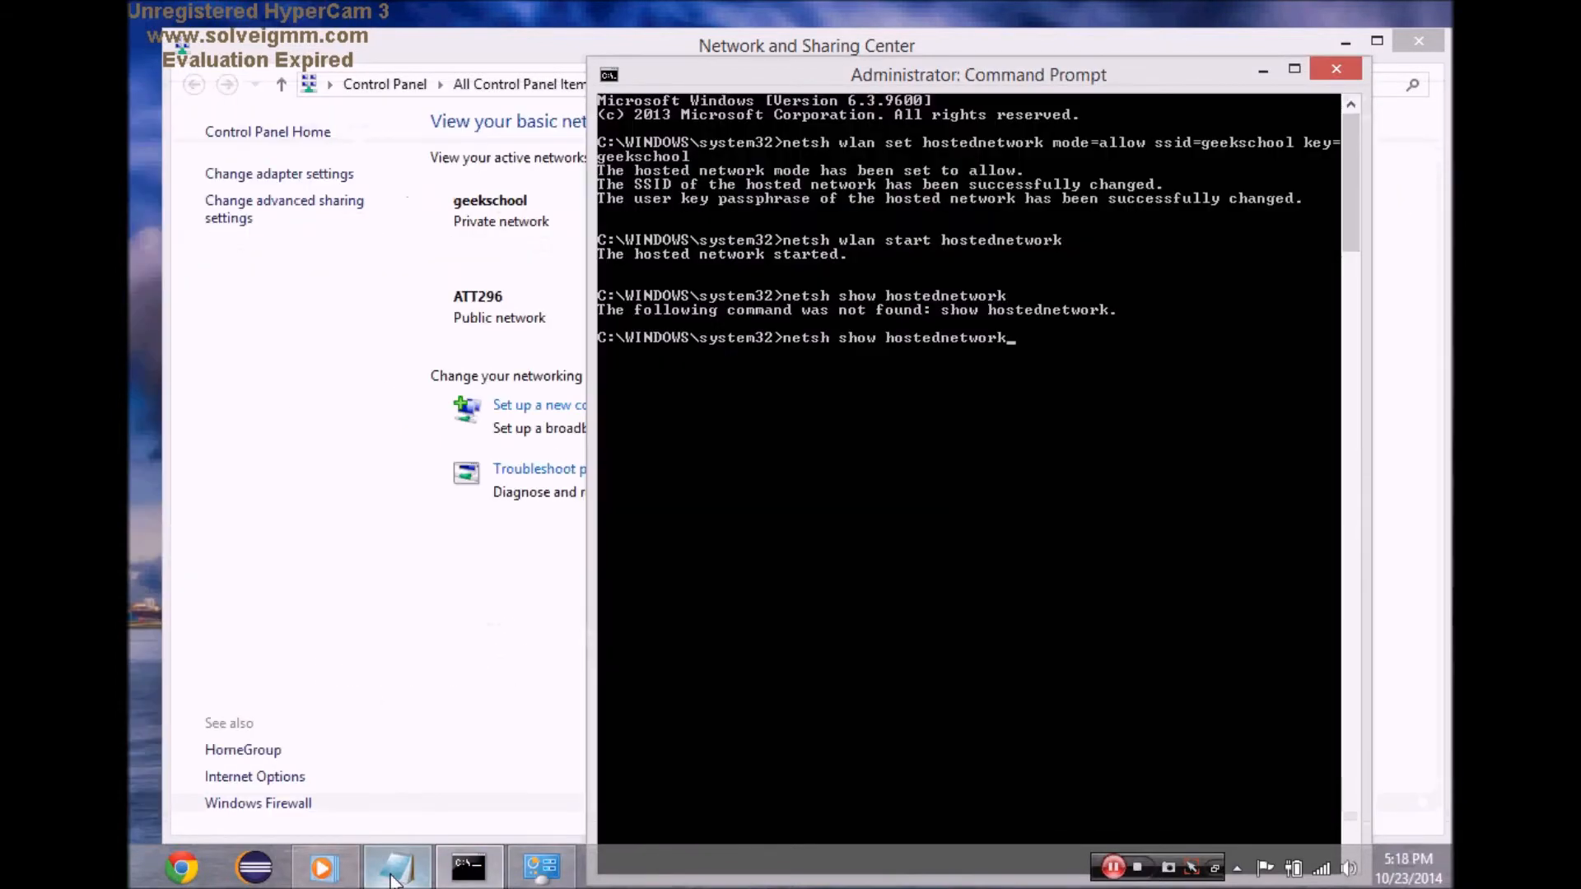
left_click(395, 868)
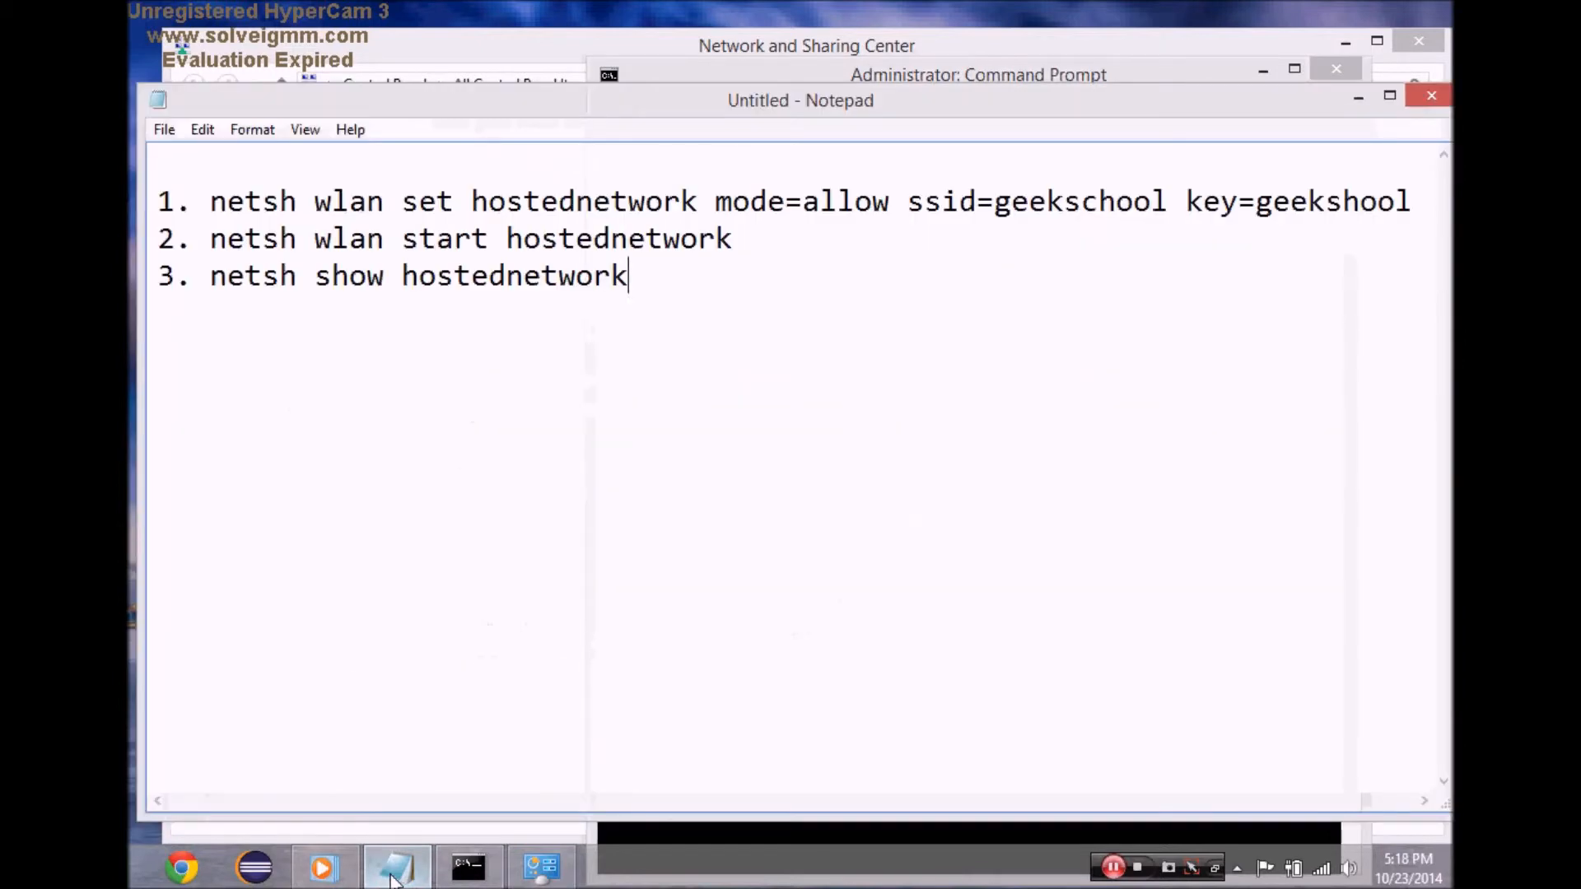
left_click(466, 866)
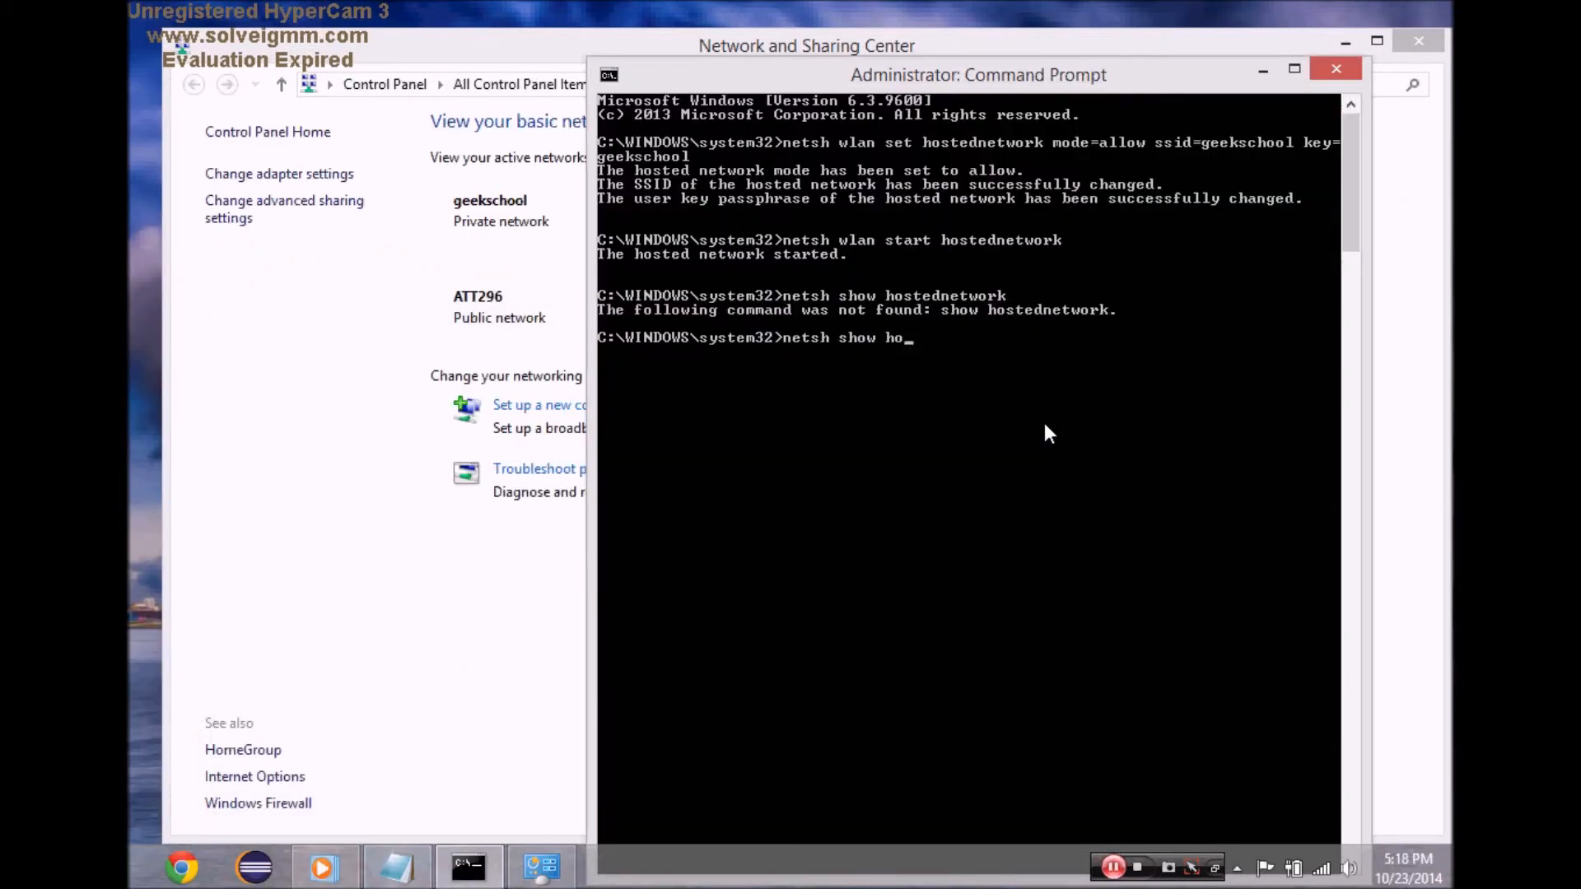
type("stednetwork")
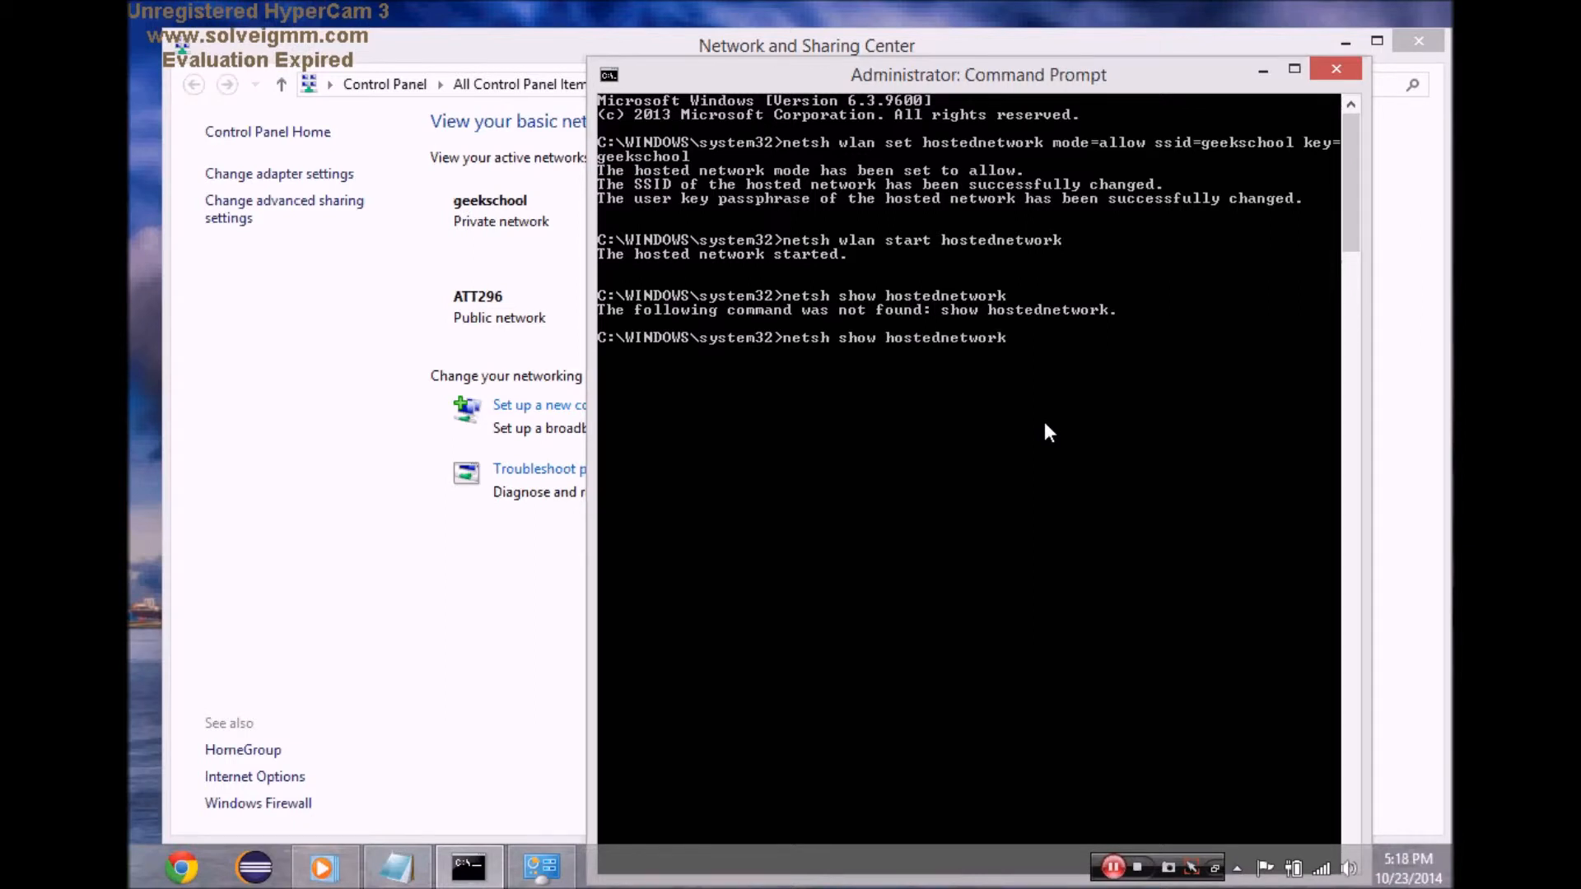
key("enter")
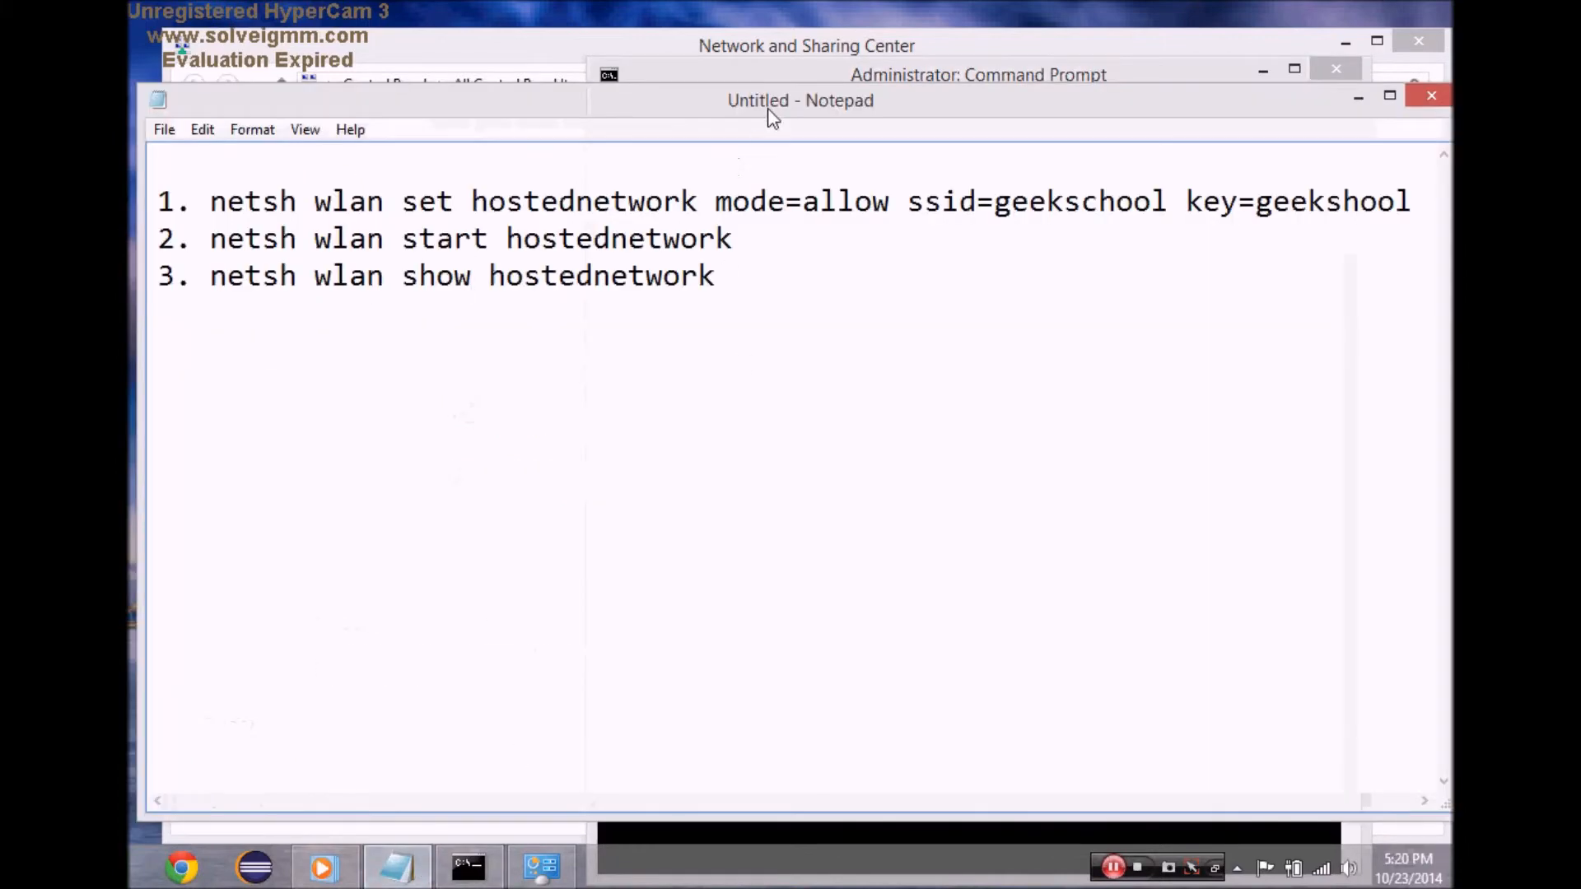
Run netsh wlan show hostednetwork, listing geekschool started with WPA2-Personal and zero clients.
left_click(977, 74)
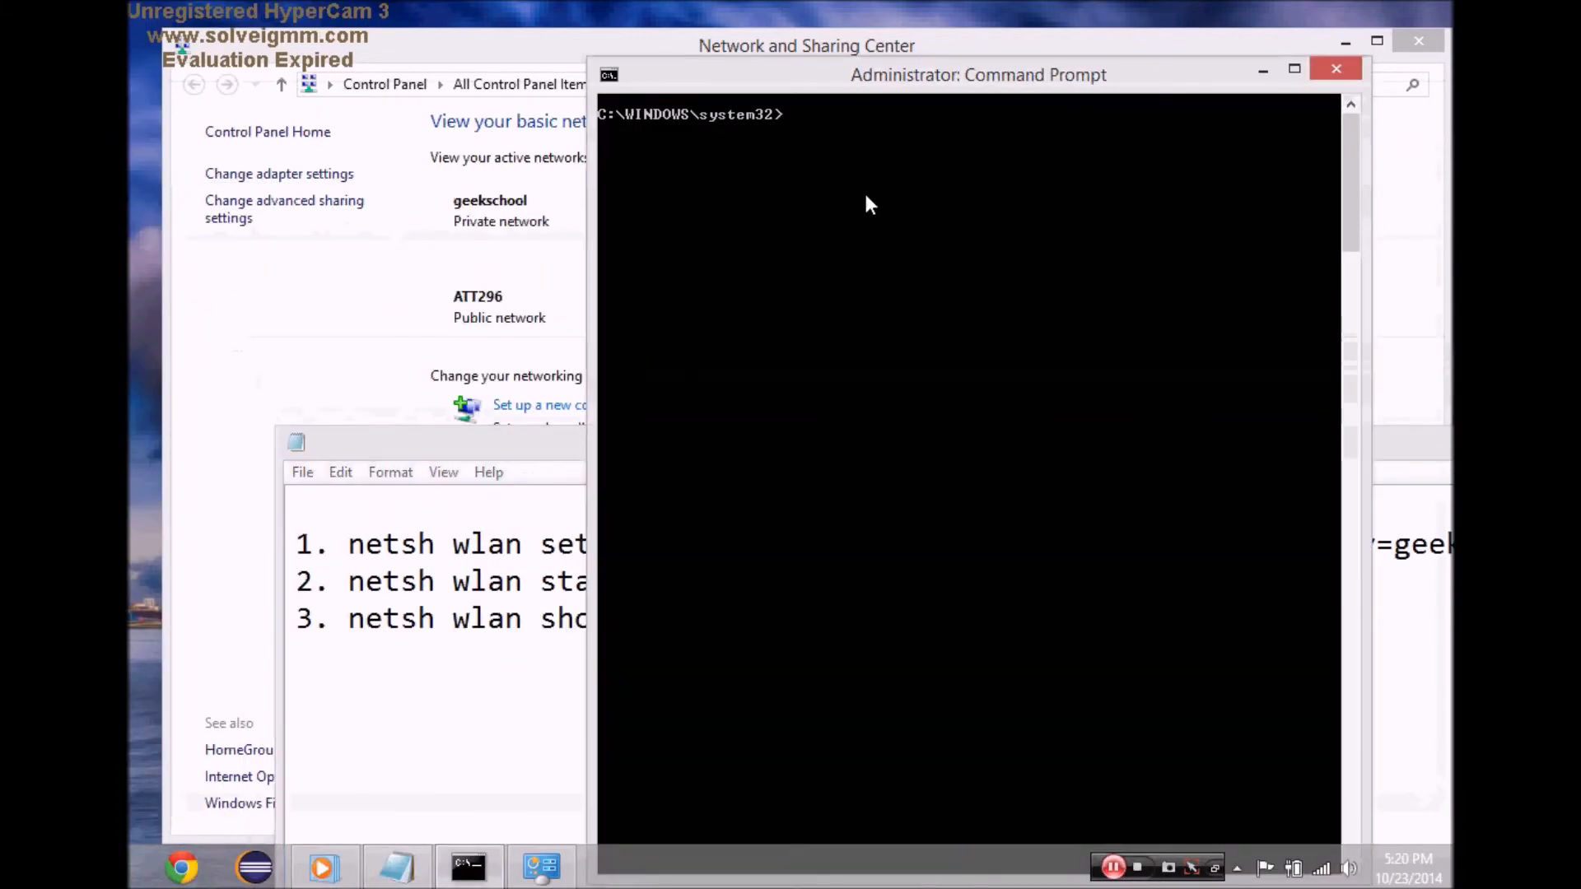
type("netsh")
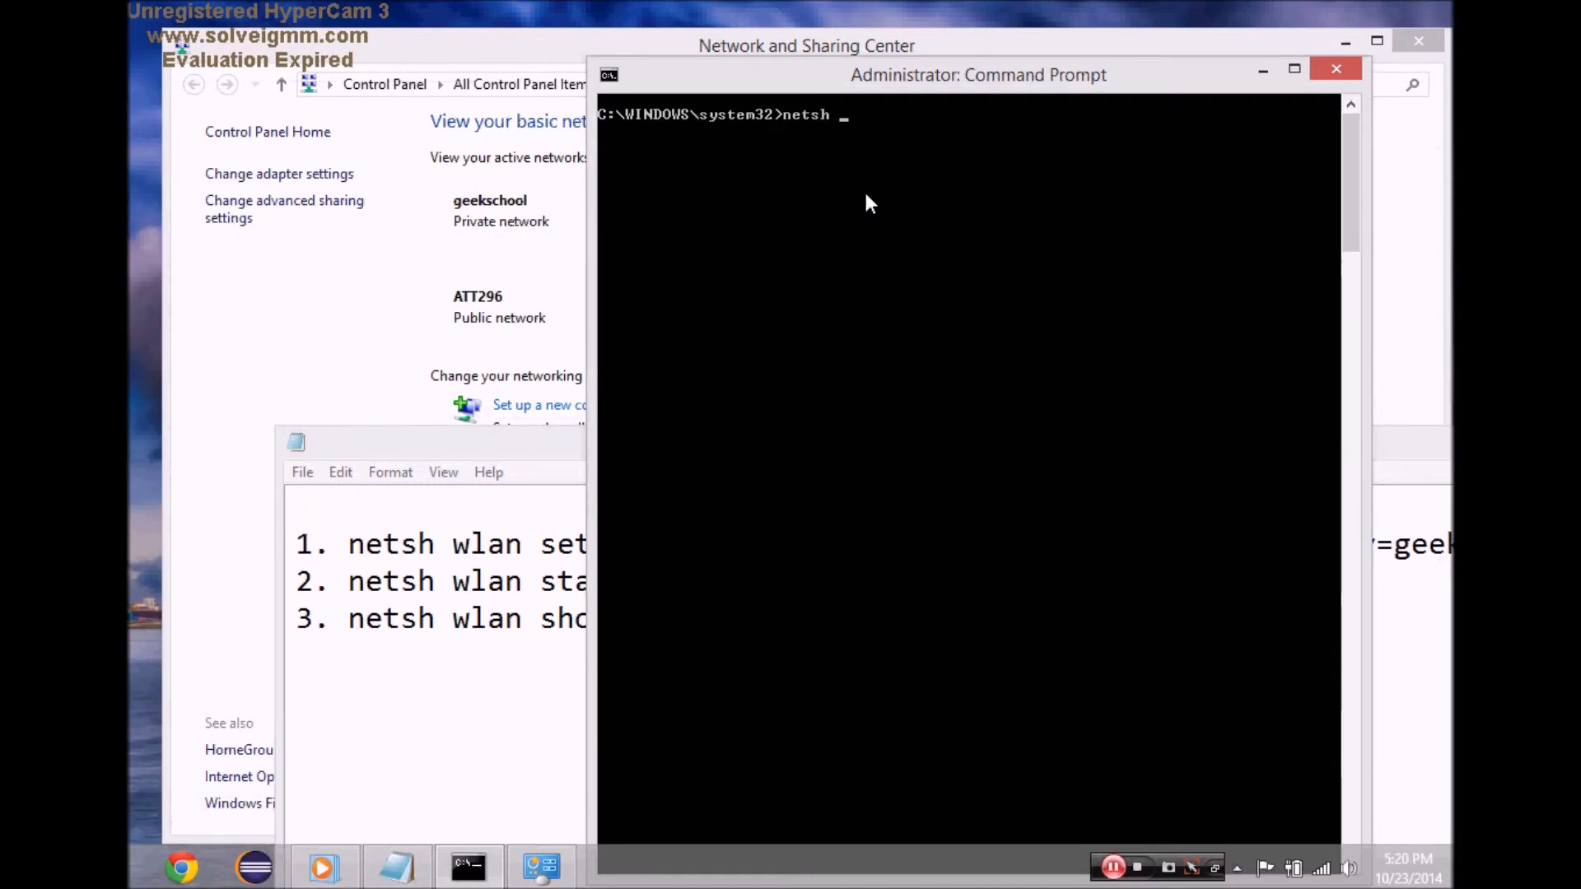
type("wlan show host")
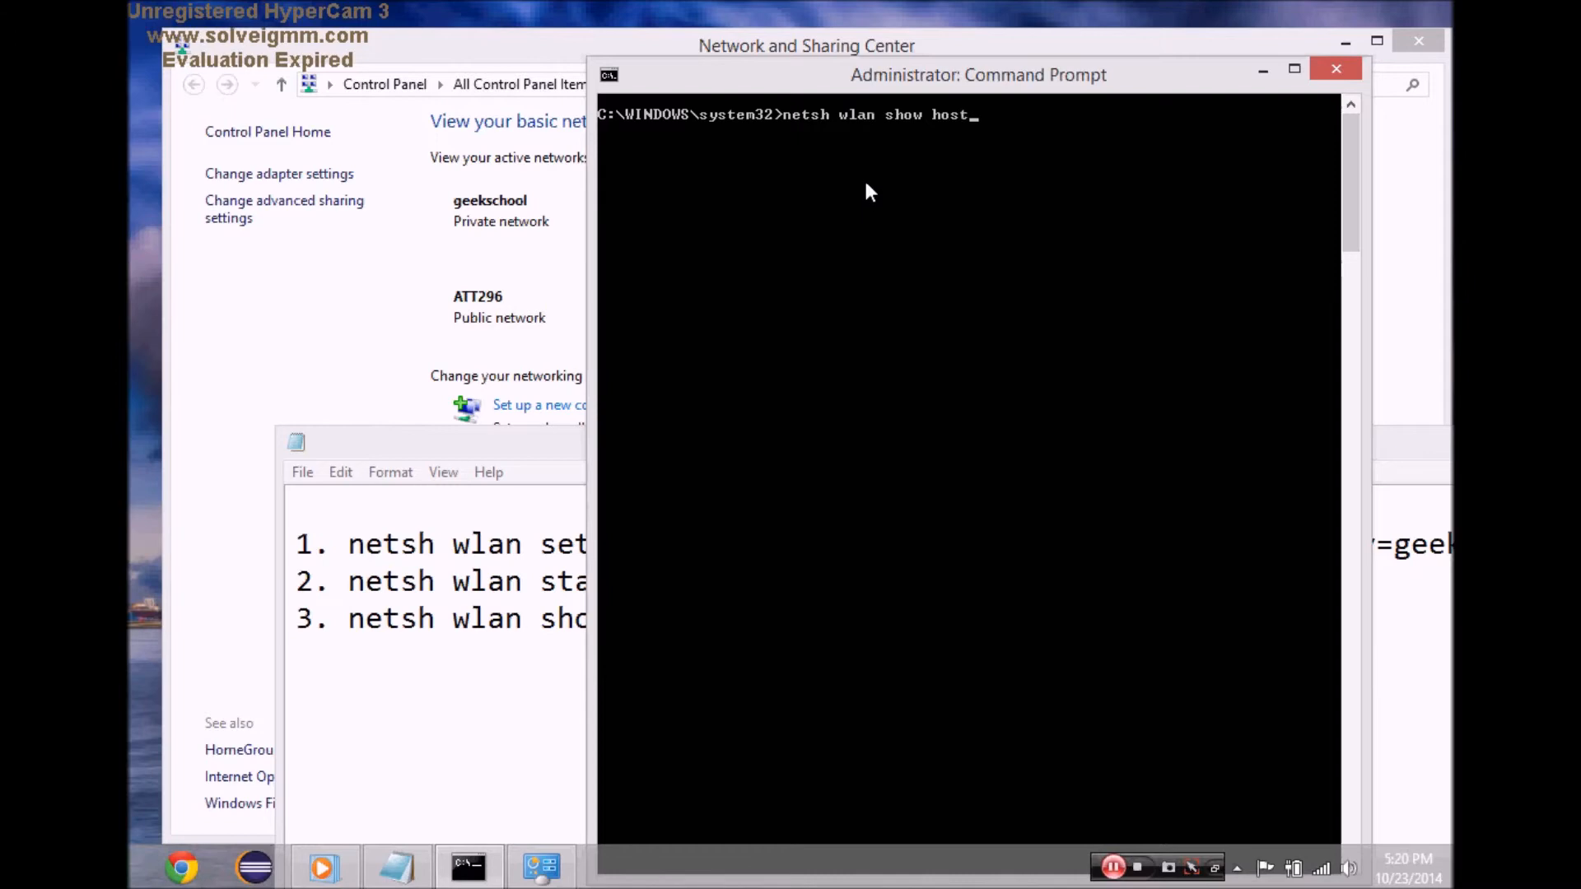
type("ednwt")
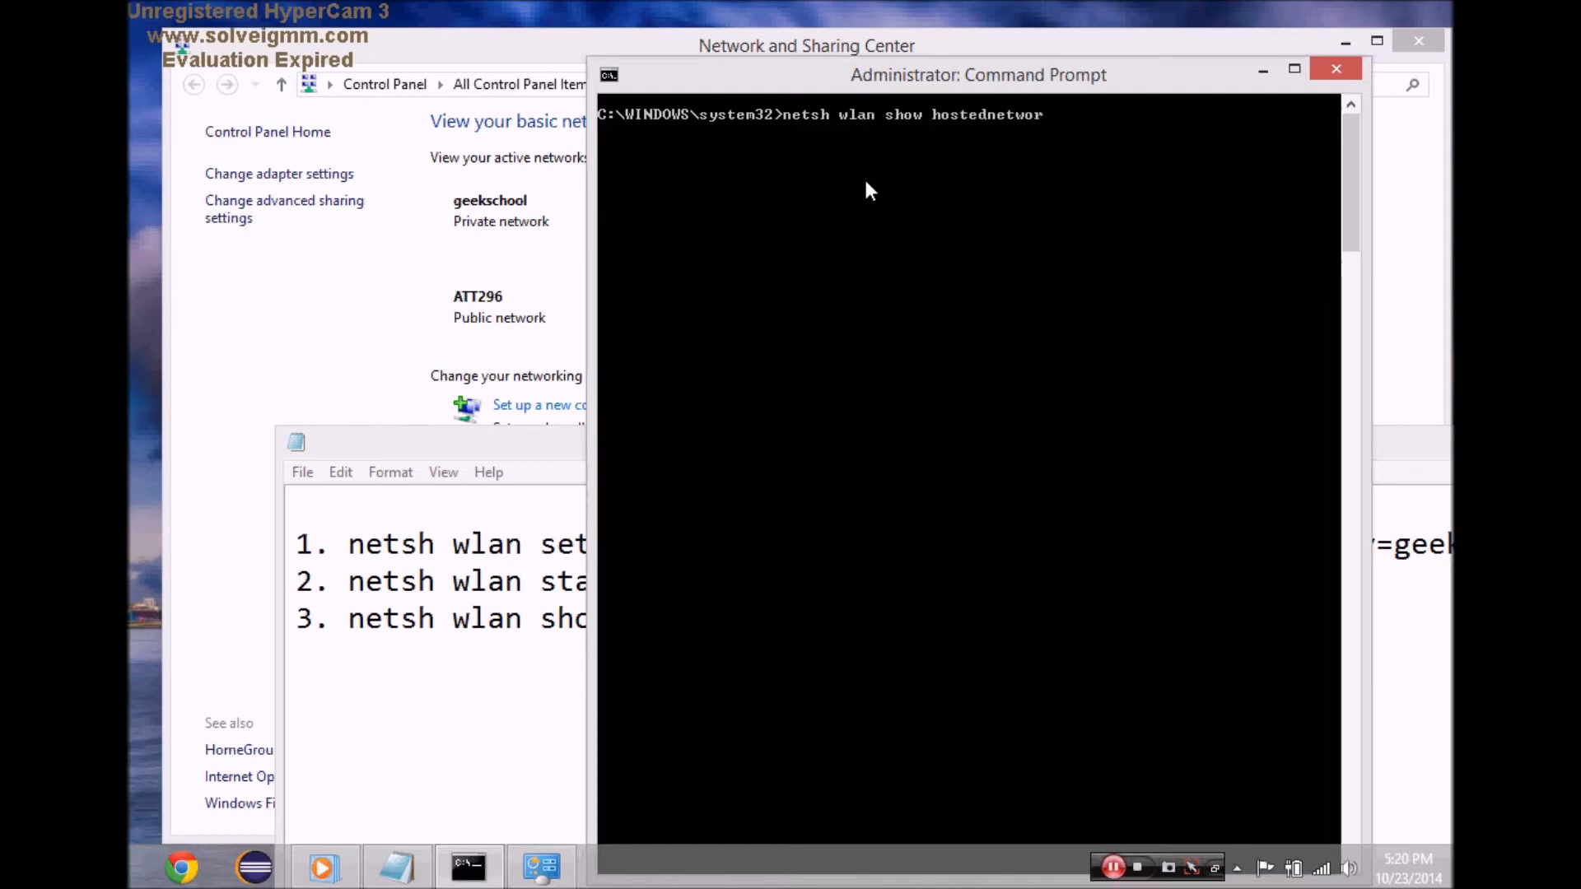
key("enter")
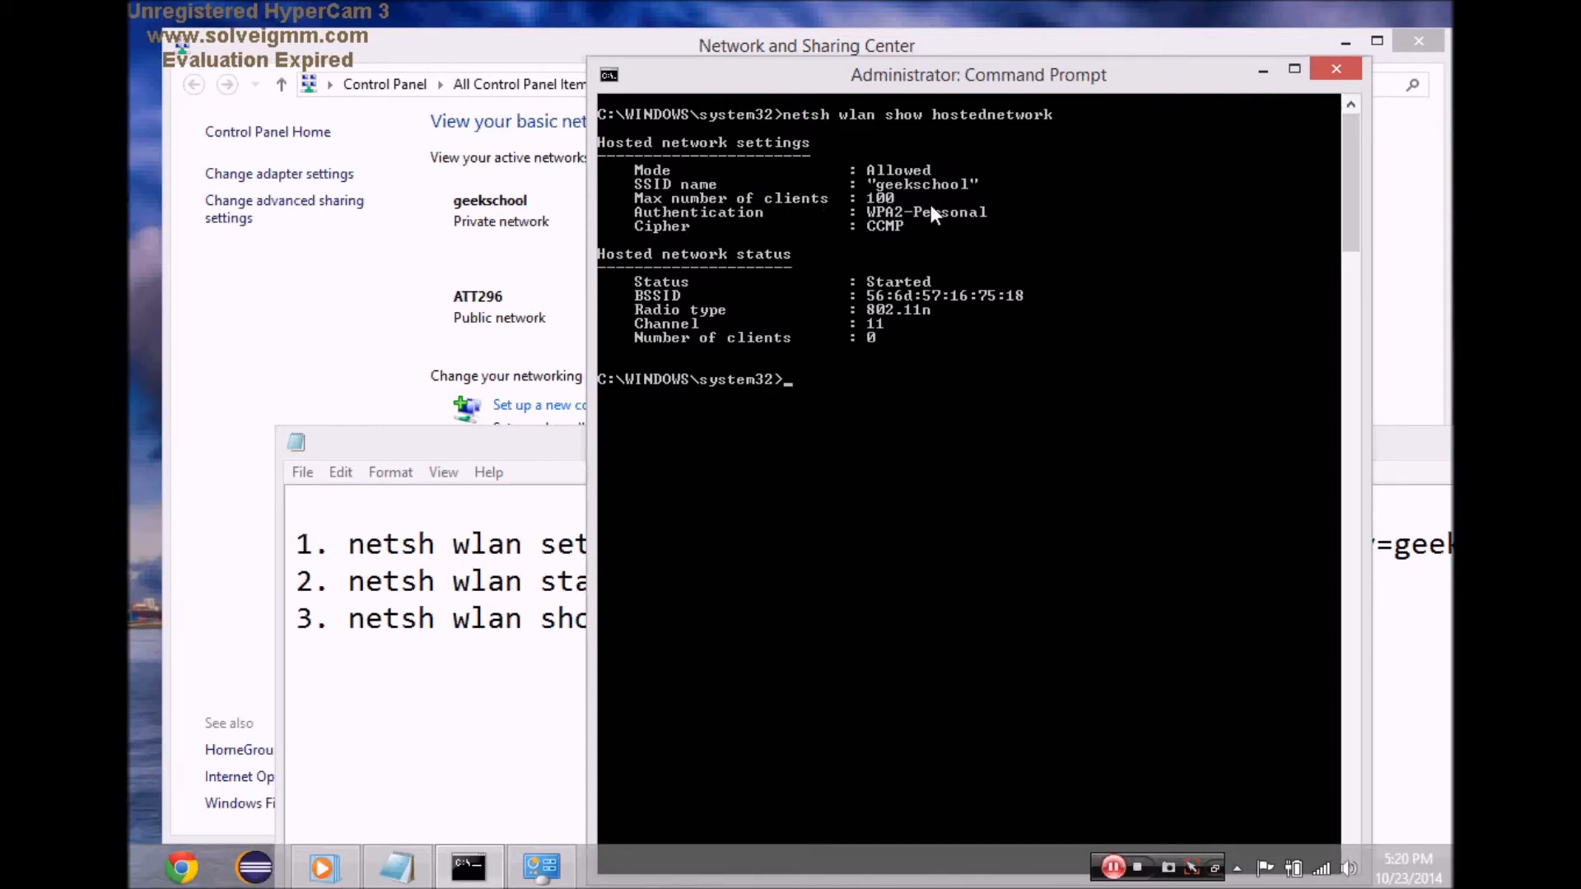
mouse_move(807, 367)
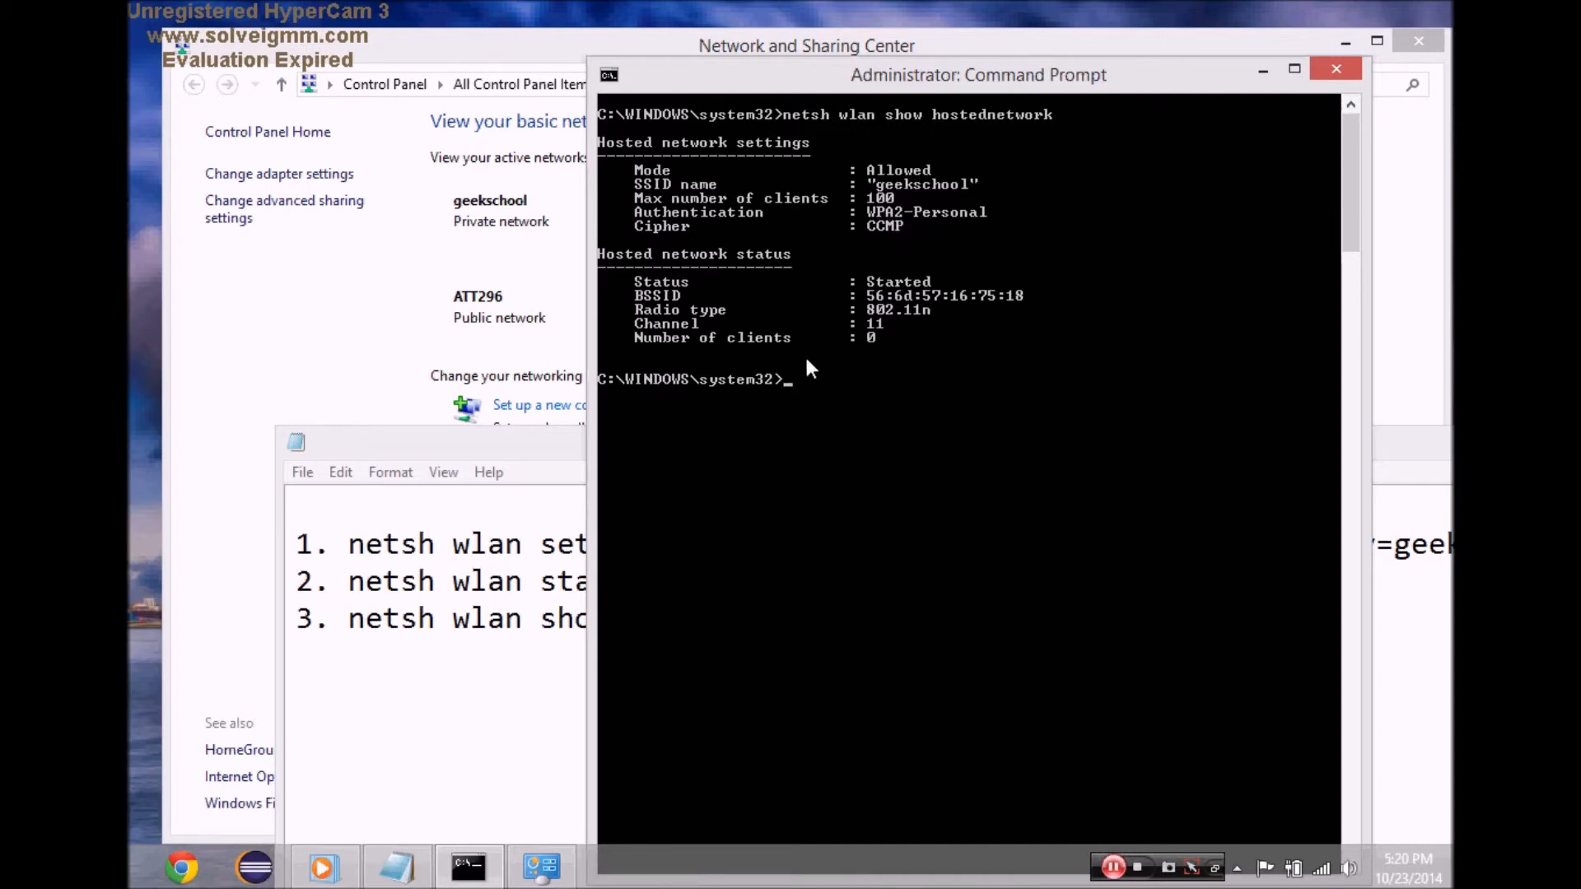
mouse_move(886, 352)
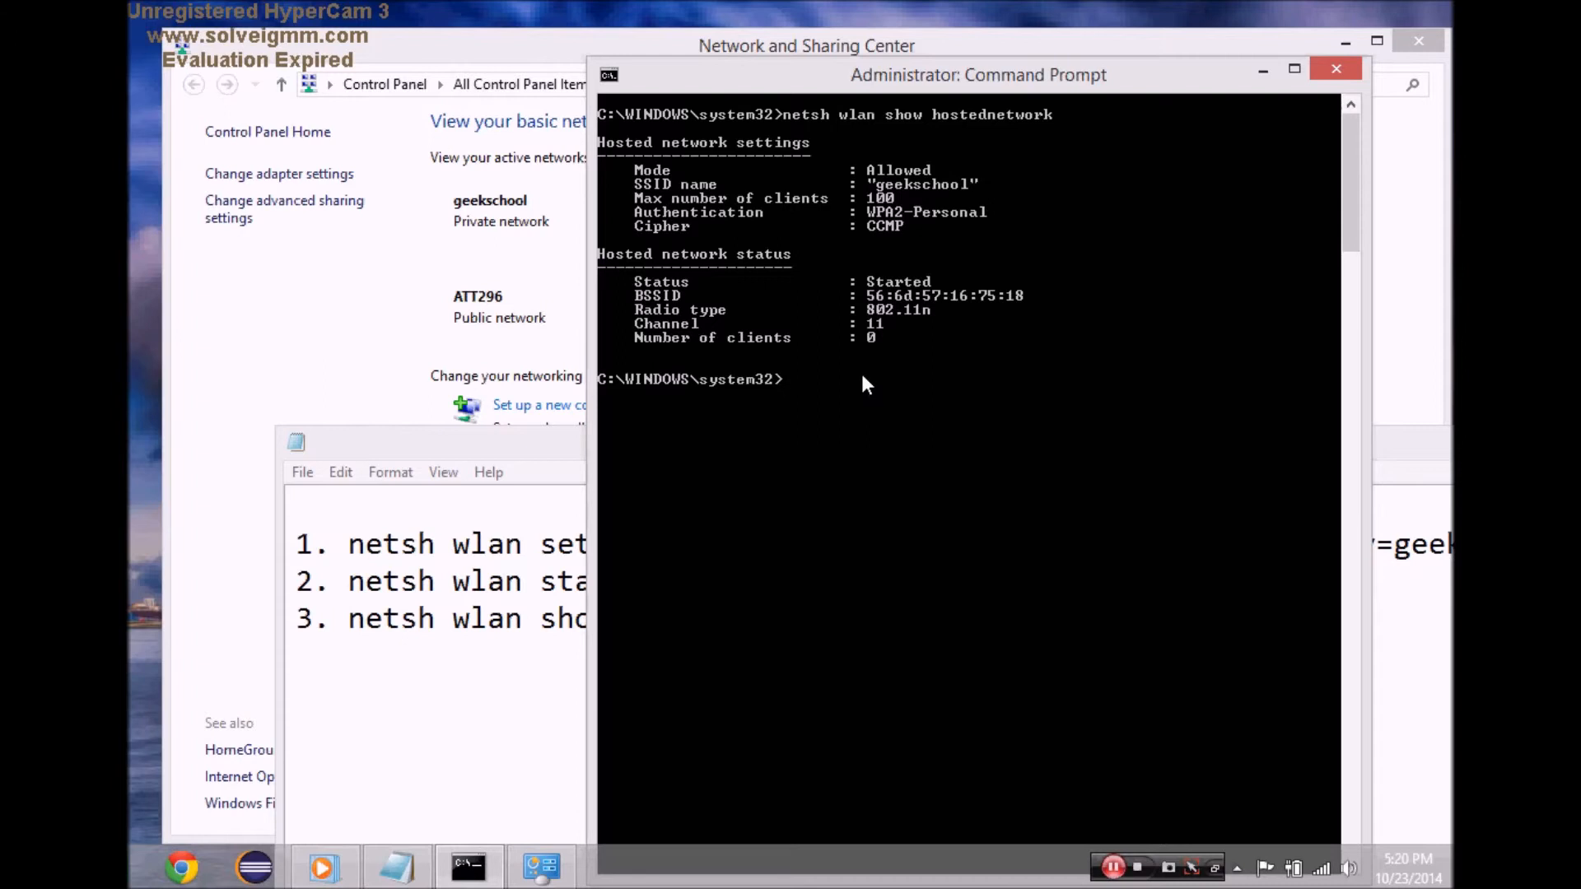
mouse_move(1044, 709)
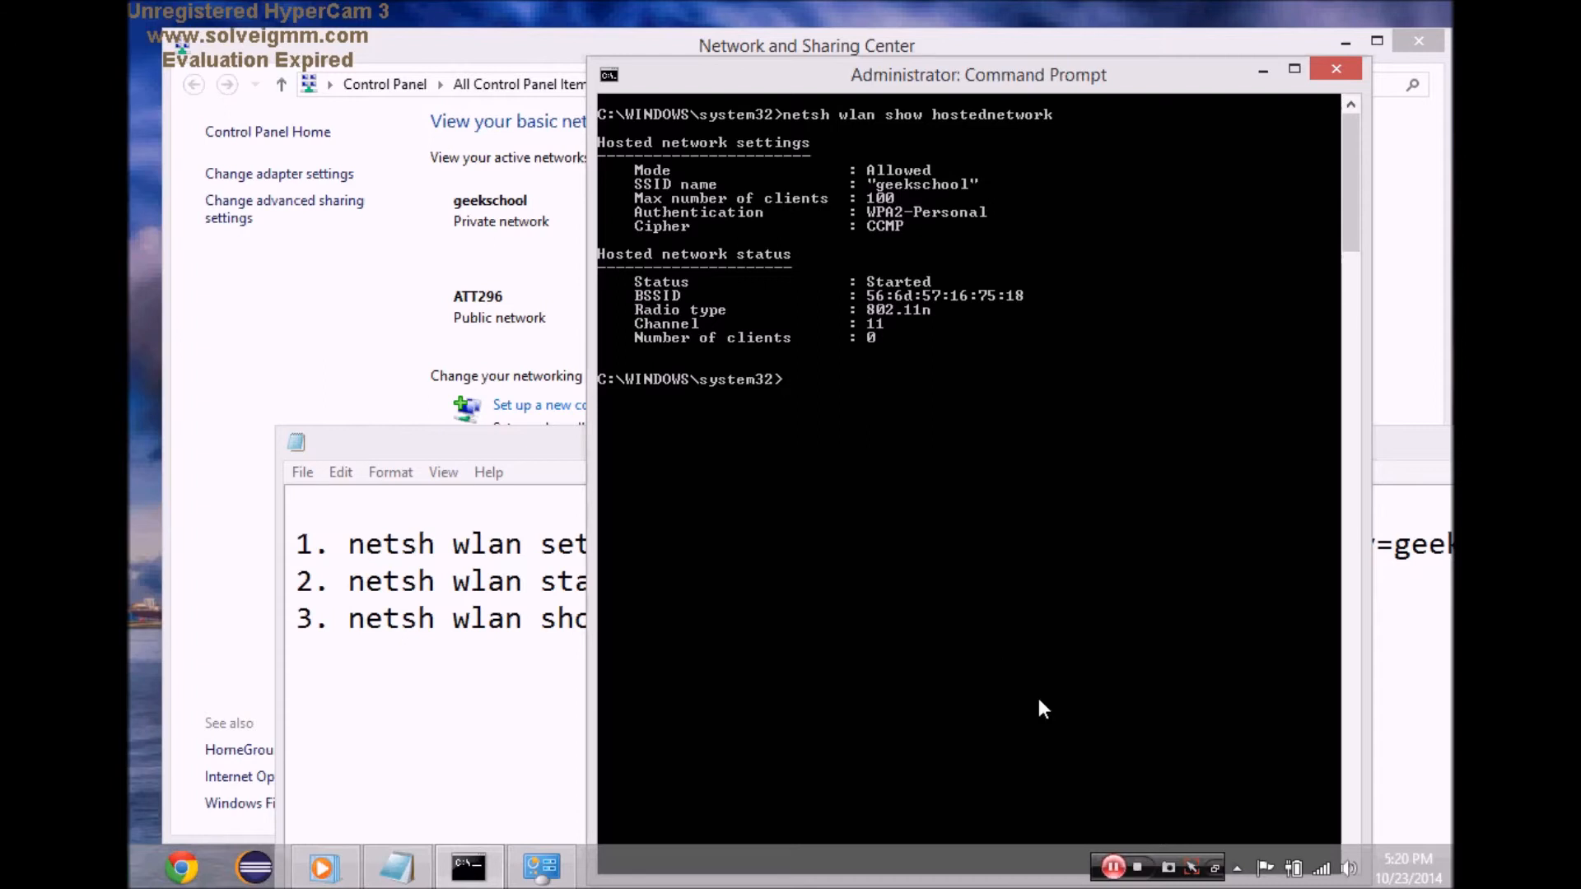
mouse_move(1114, 868)
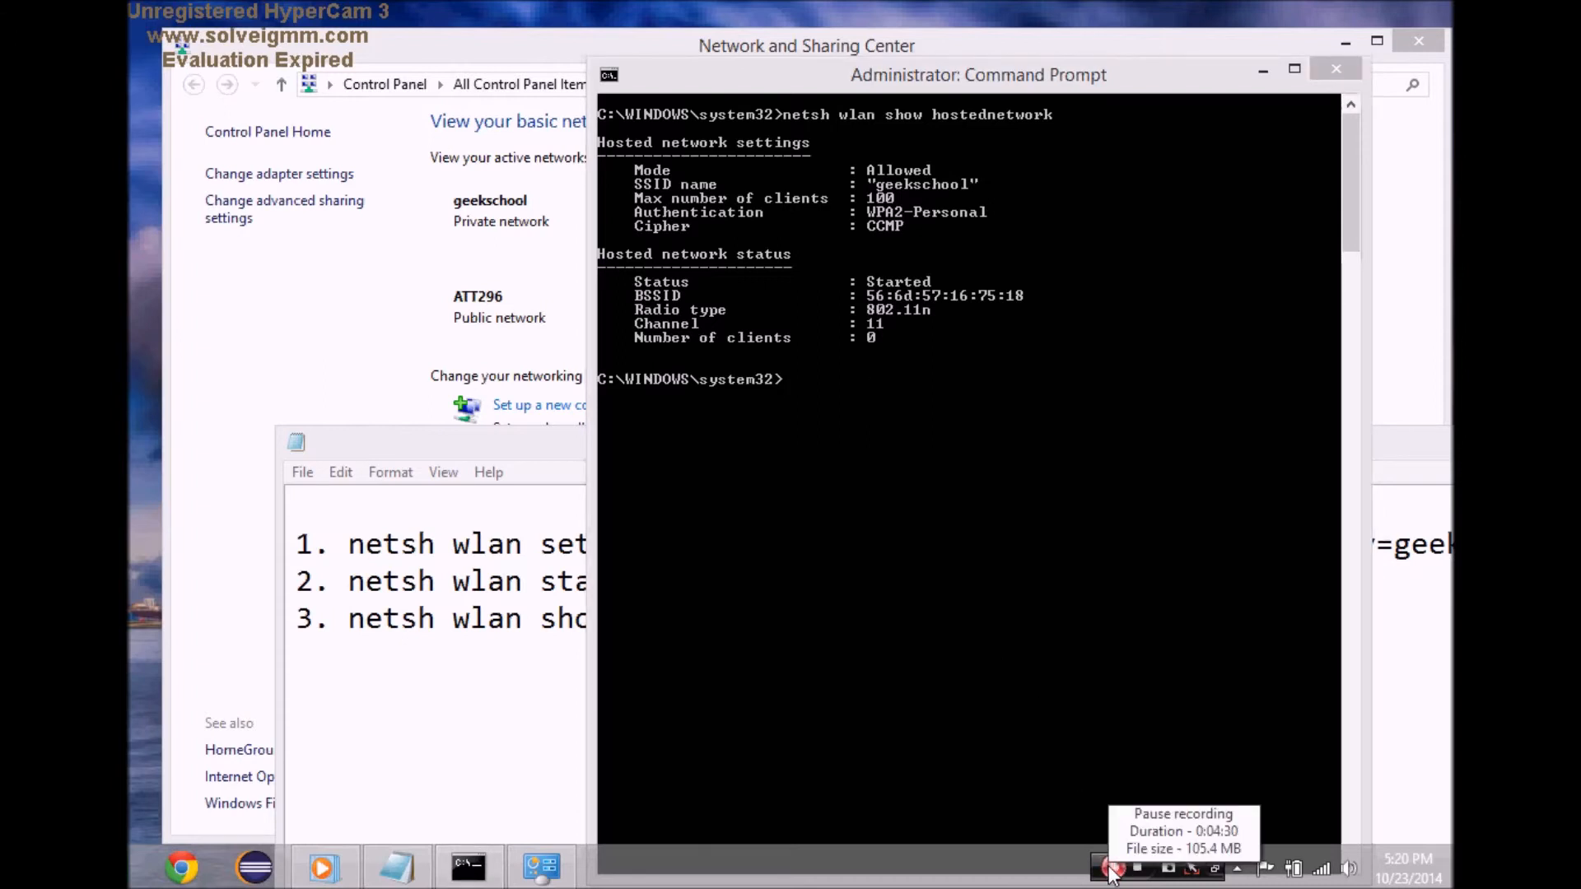
Rerun netsh wlan show hostednetwork to confirm one authenticated client, then minimize the console.
left_click(1113, 868)
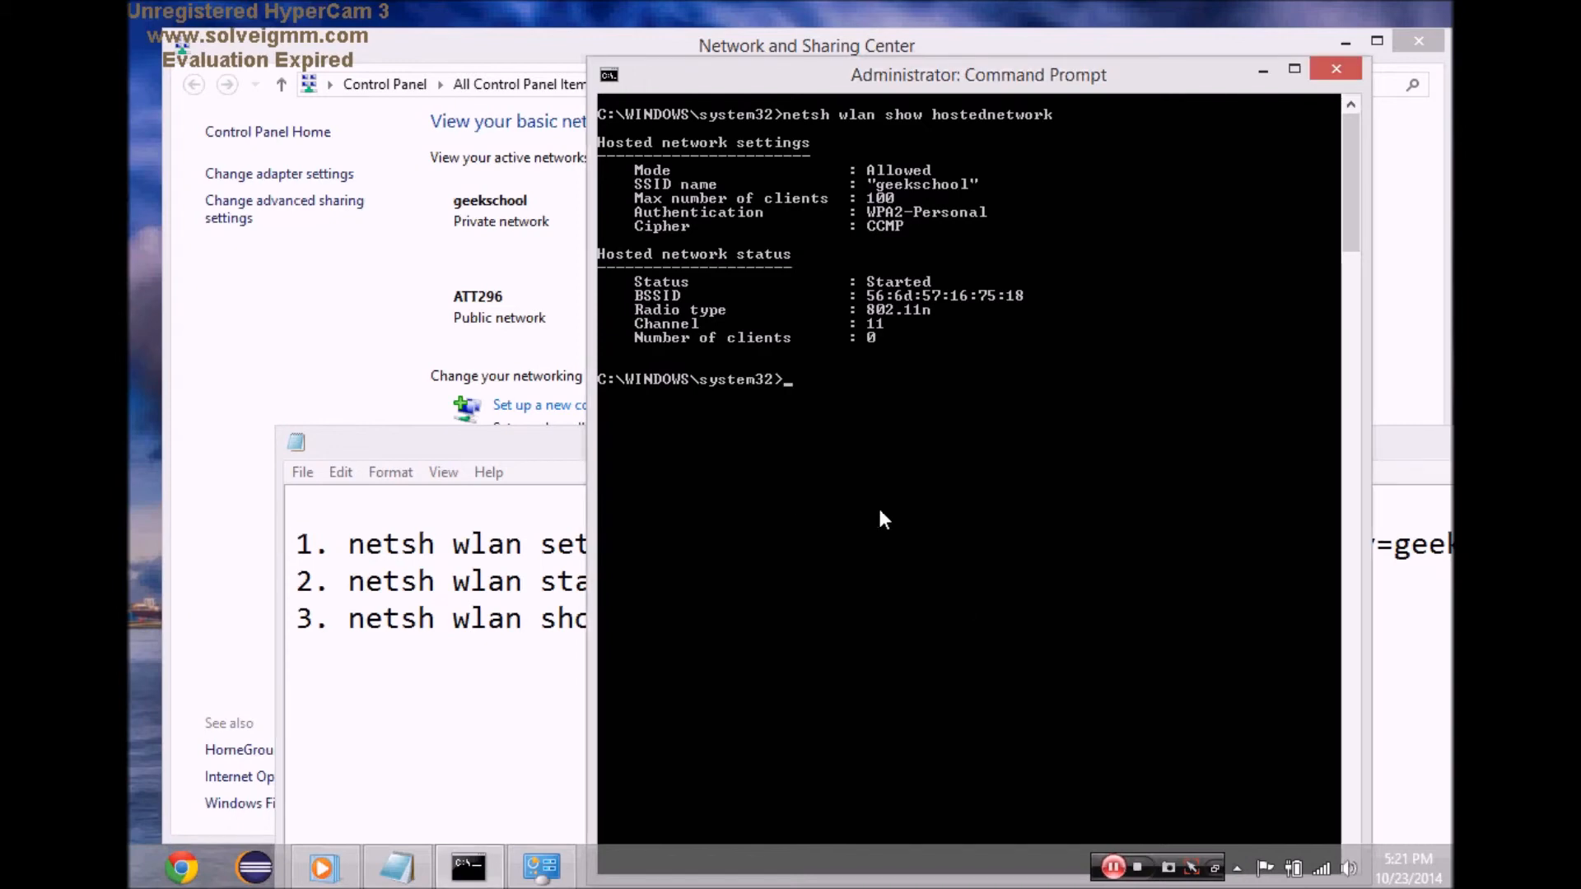
type("netsh wlan show hostednetwork")
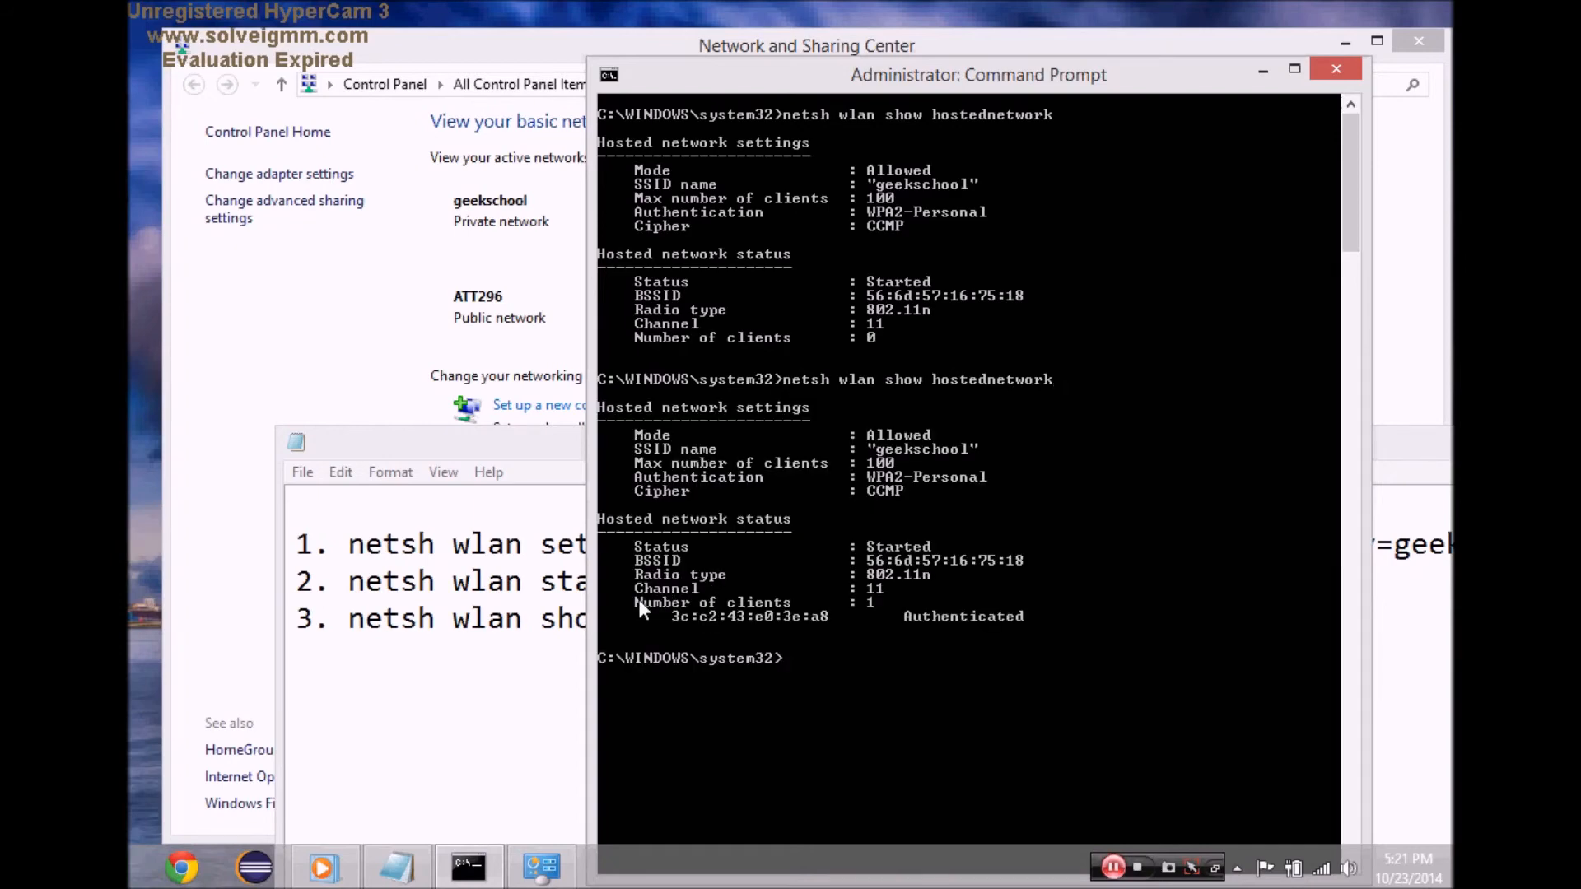
mouse_move(1034, 627)
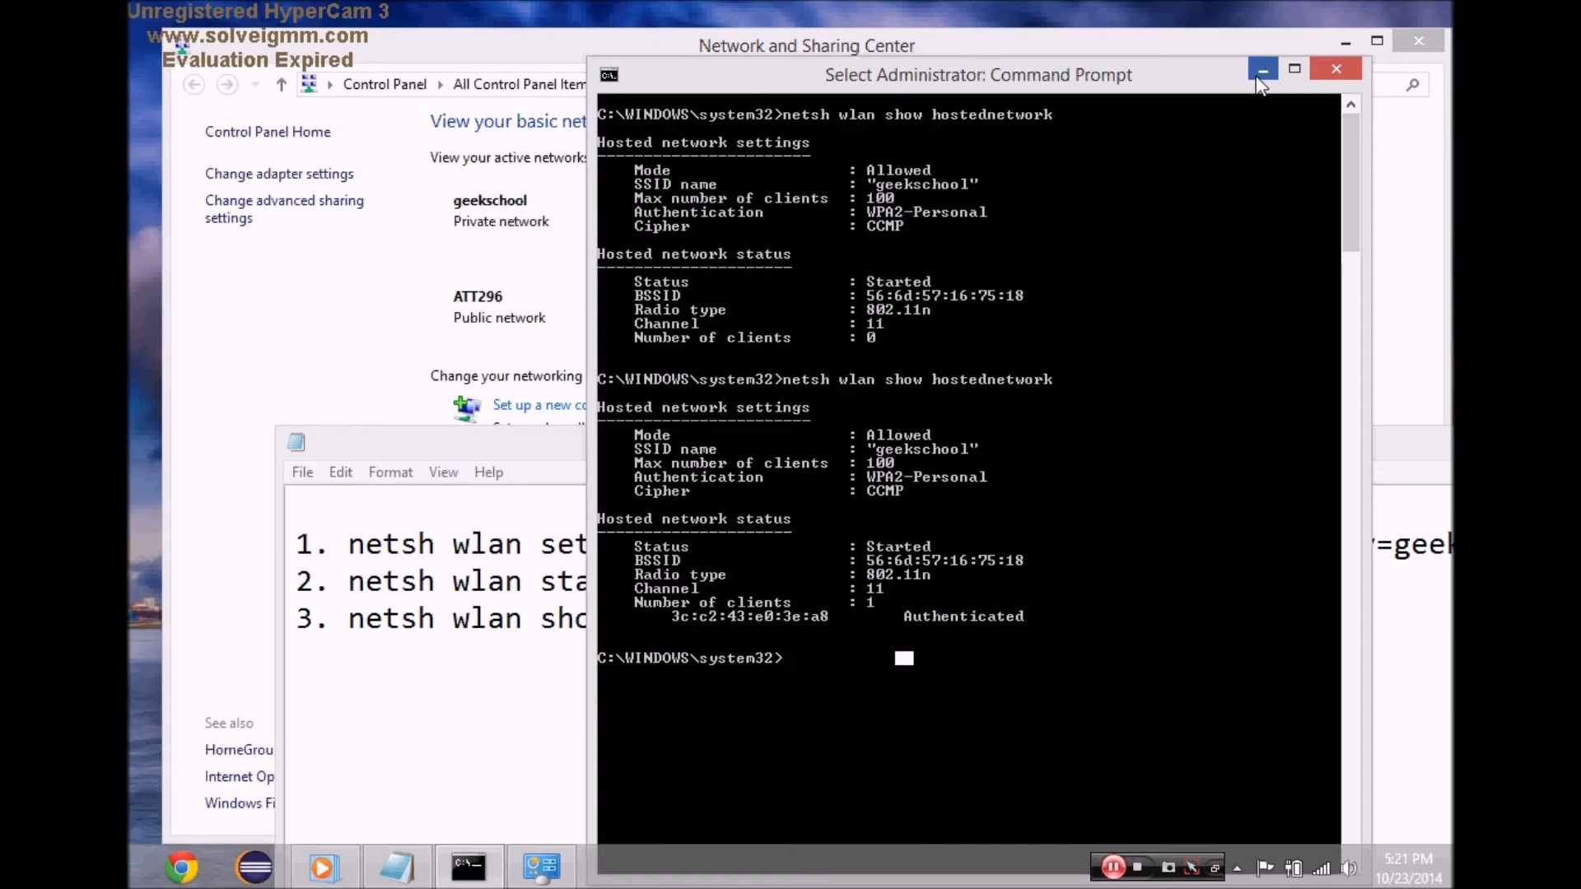
left_click(1263, 69)
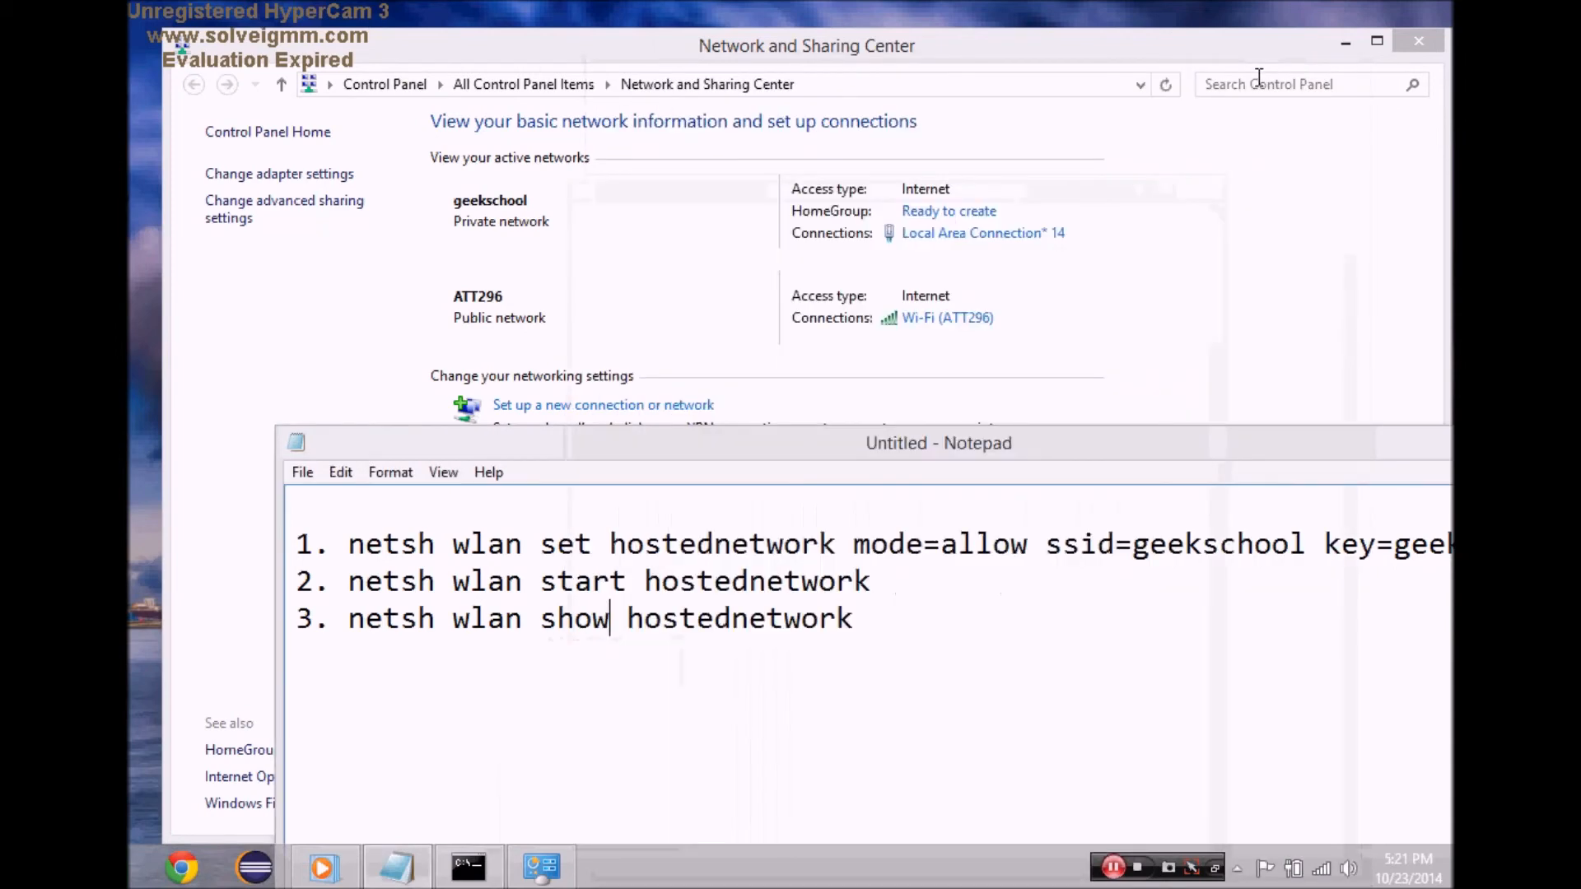